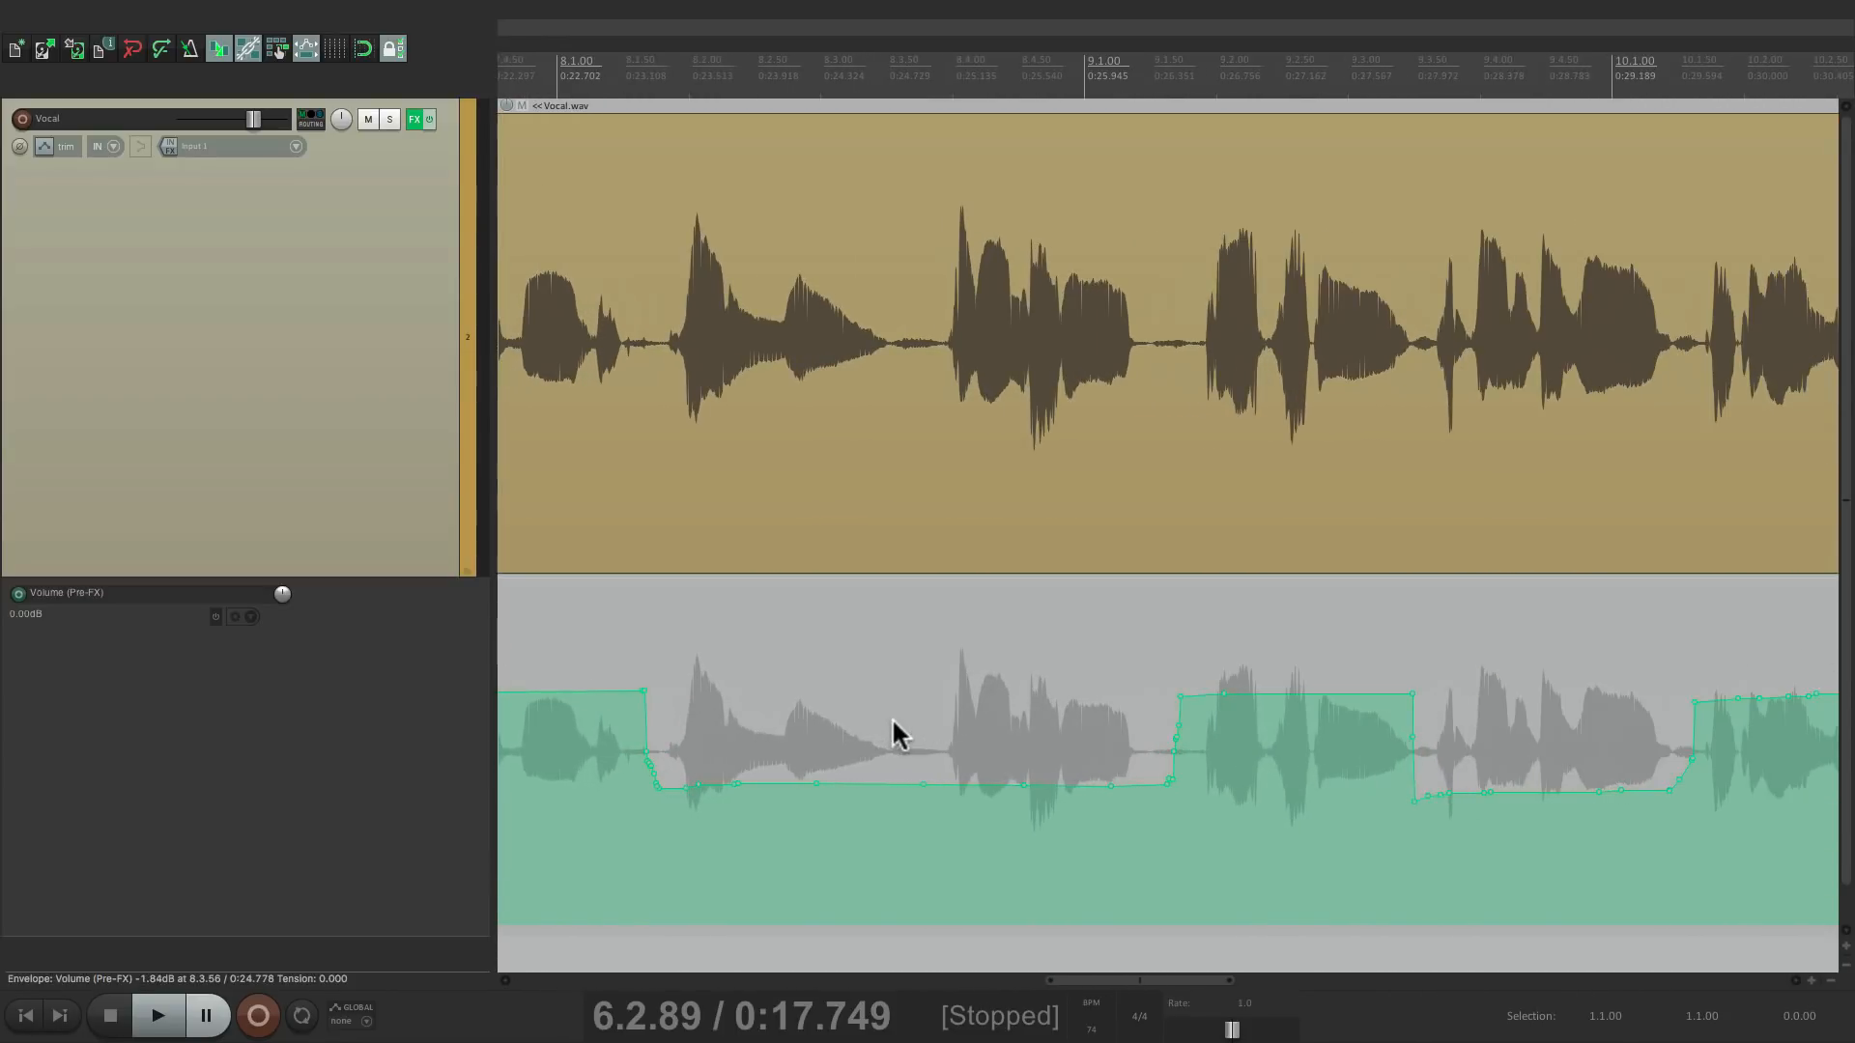
mouse_move(1046, 625)
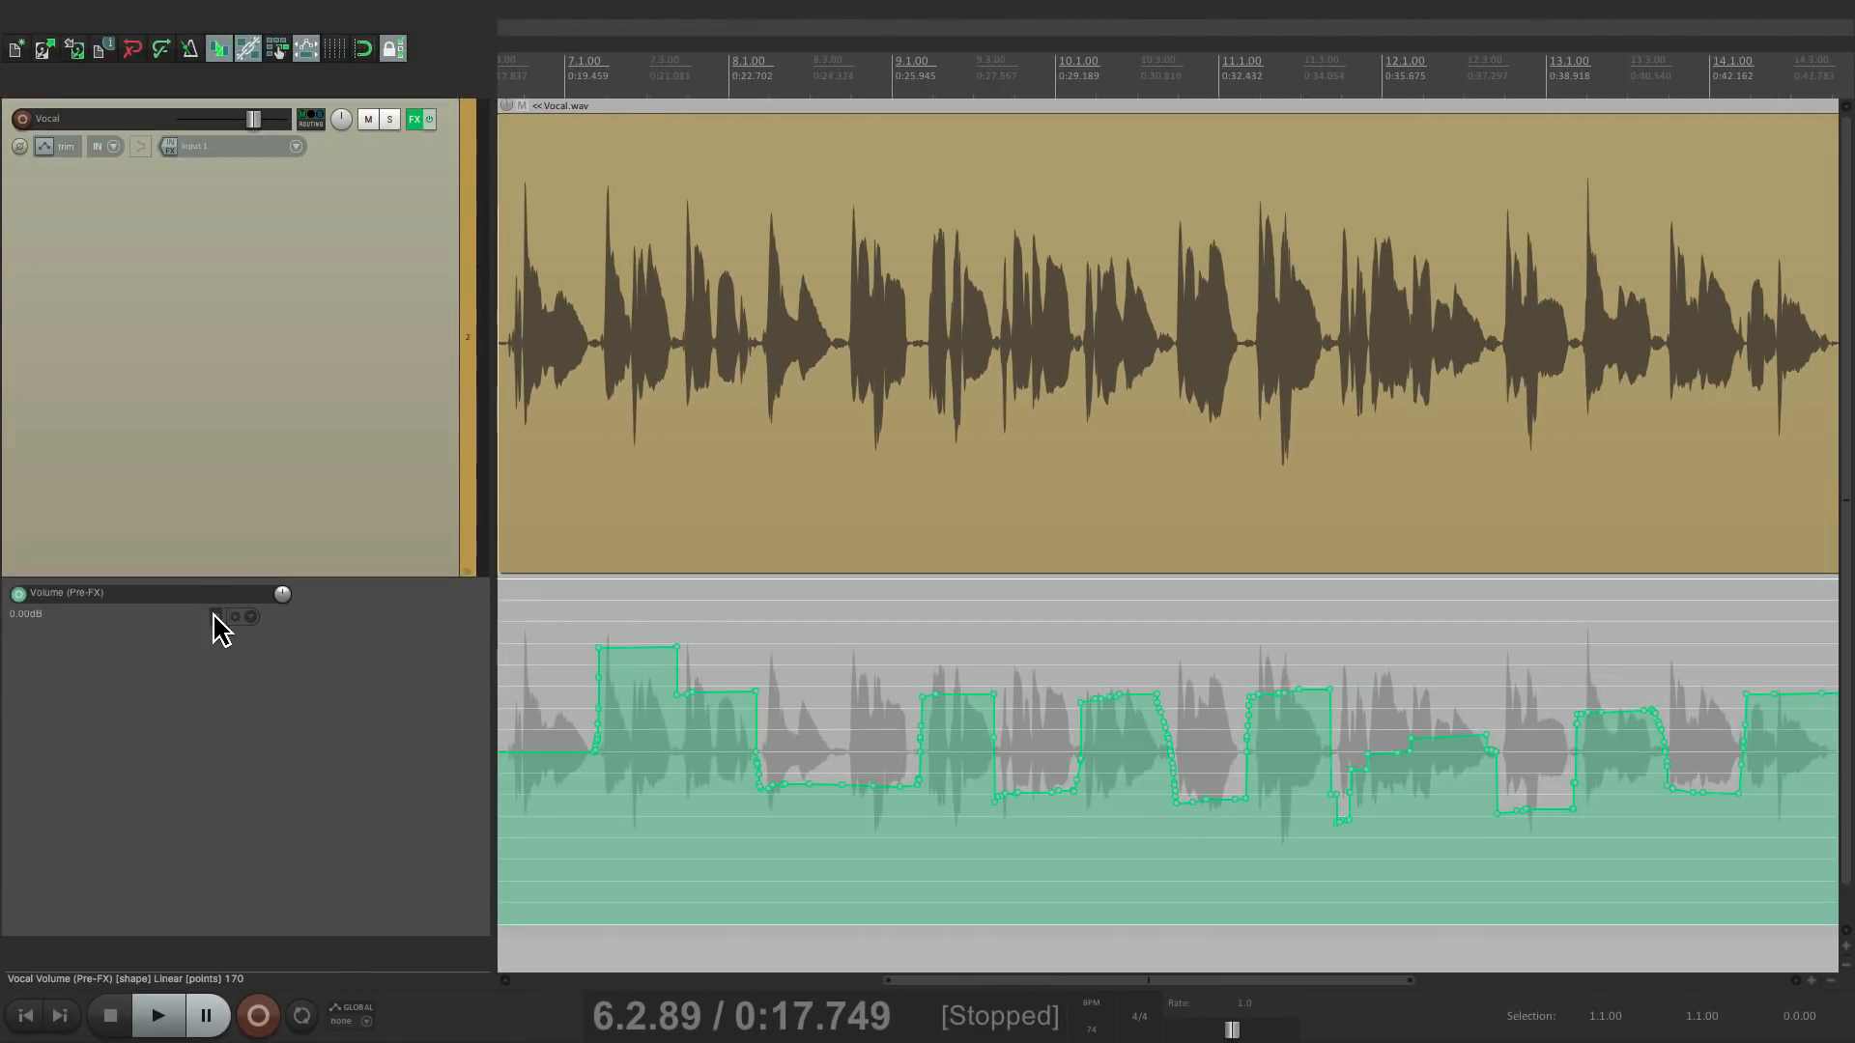
Step: Compare the vocal with its pre-FX envelope bypassed, review its EQ and compressor, and play it back
click(218, 616)
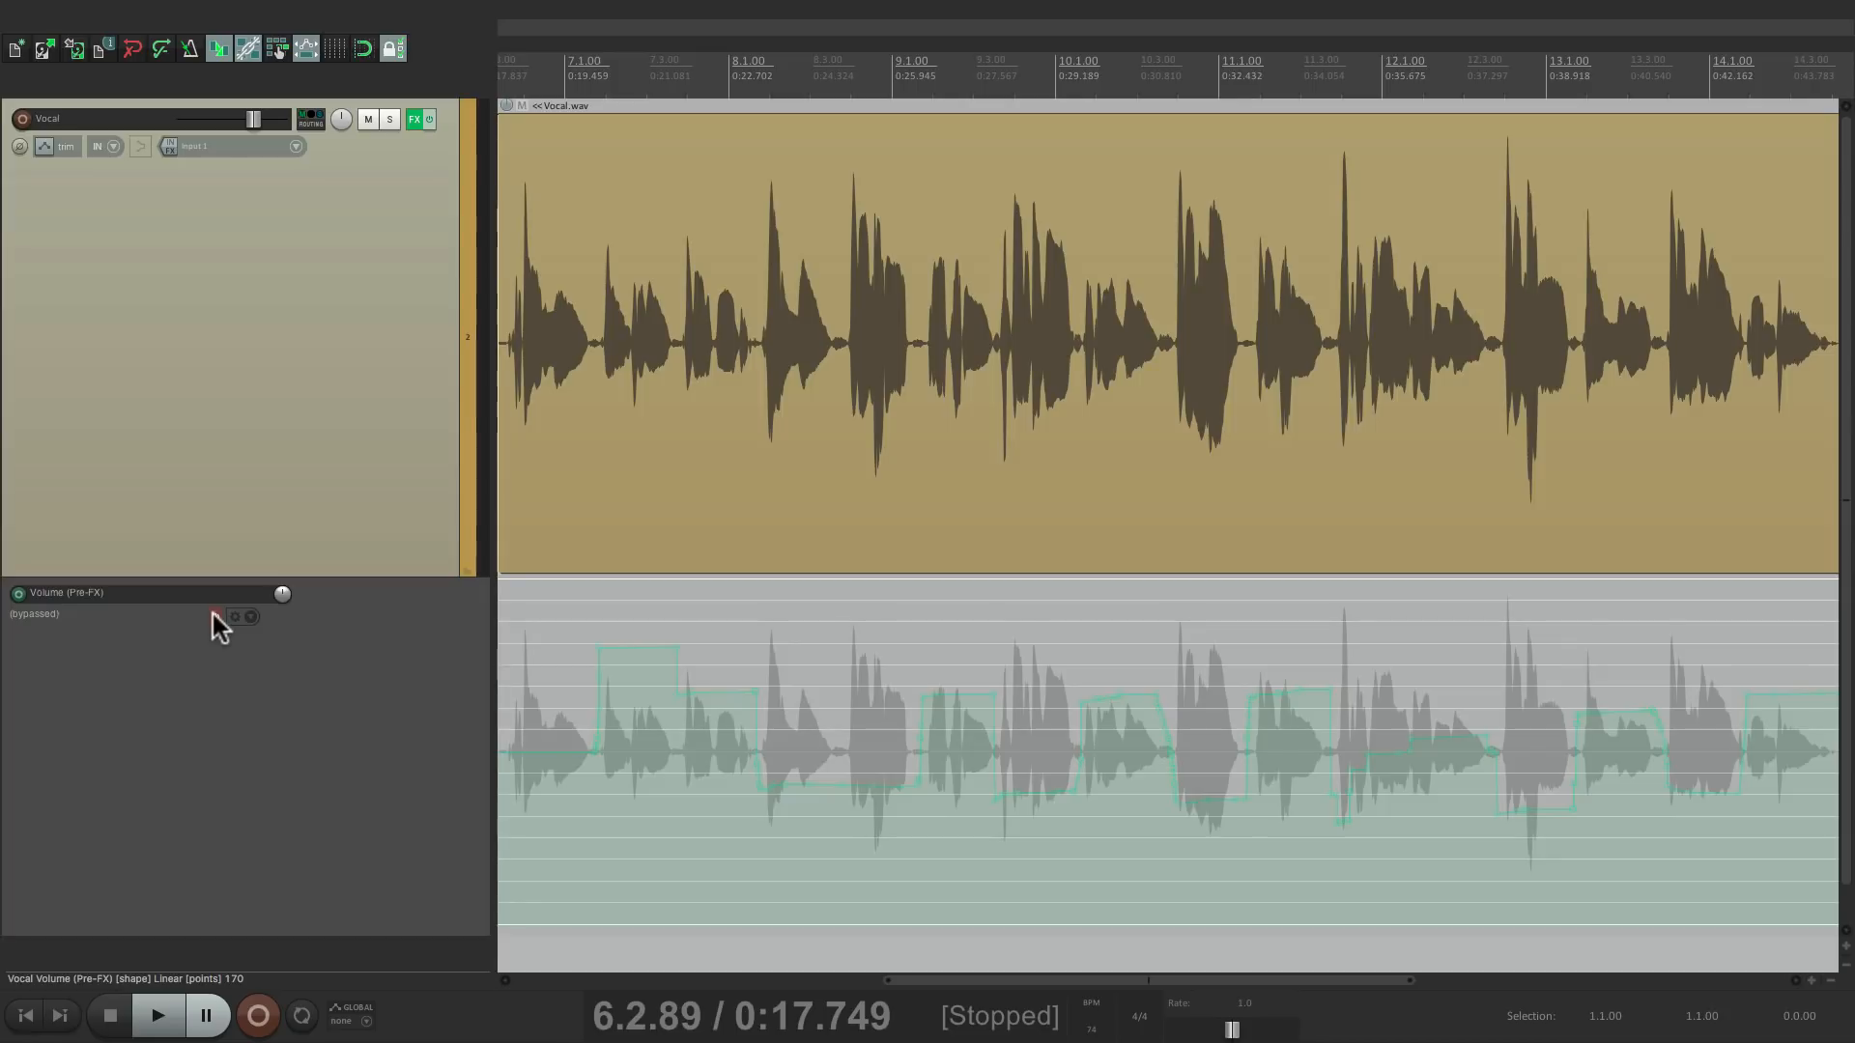
click(215, 616)
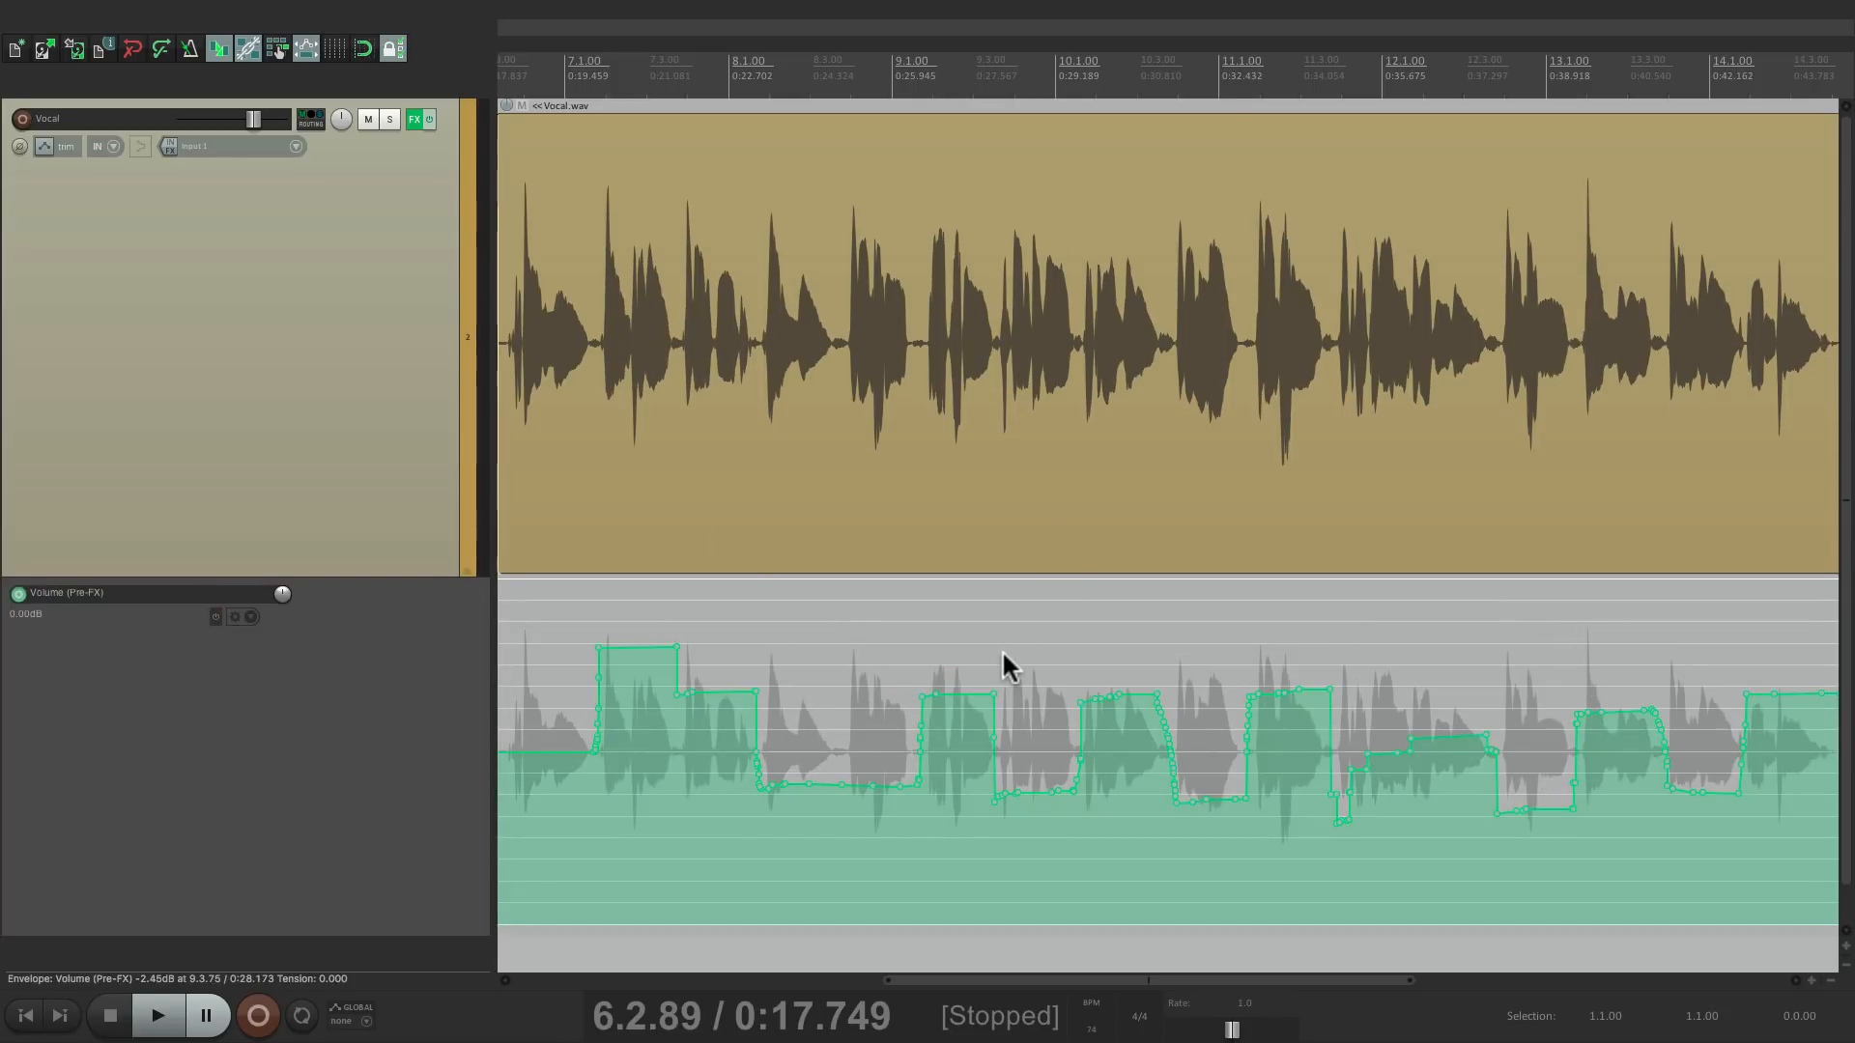
mouse_move(1041, 524)
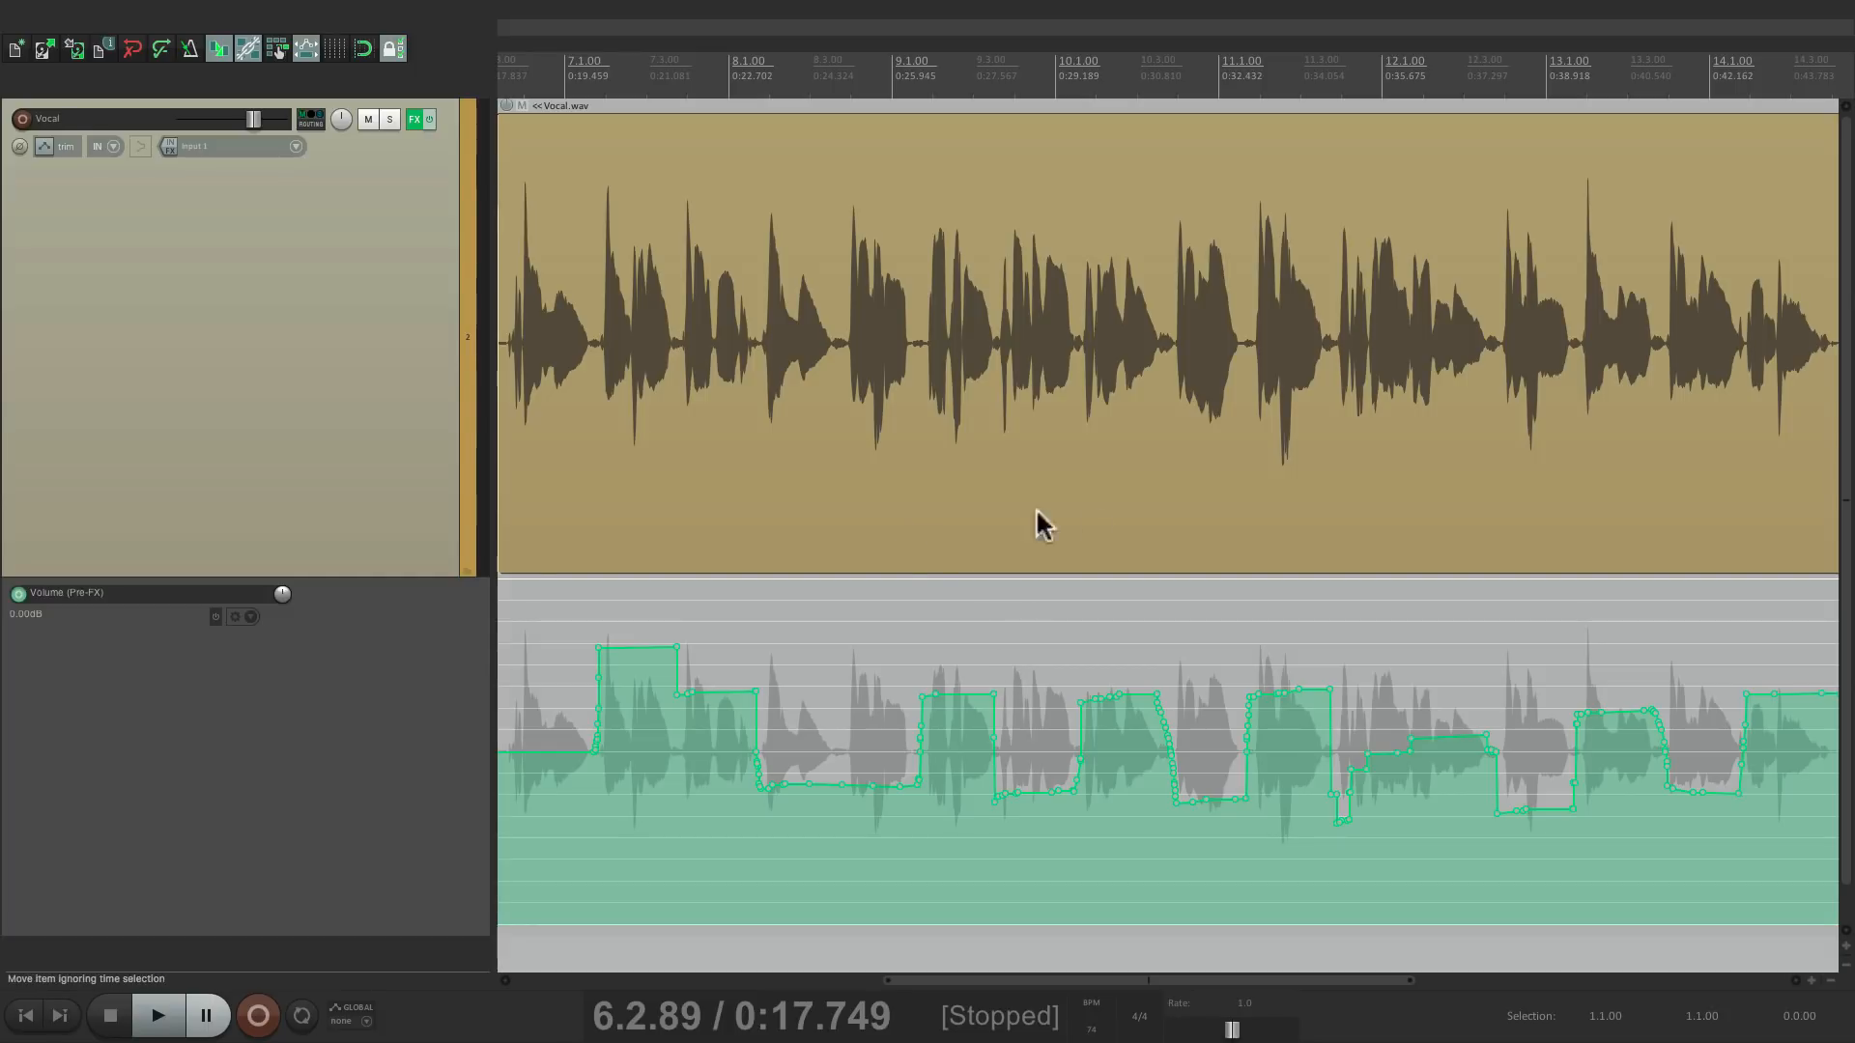
mouse_move(1142, 494)
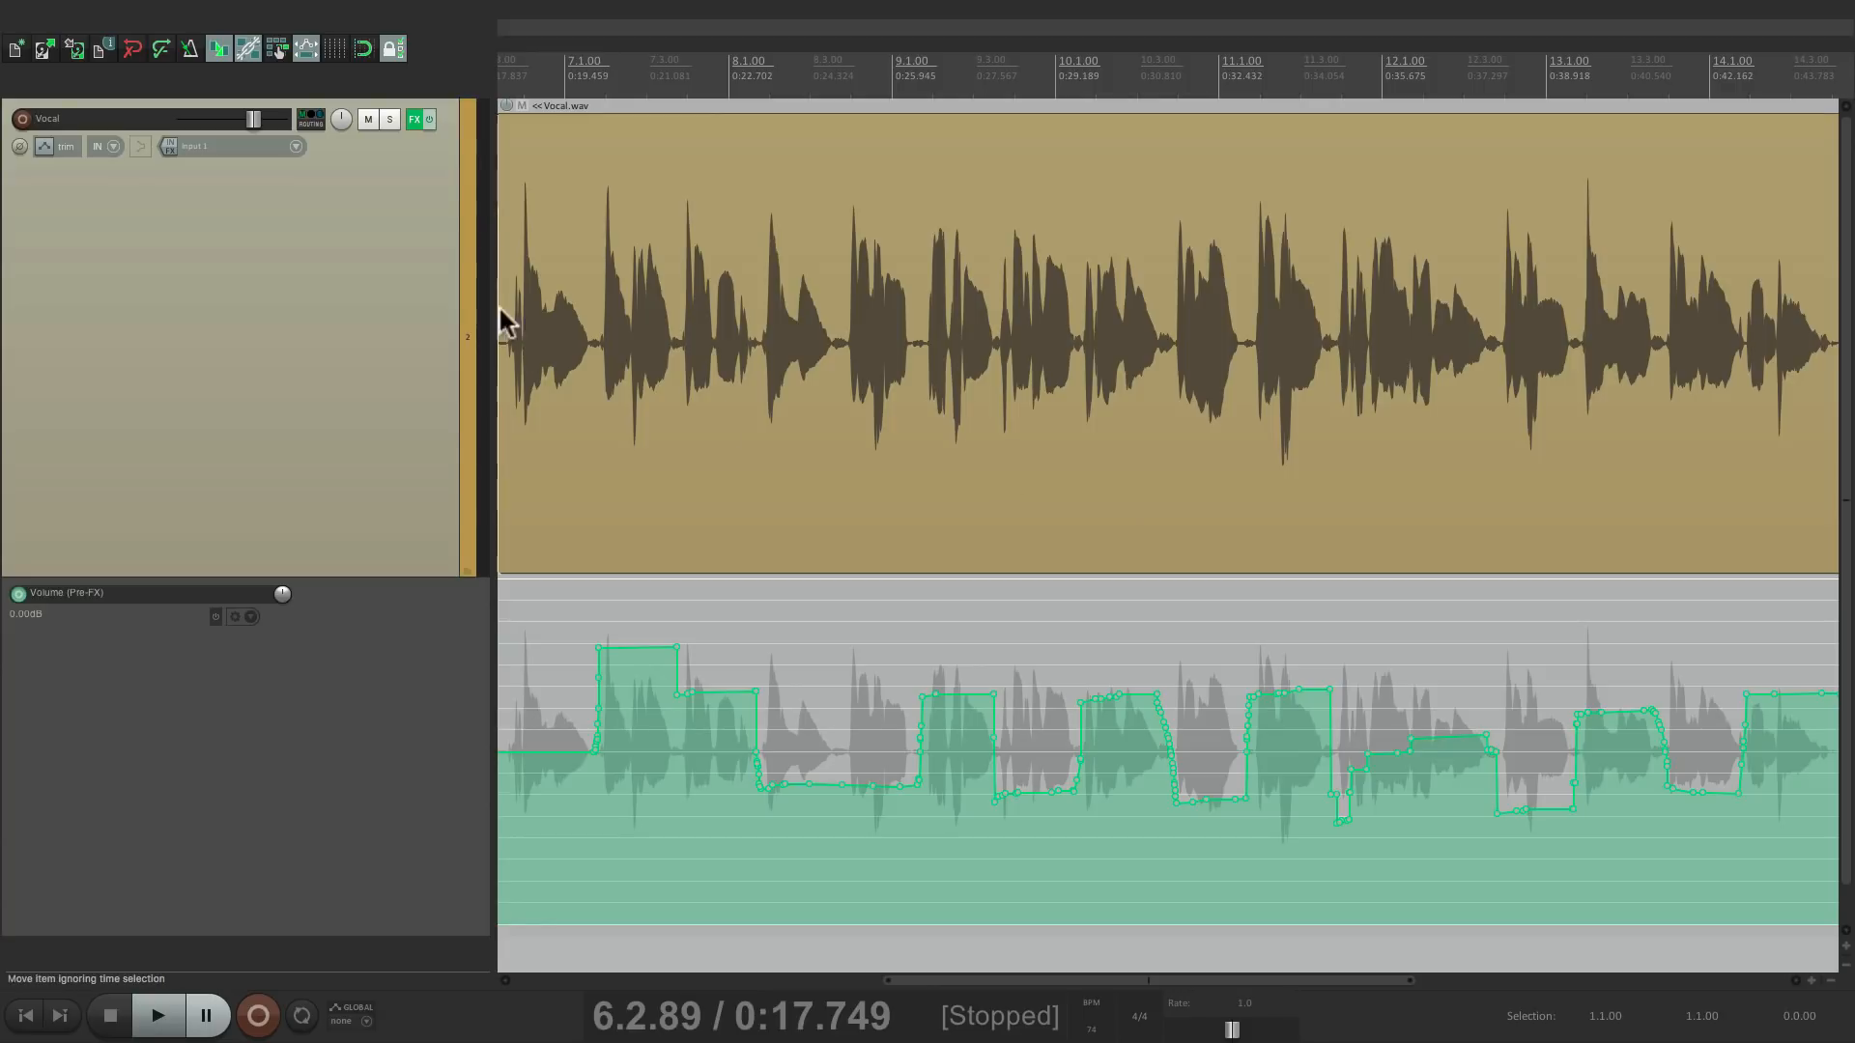
click(414, 118)
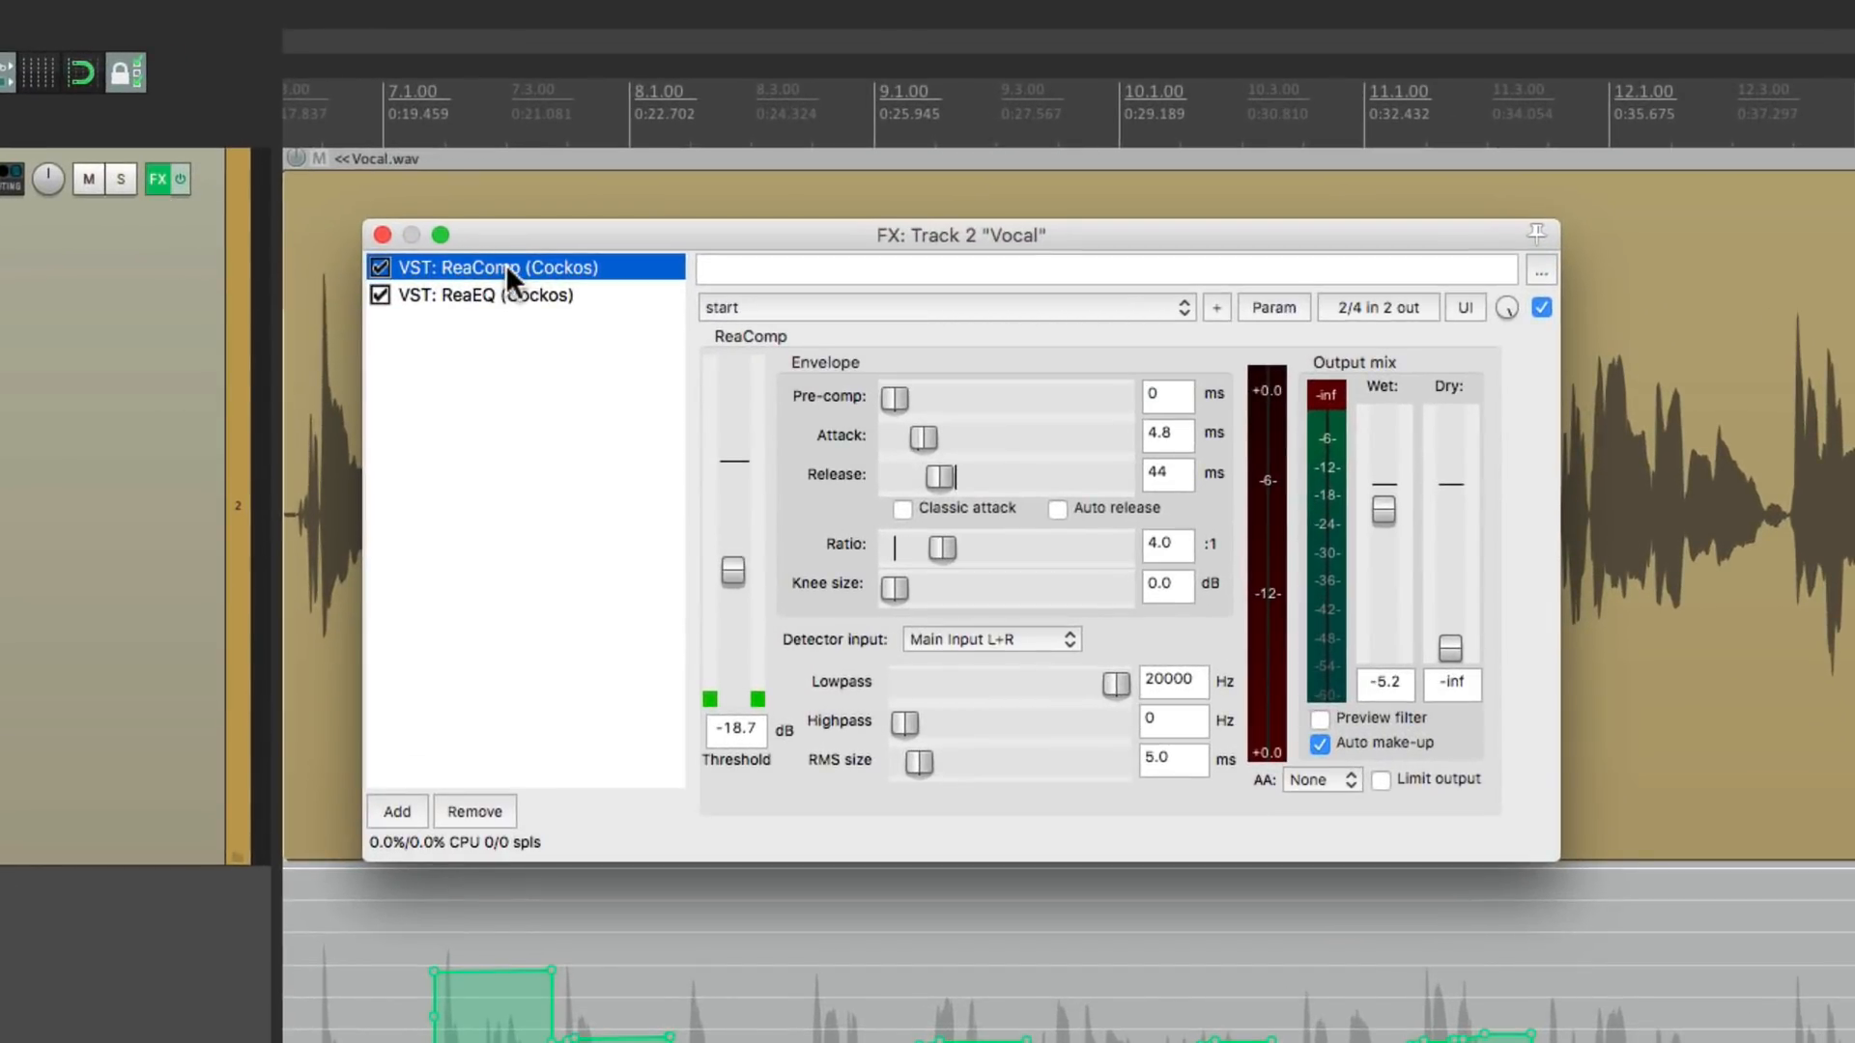
click(510, 295)
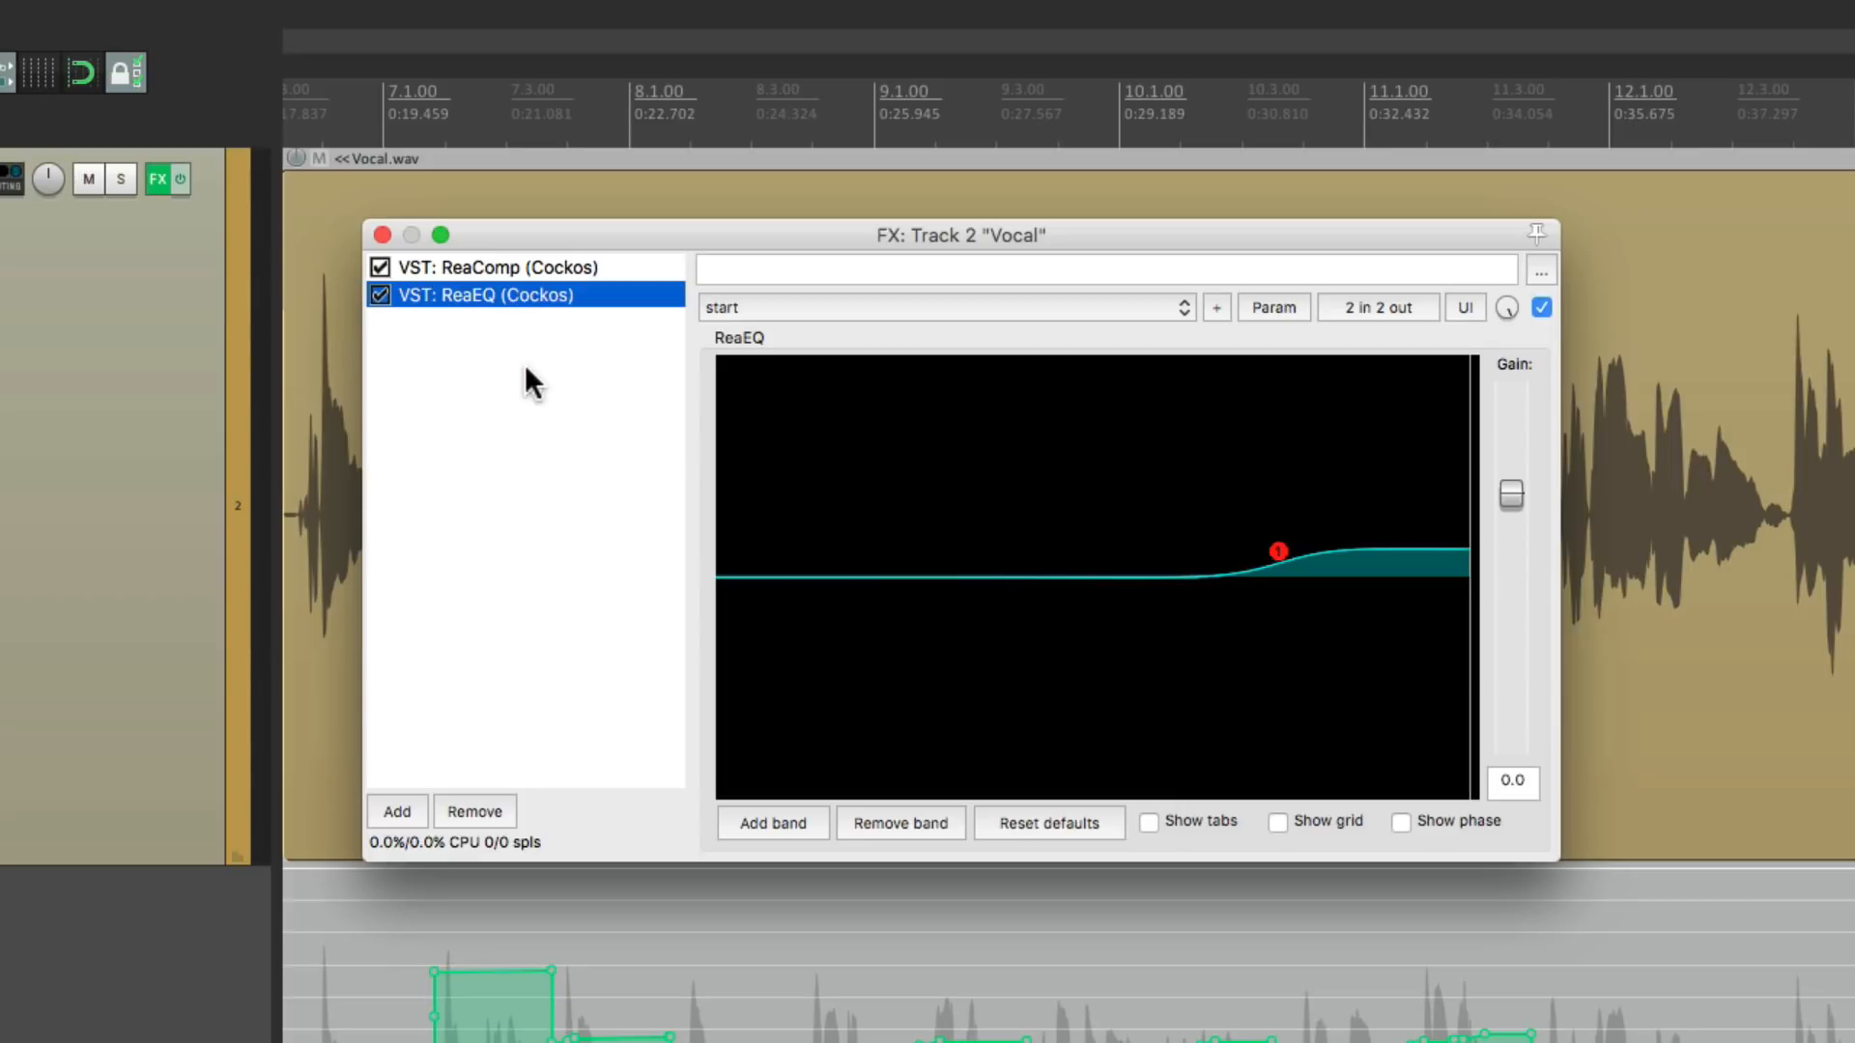
click(510, 267)
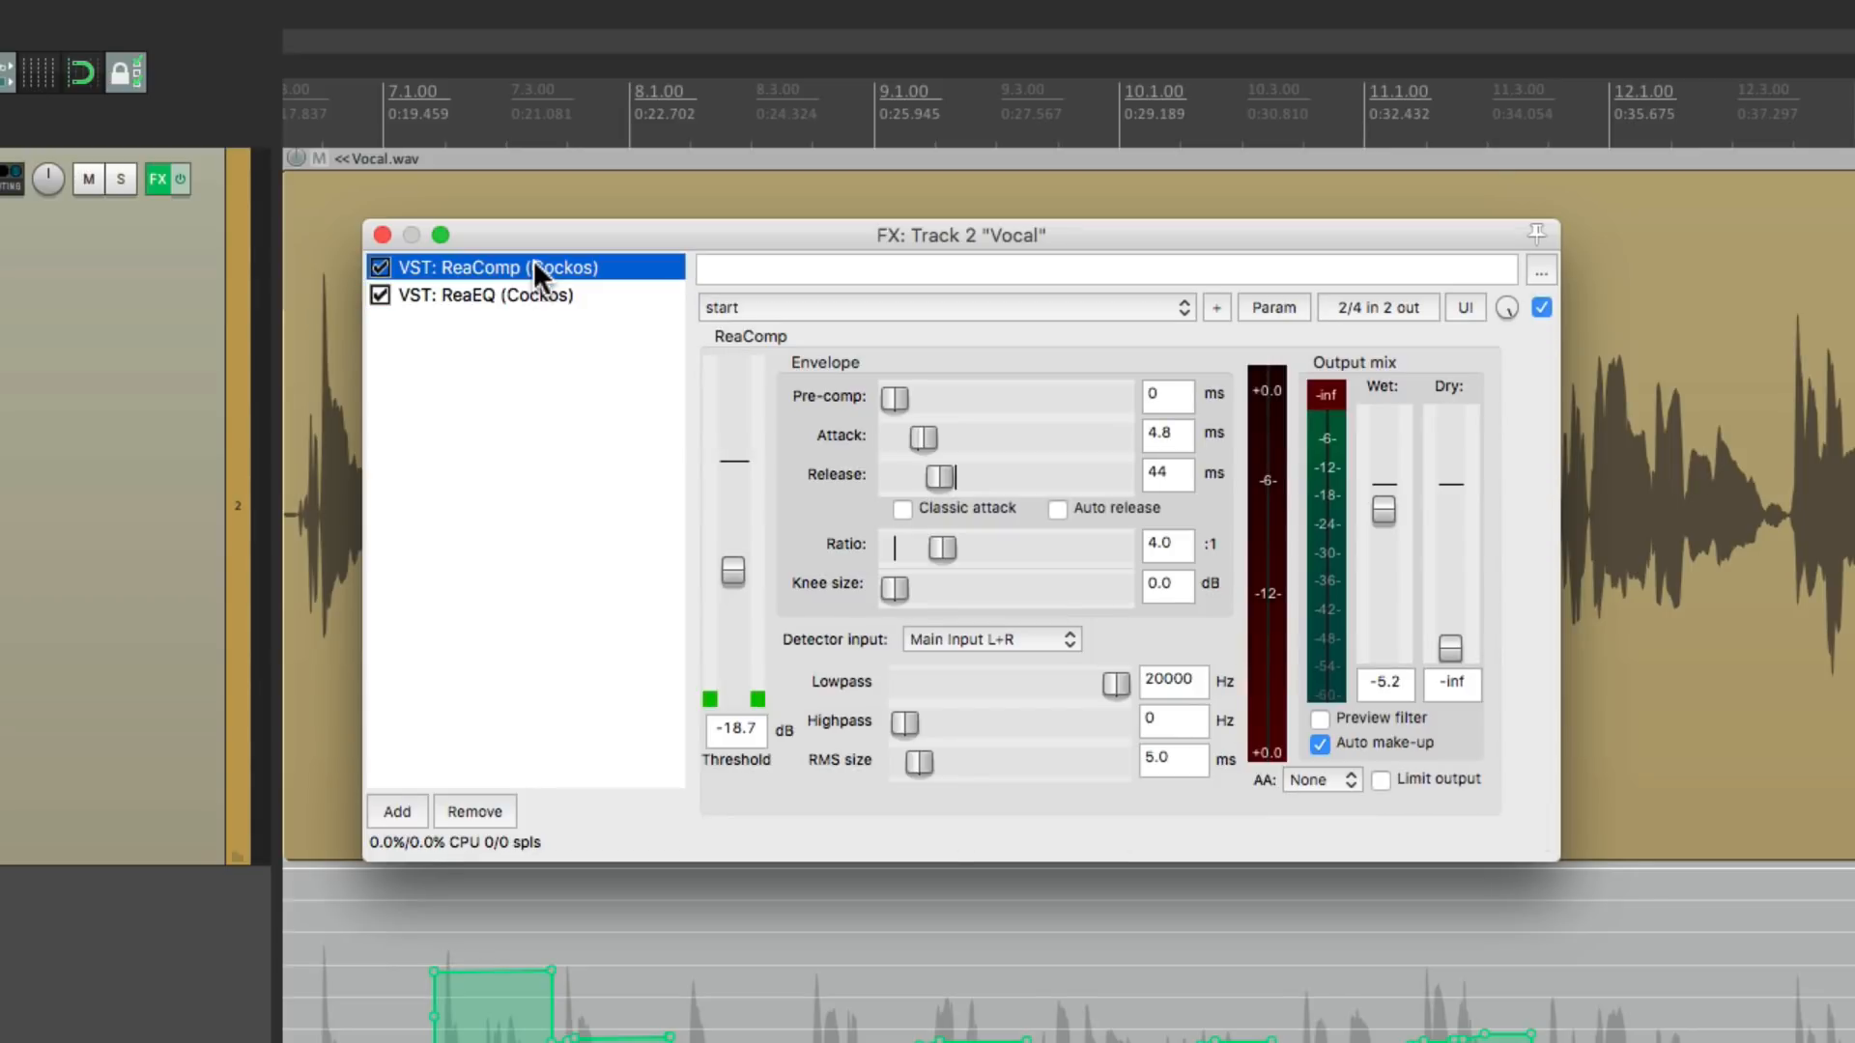
mouse_move(383, 243)
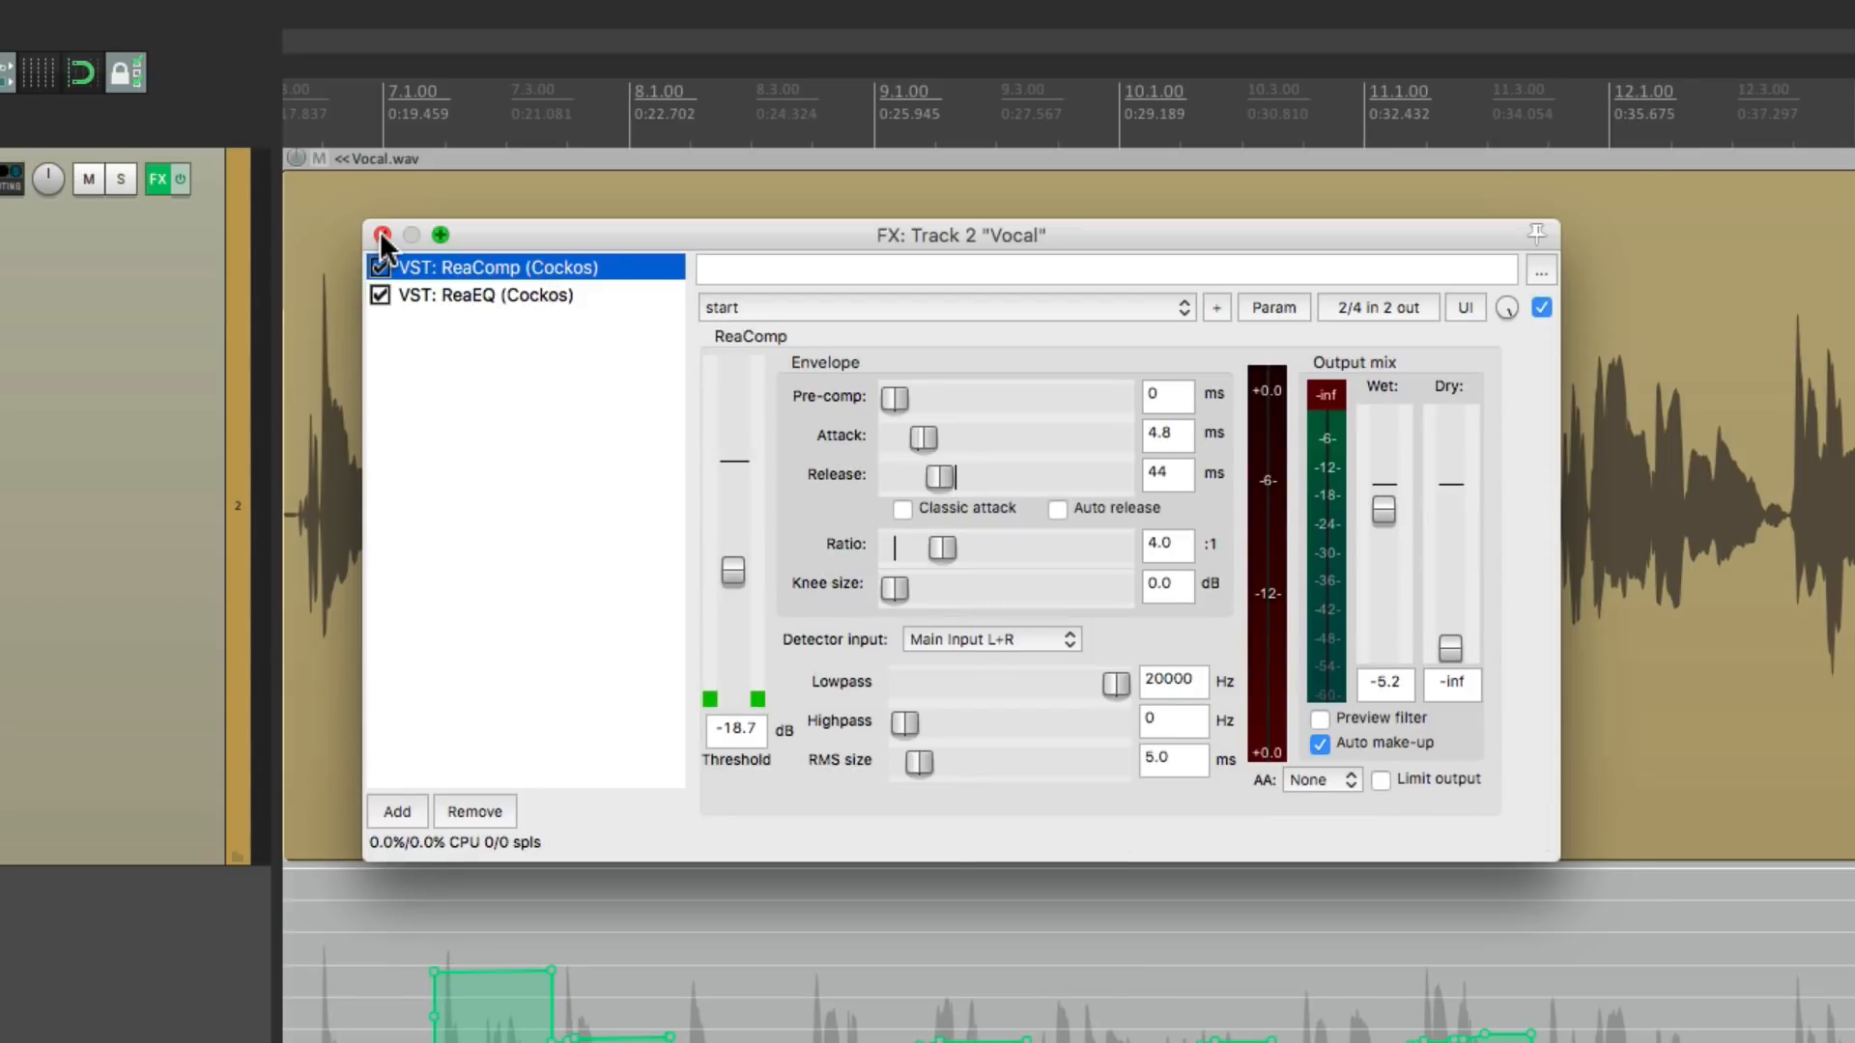
click(382, 234)
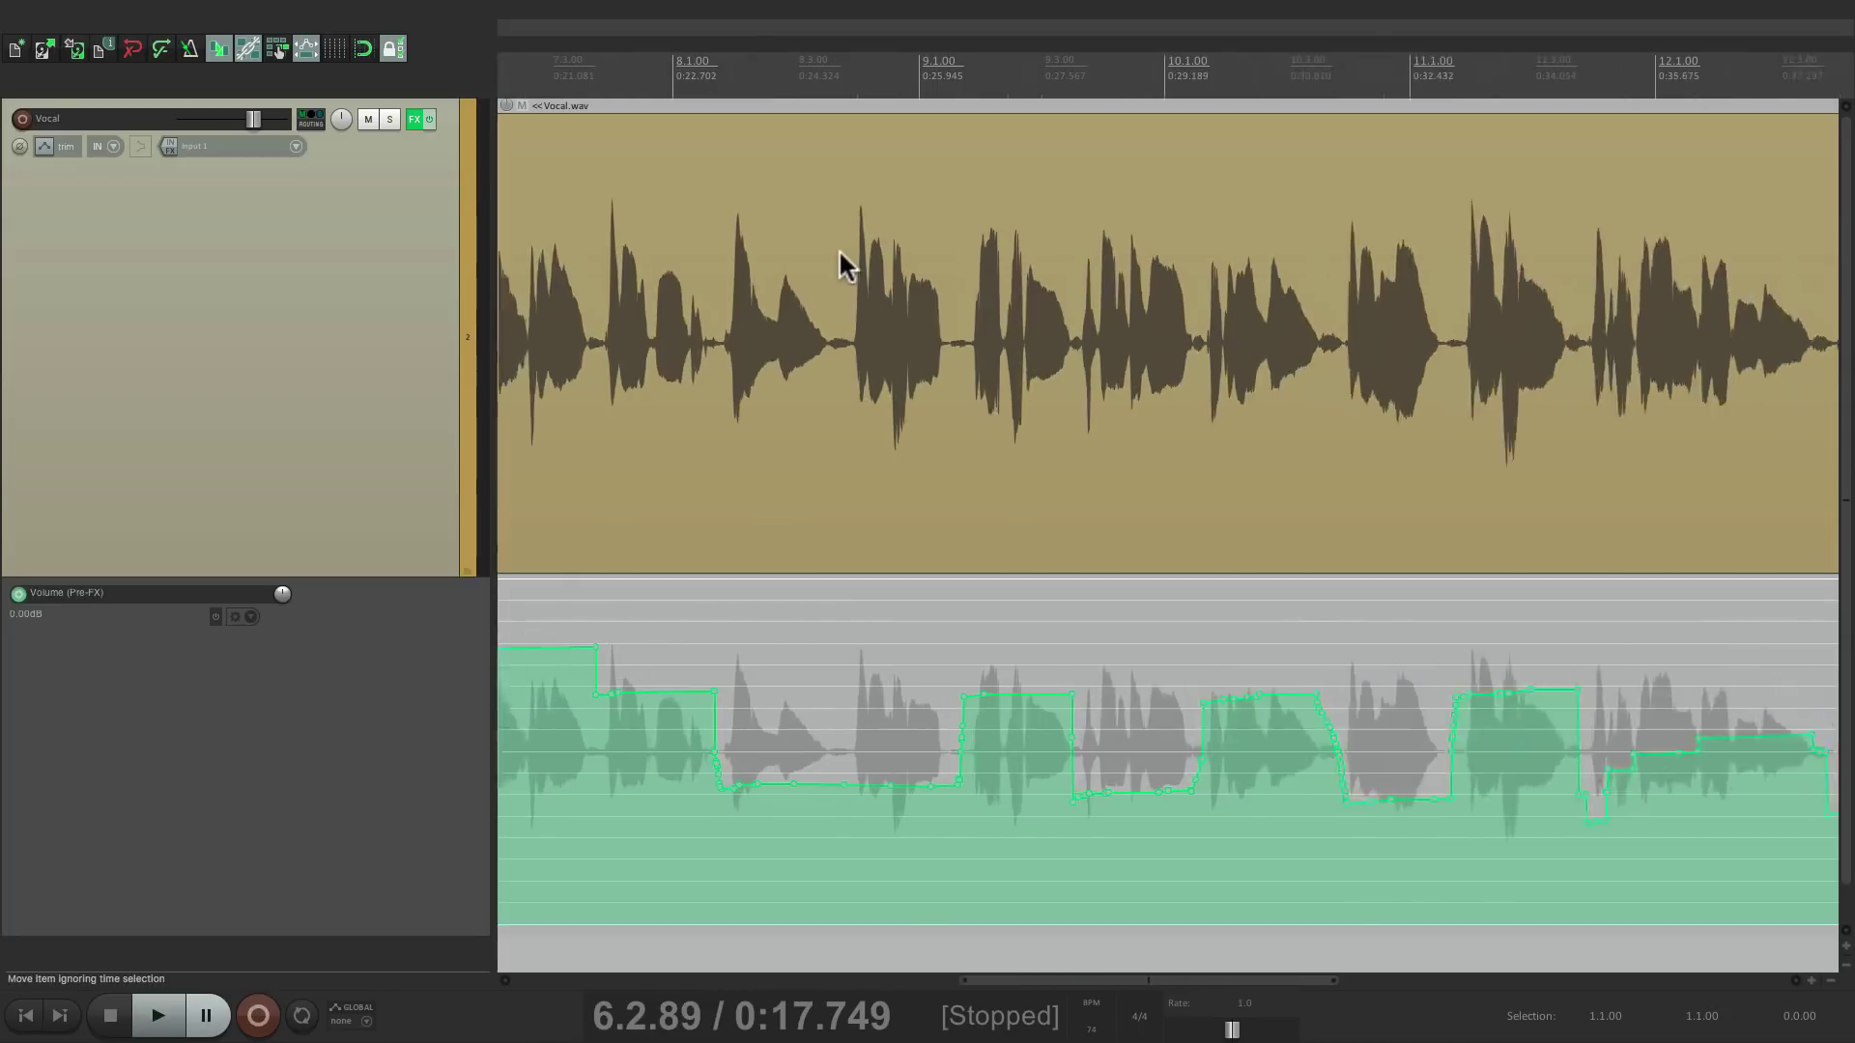
click(157, 1015)
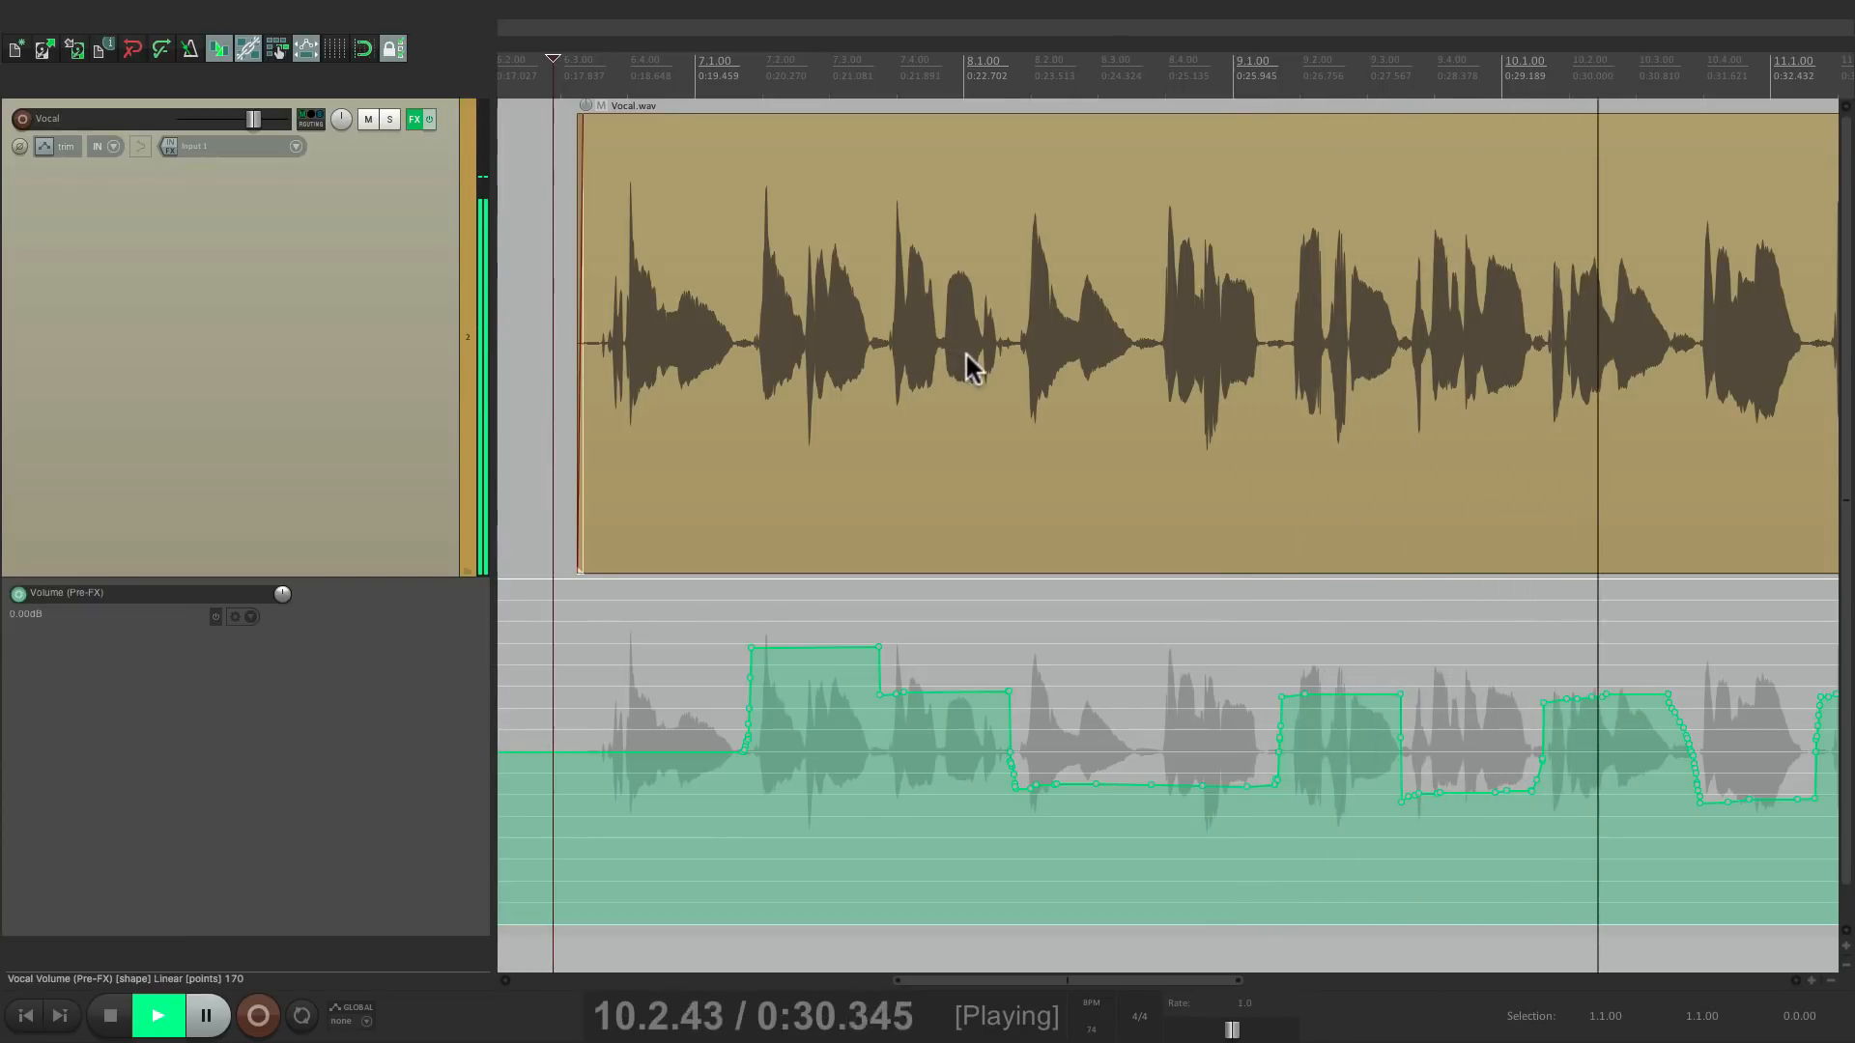
click(108, 1016)
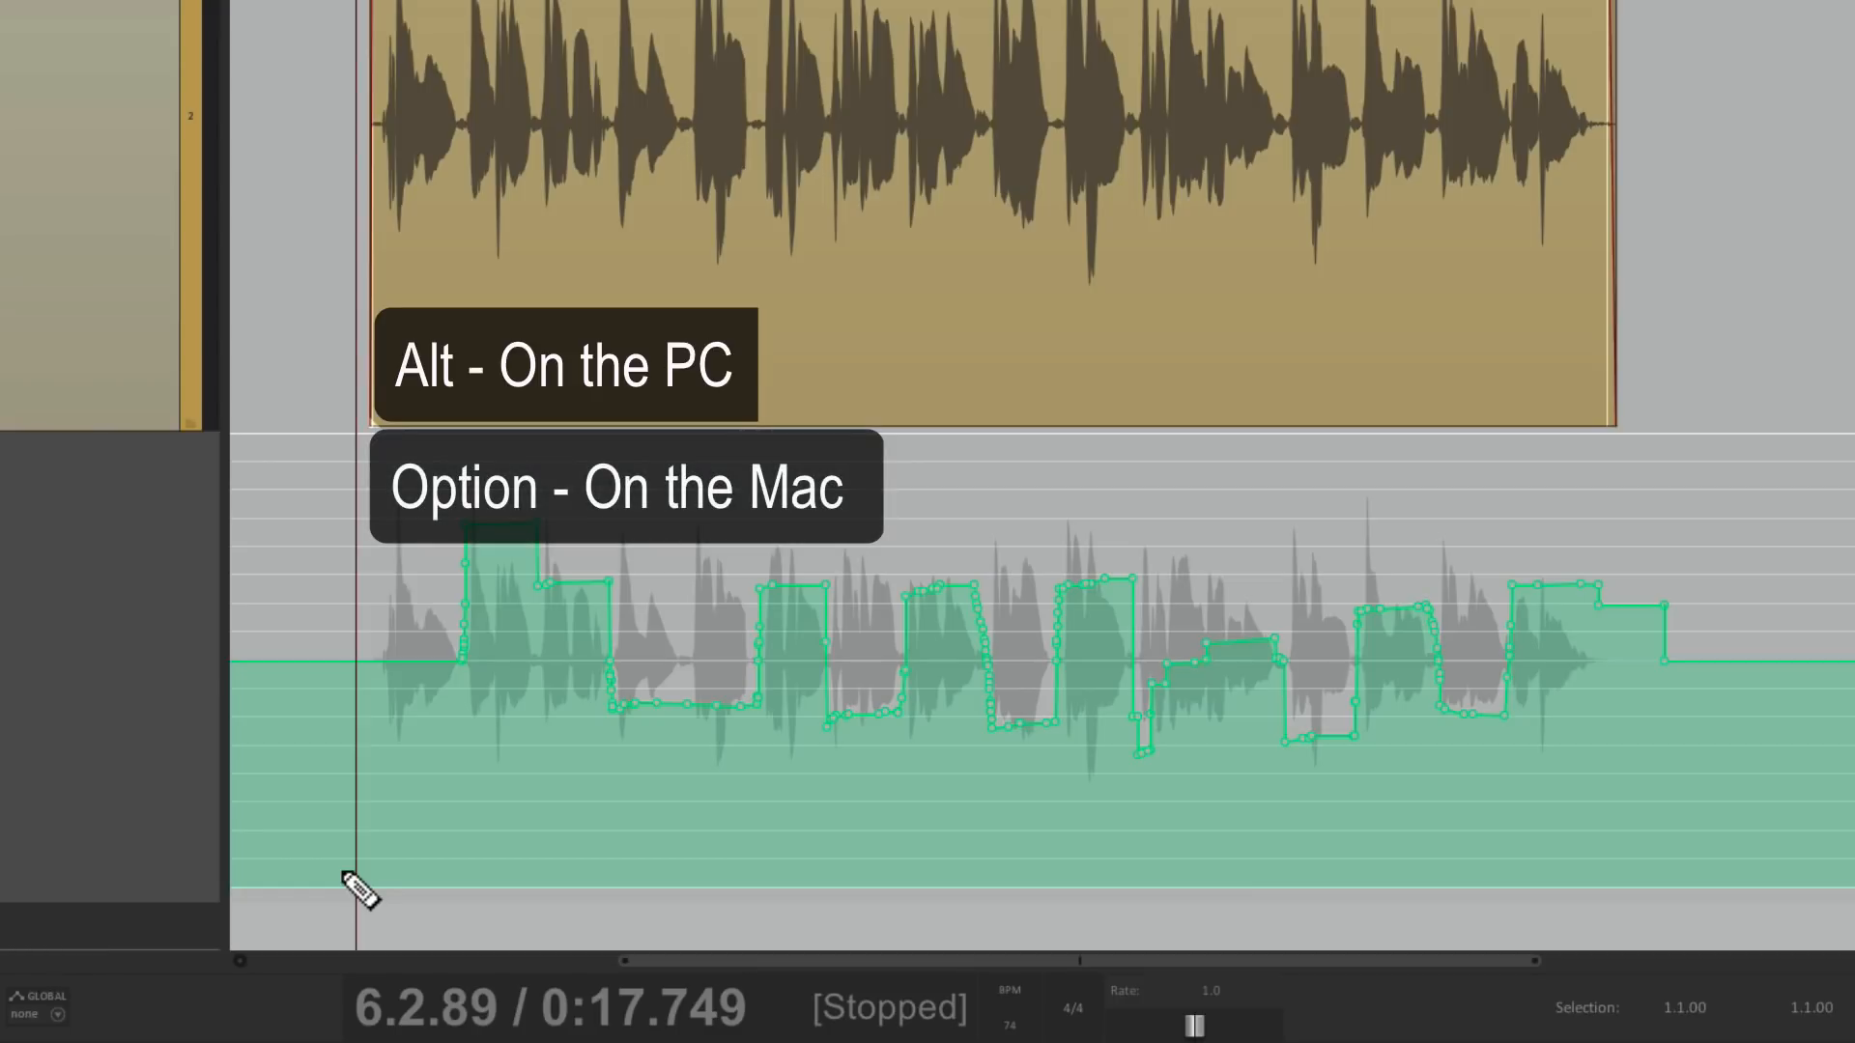
mouse_move(1709, 864)
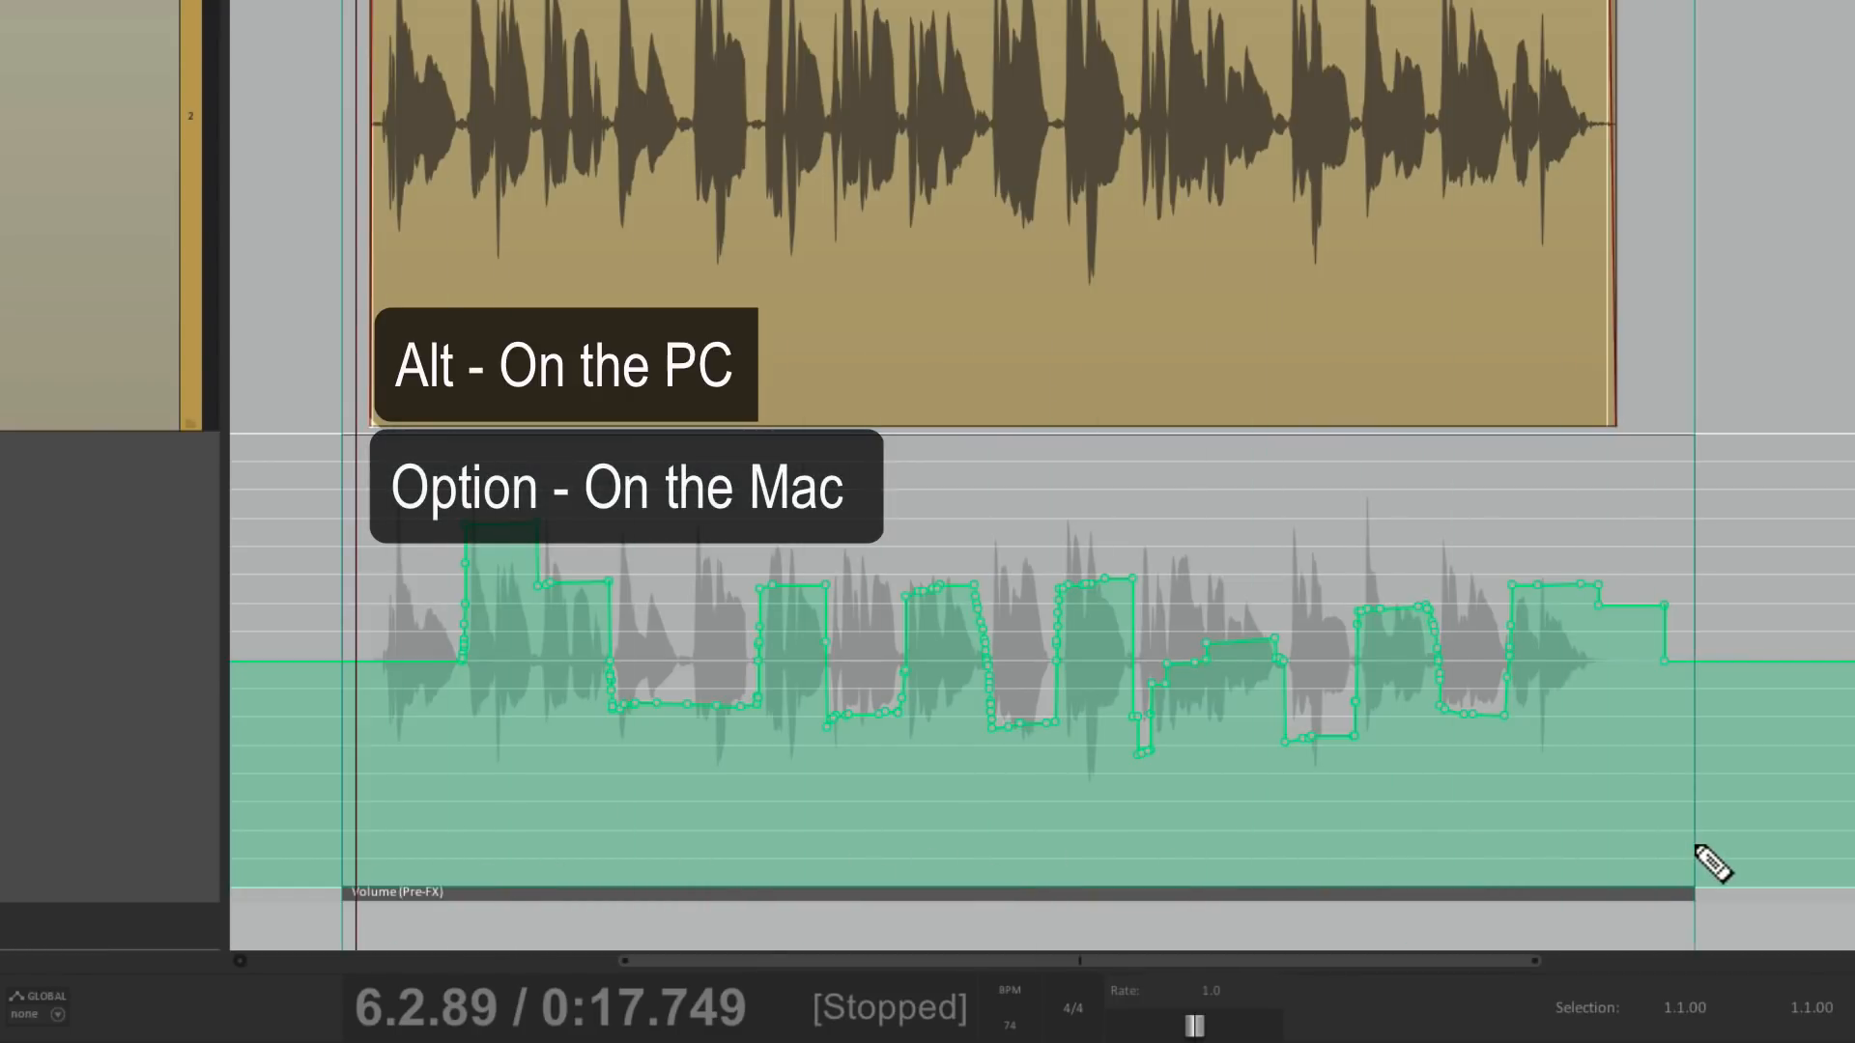
mouse_move(1153, 796)
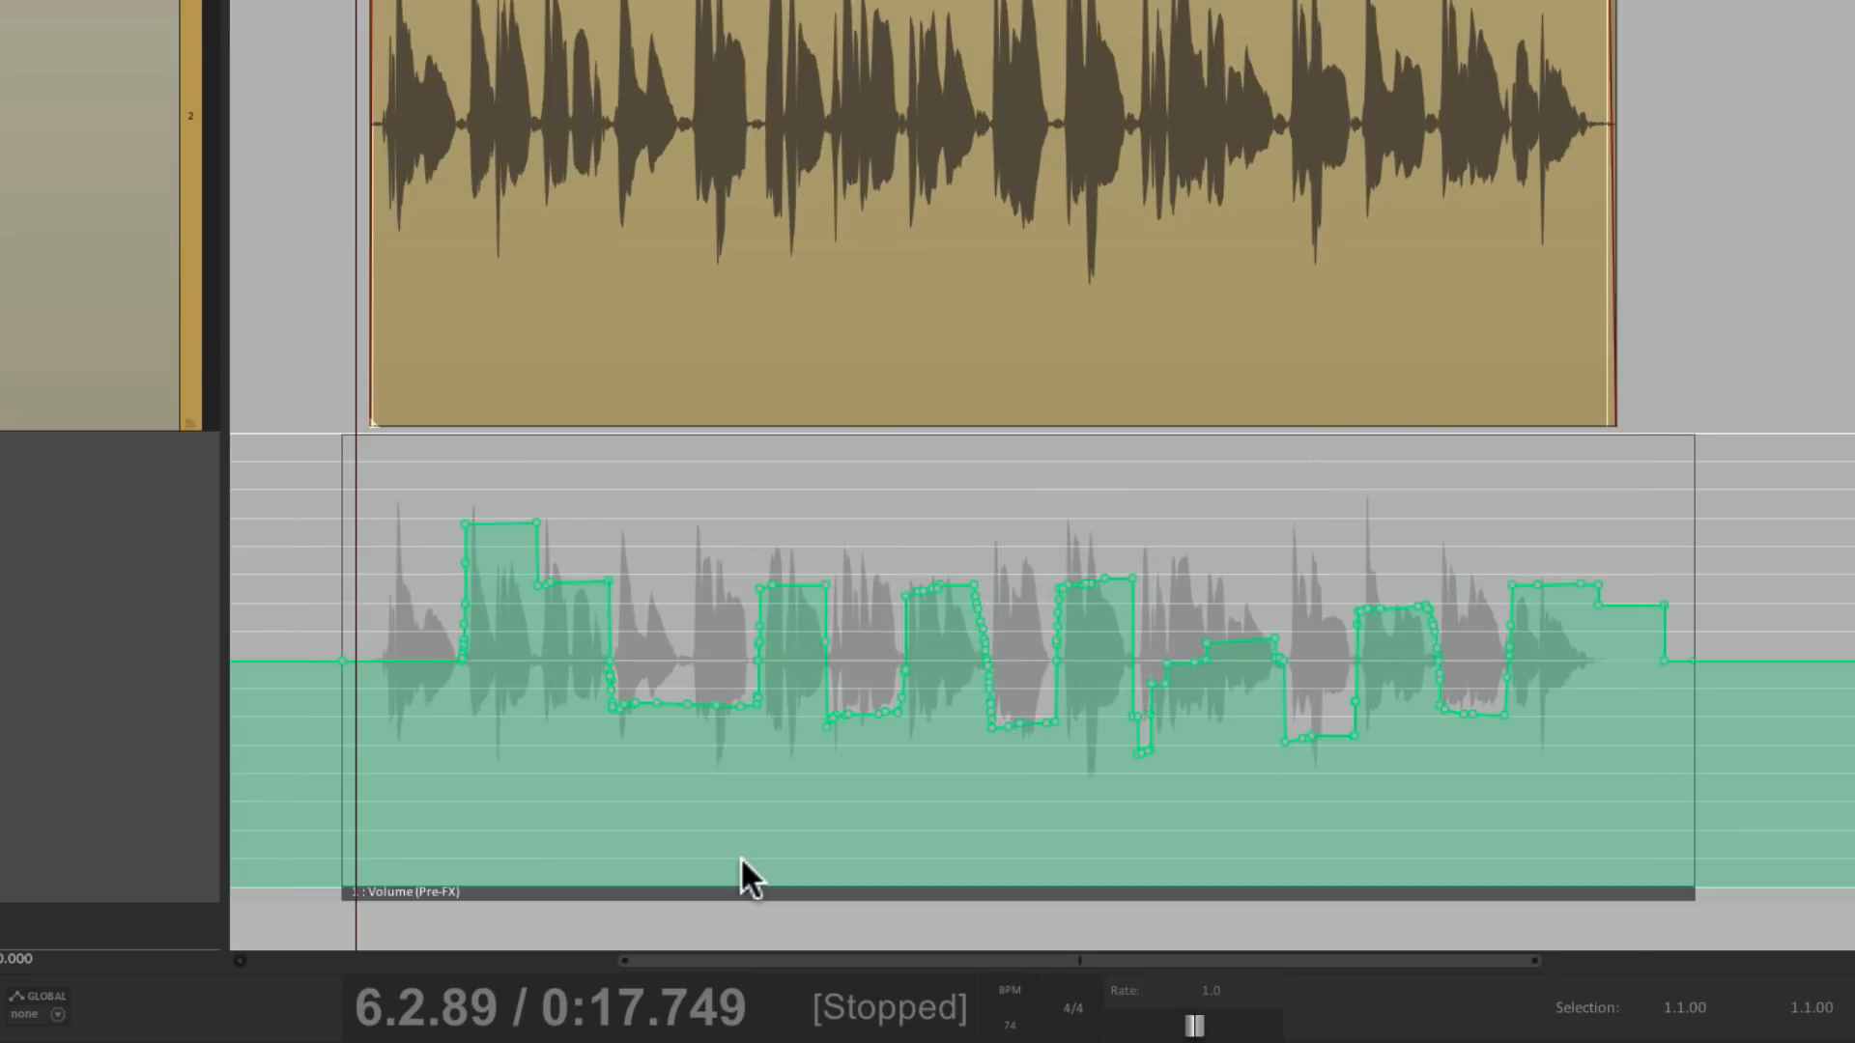
mouse_move(793, 828)
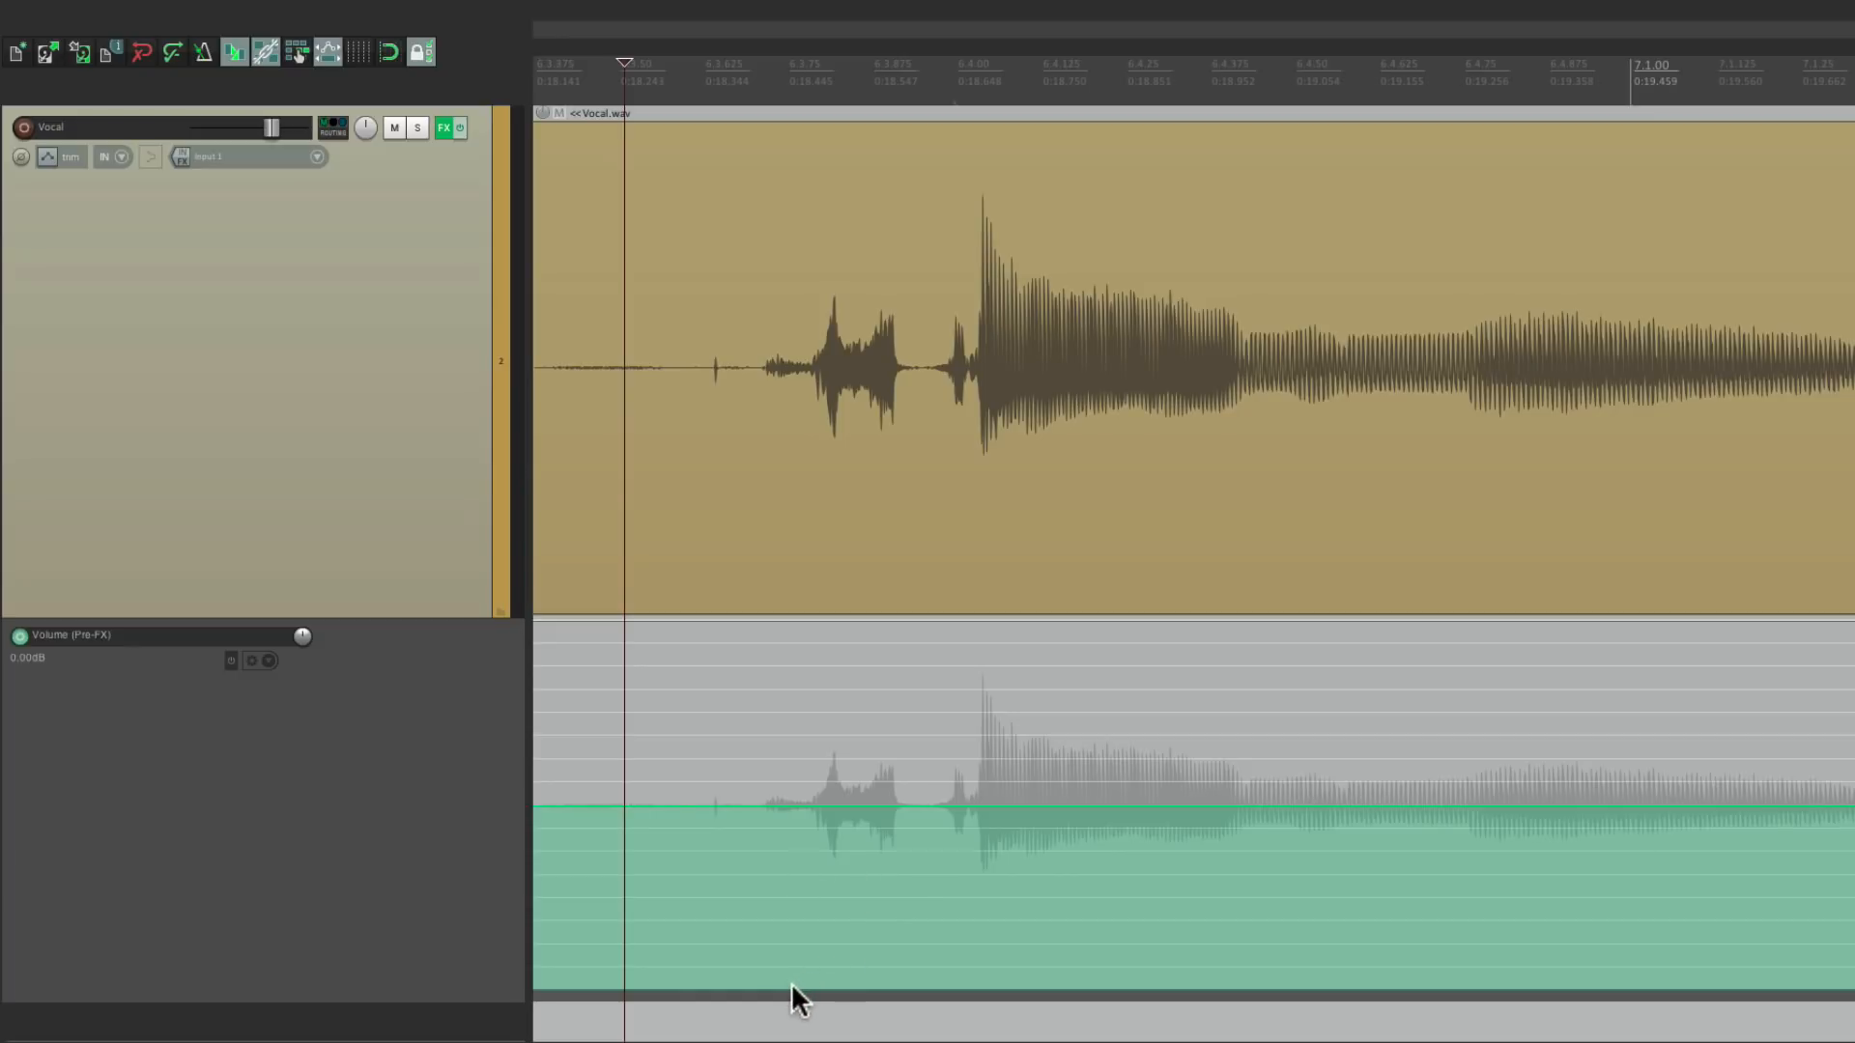
Step: Insert a short automation item under the first S sound, lowered and resized to fit
key(alt)
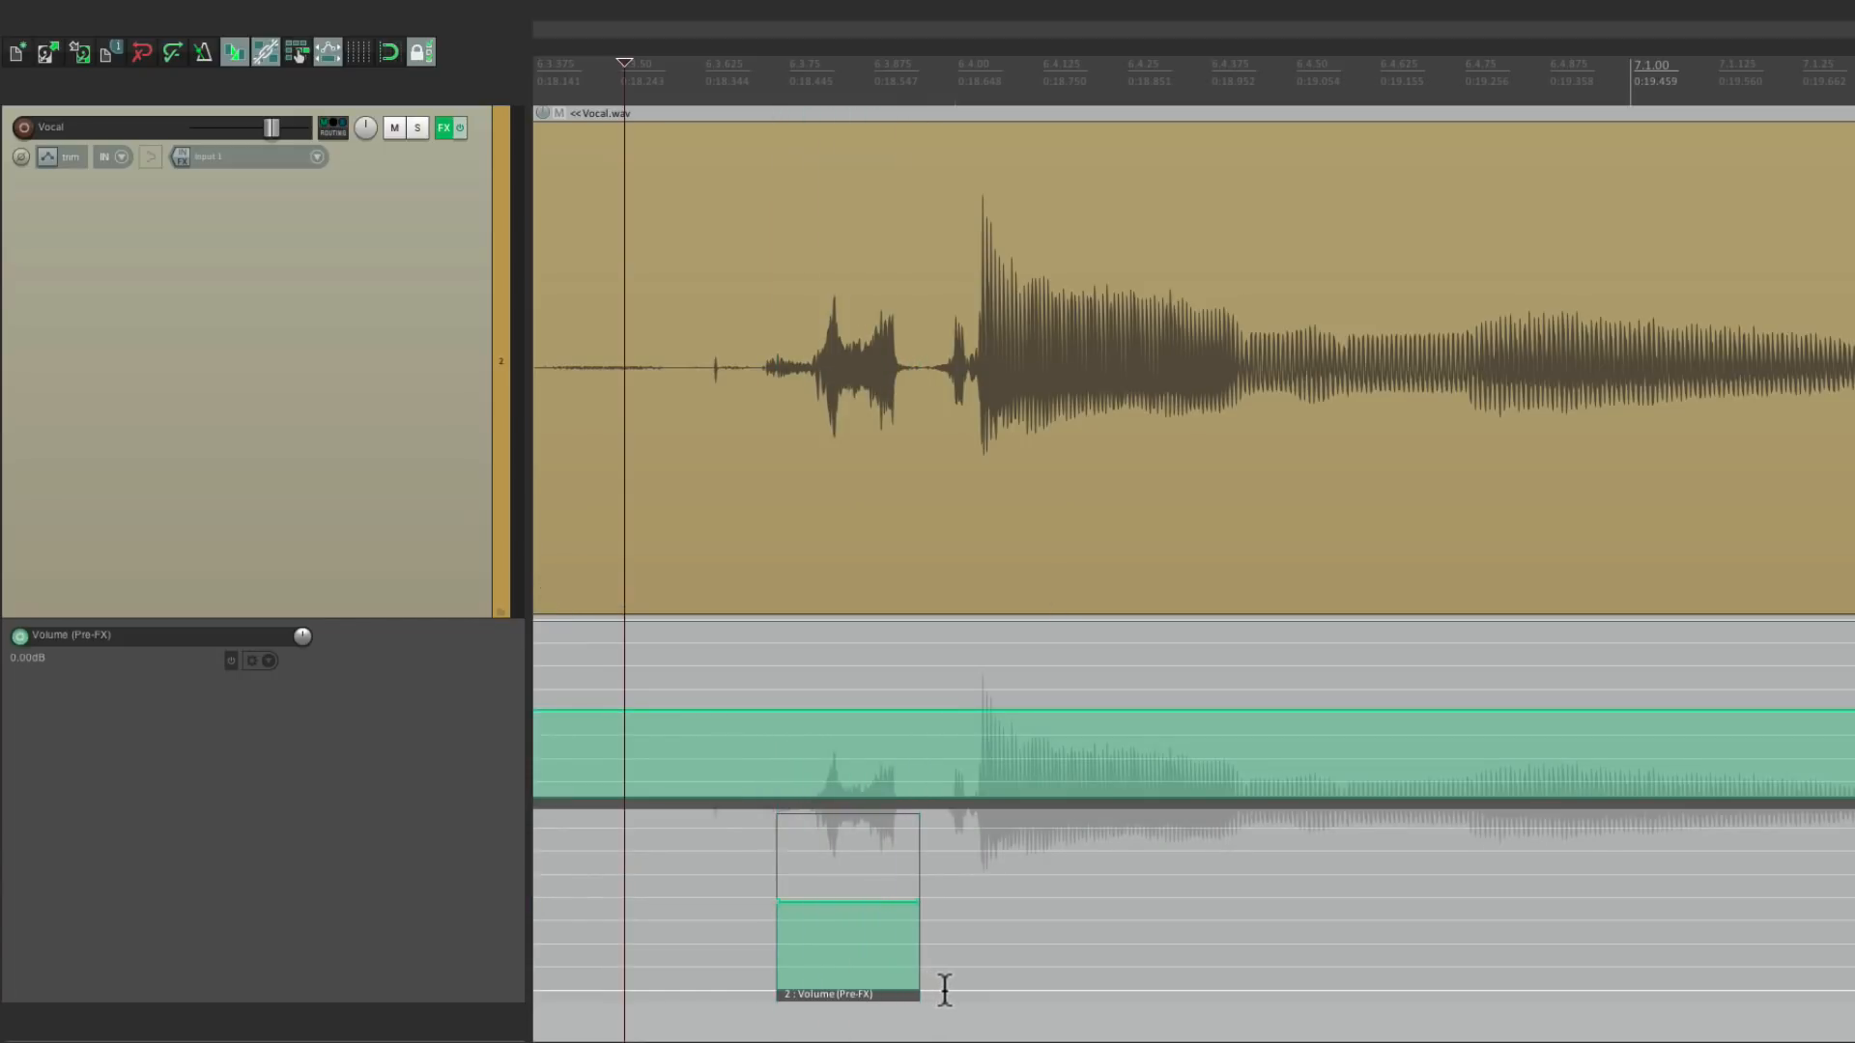
mouse_move(885, 958)
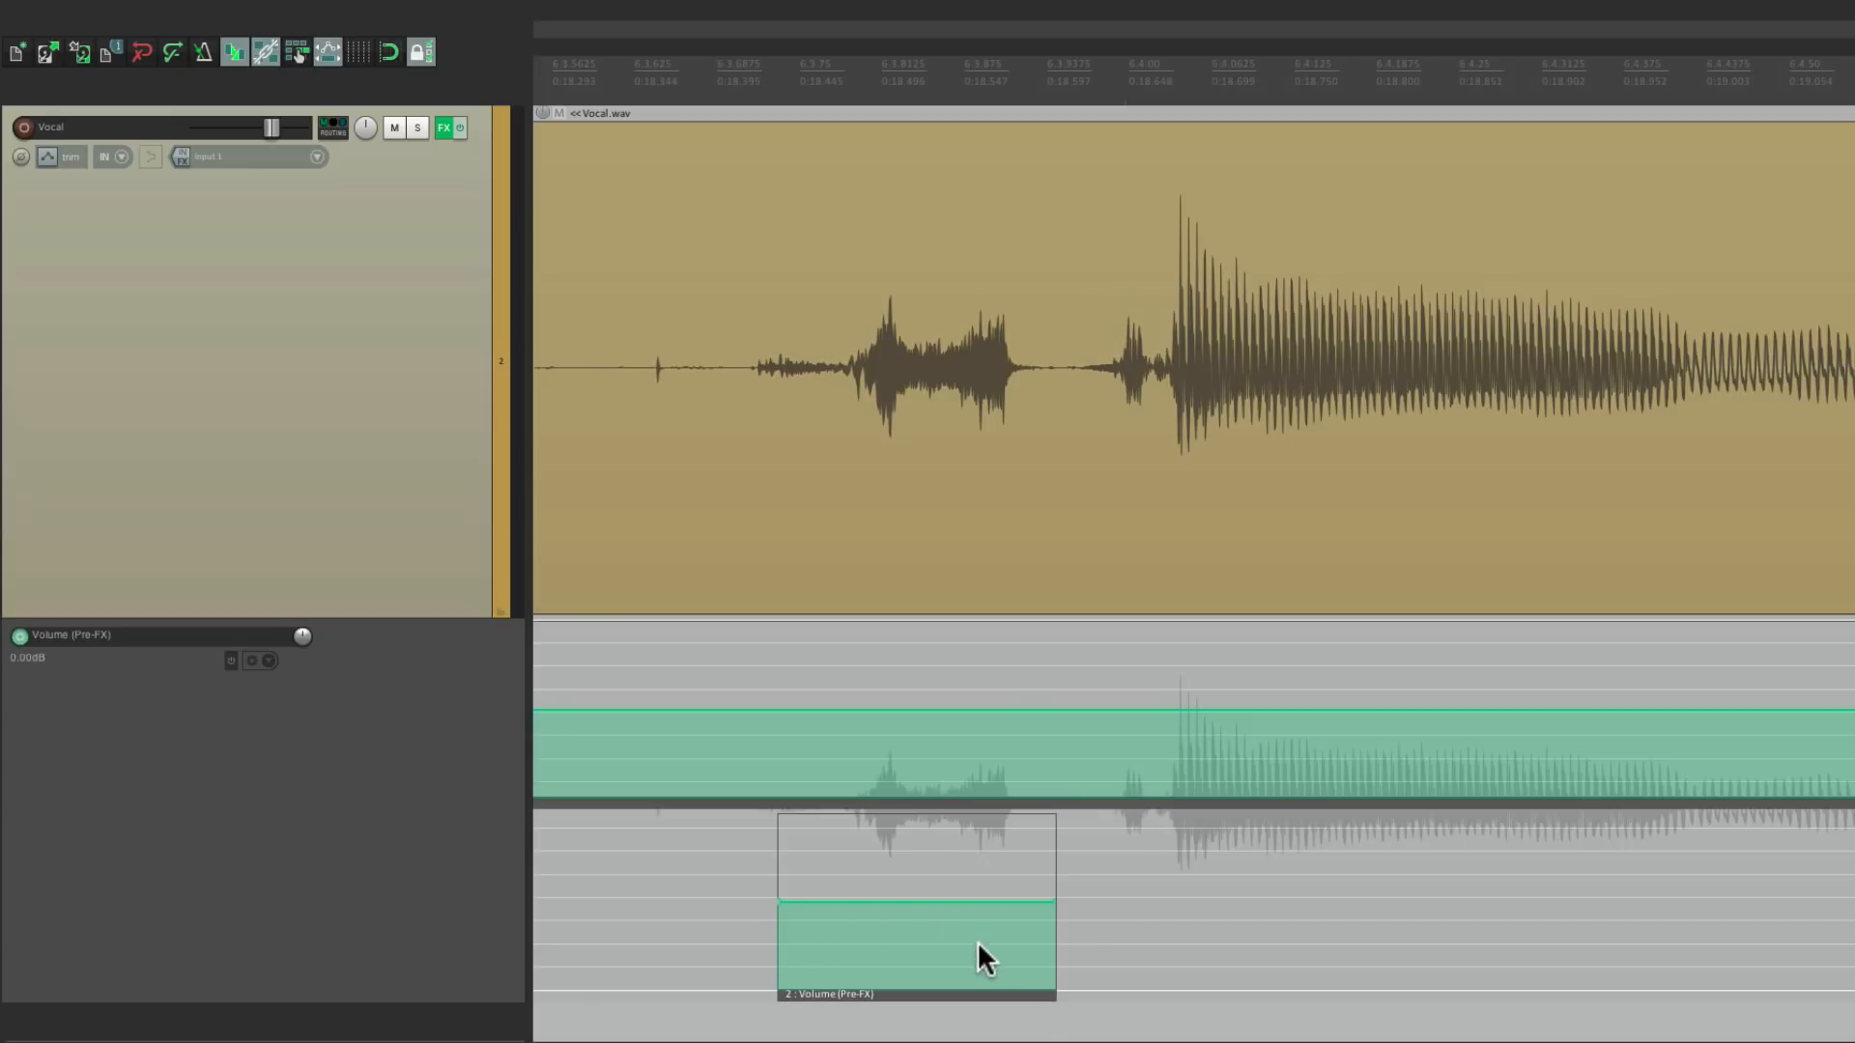
mouse_move(769, 955)
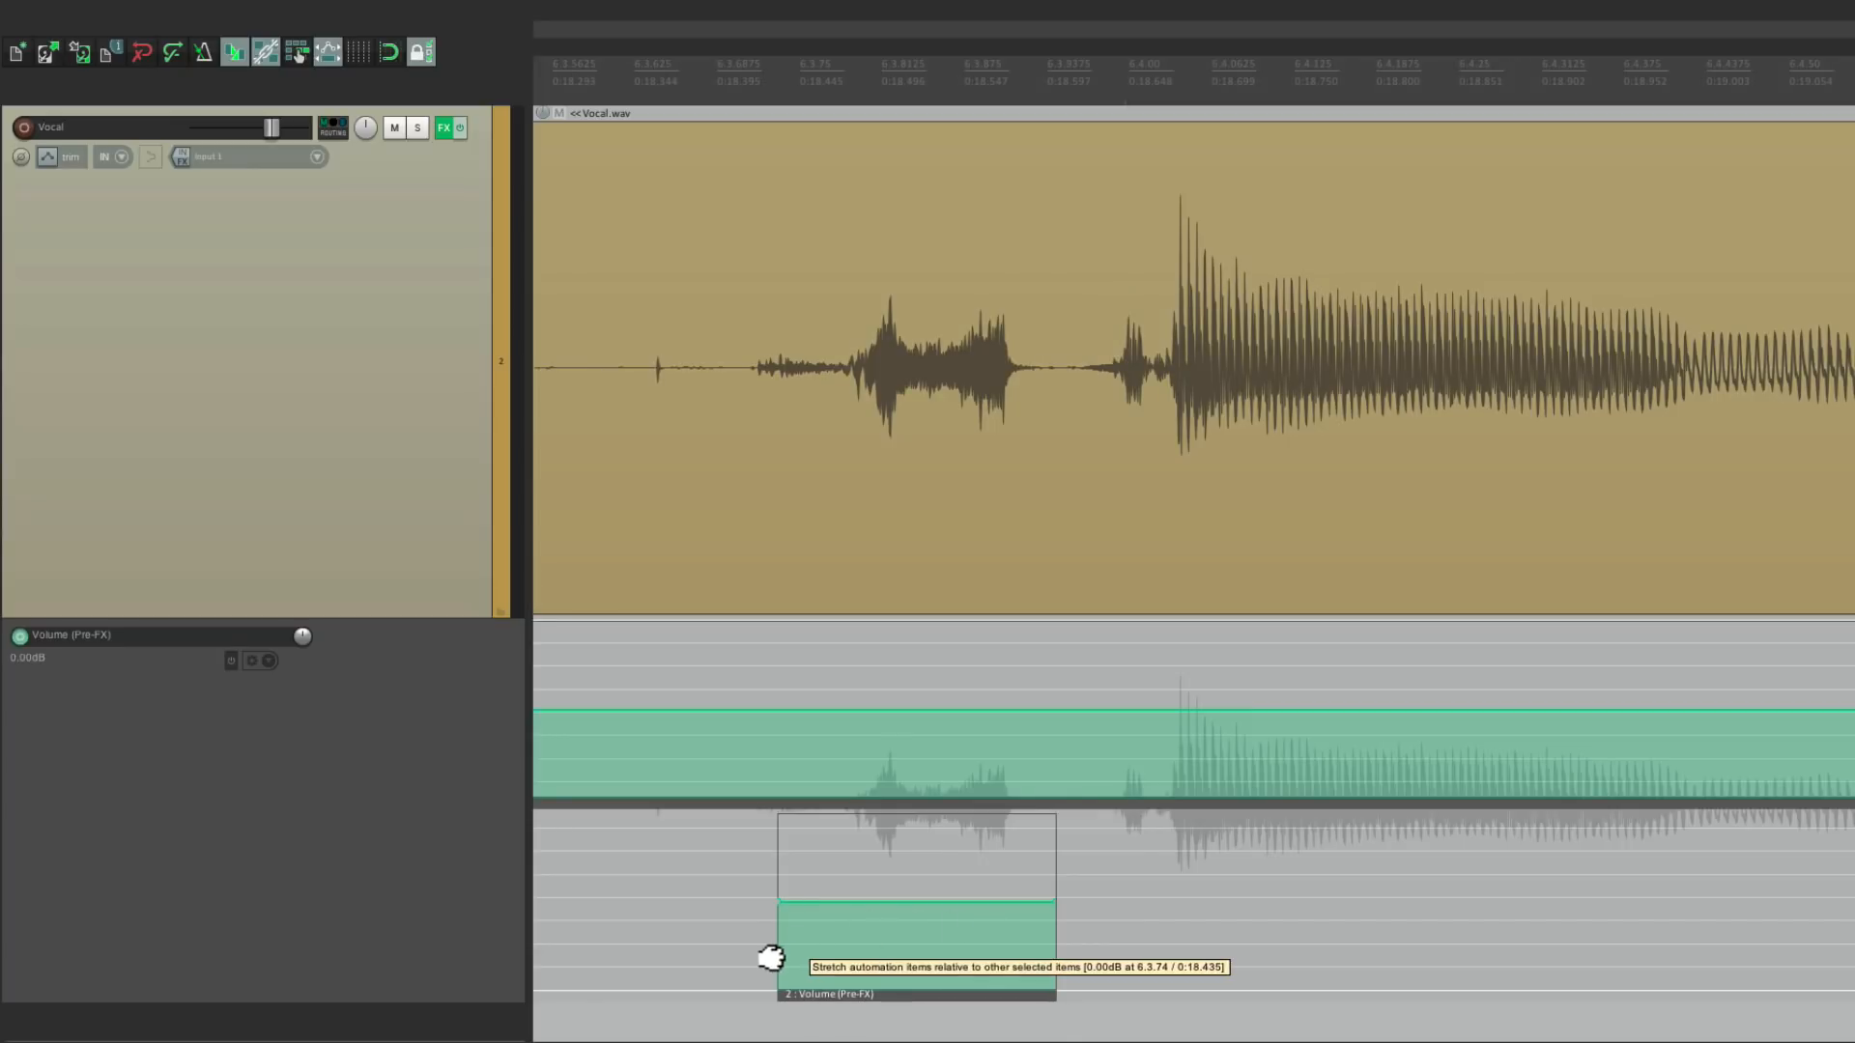
key(alt)
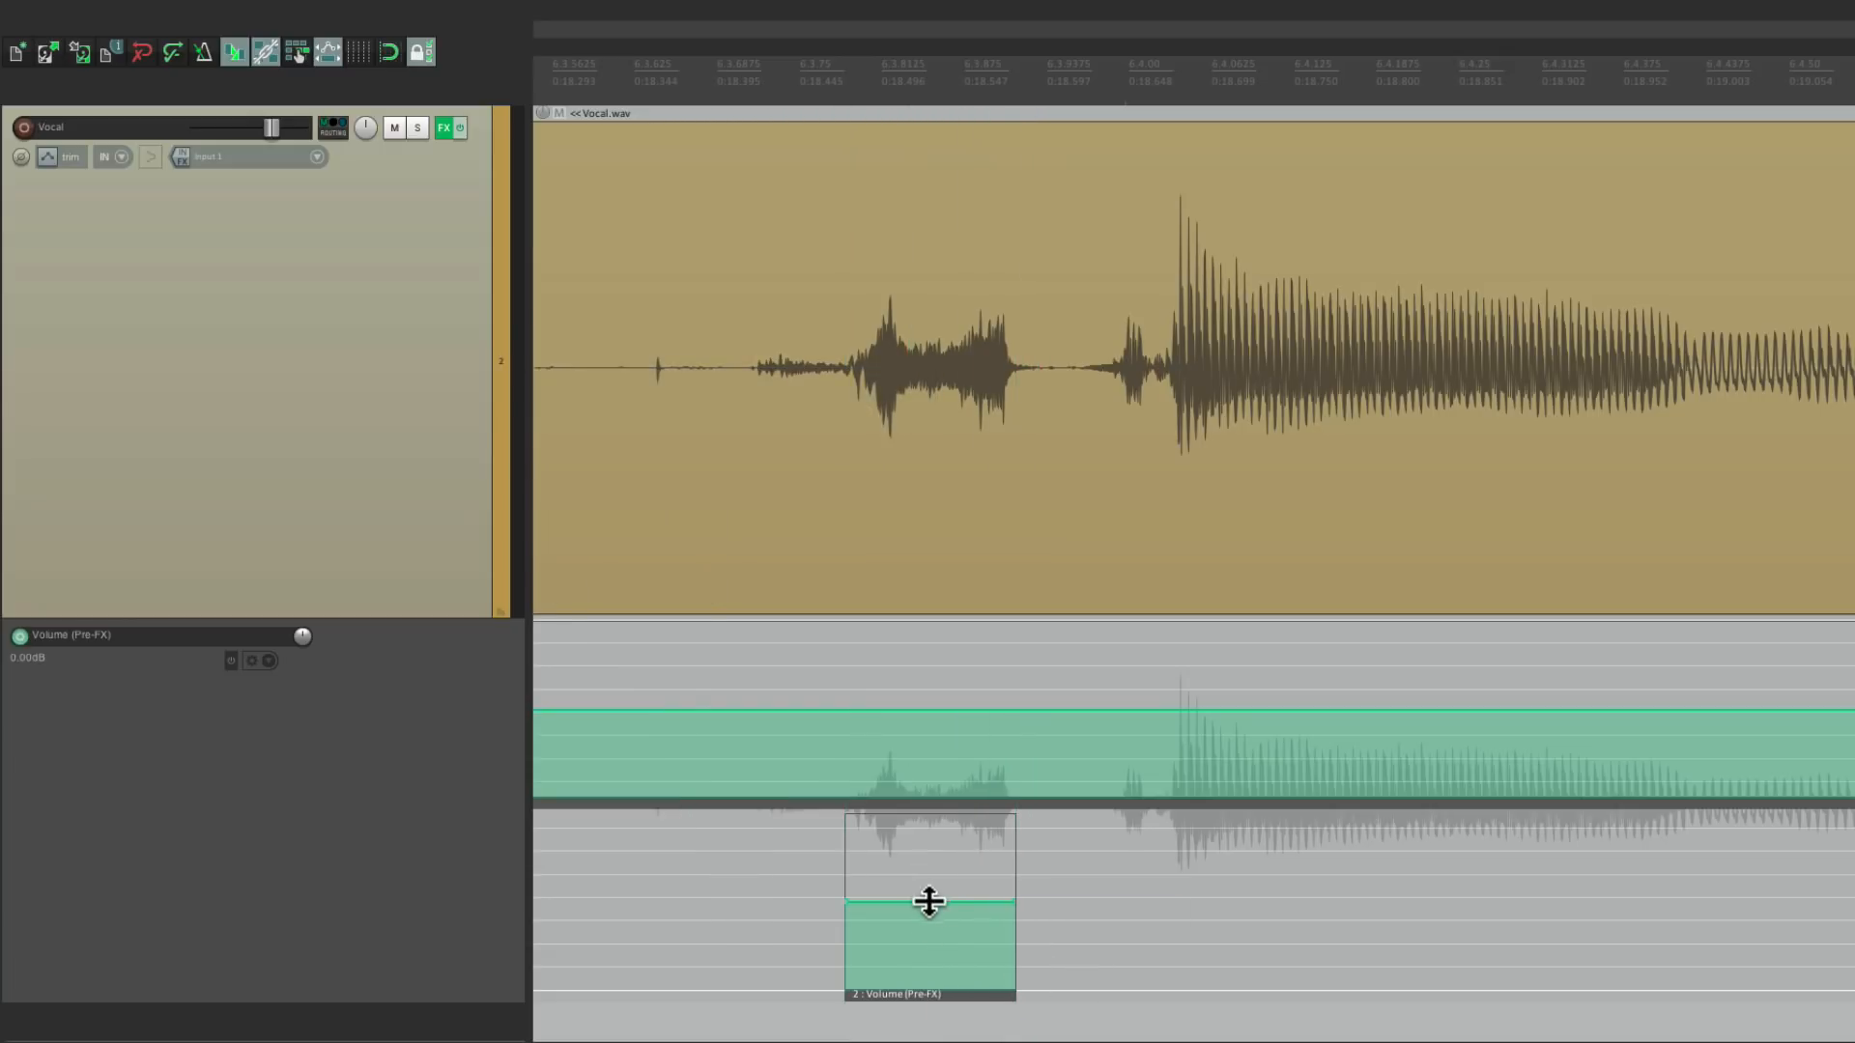
mouse_move(928, 902)
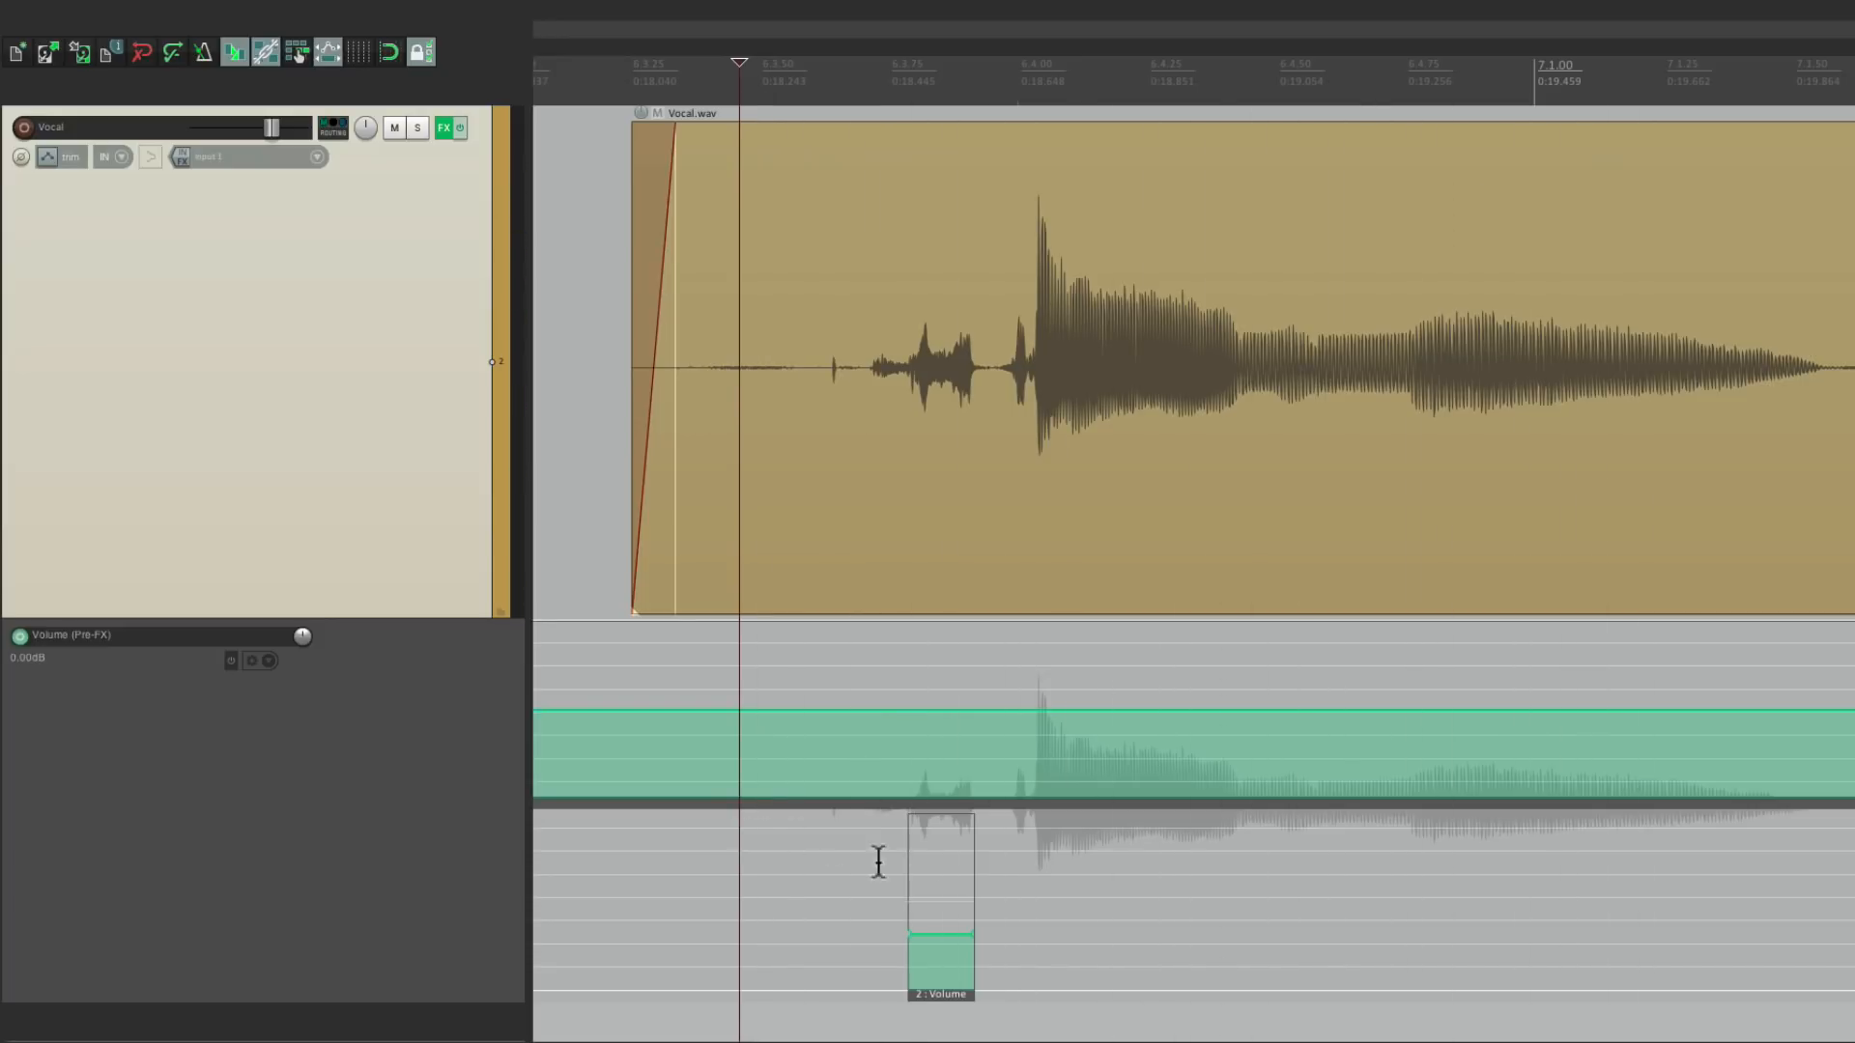
mouse_move(923, 373)
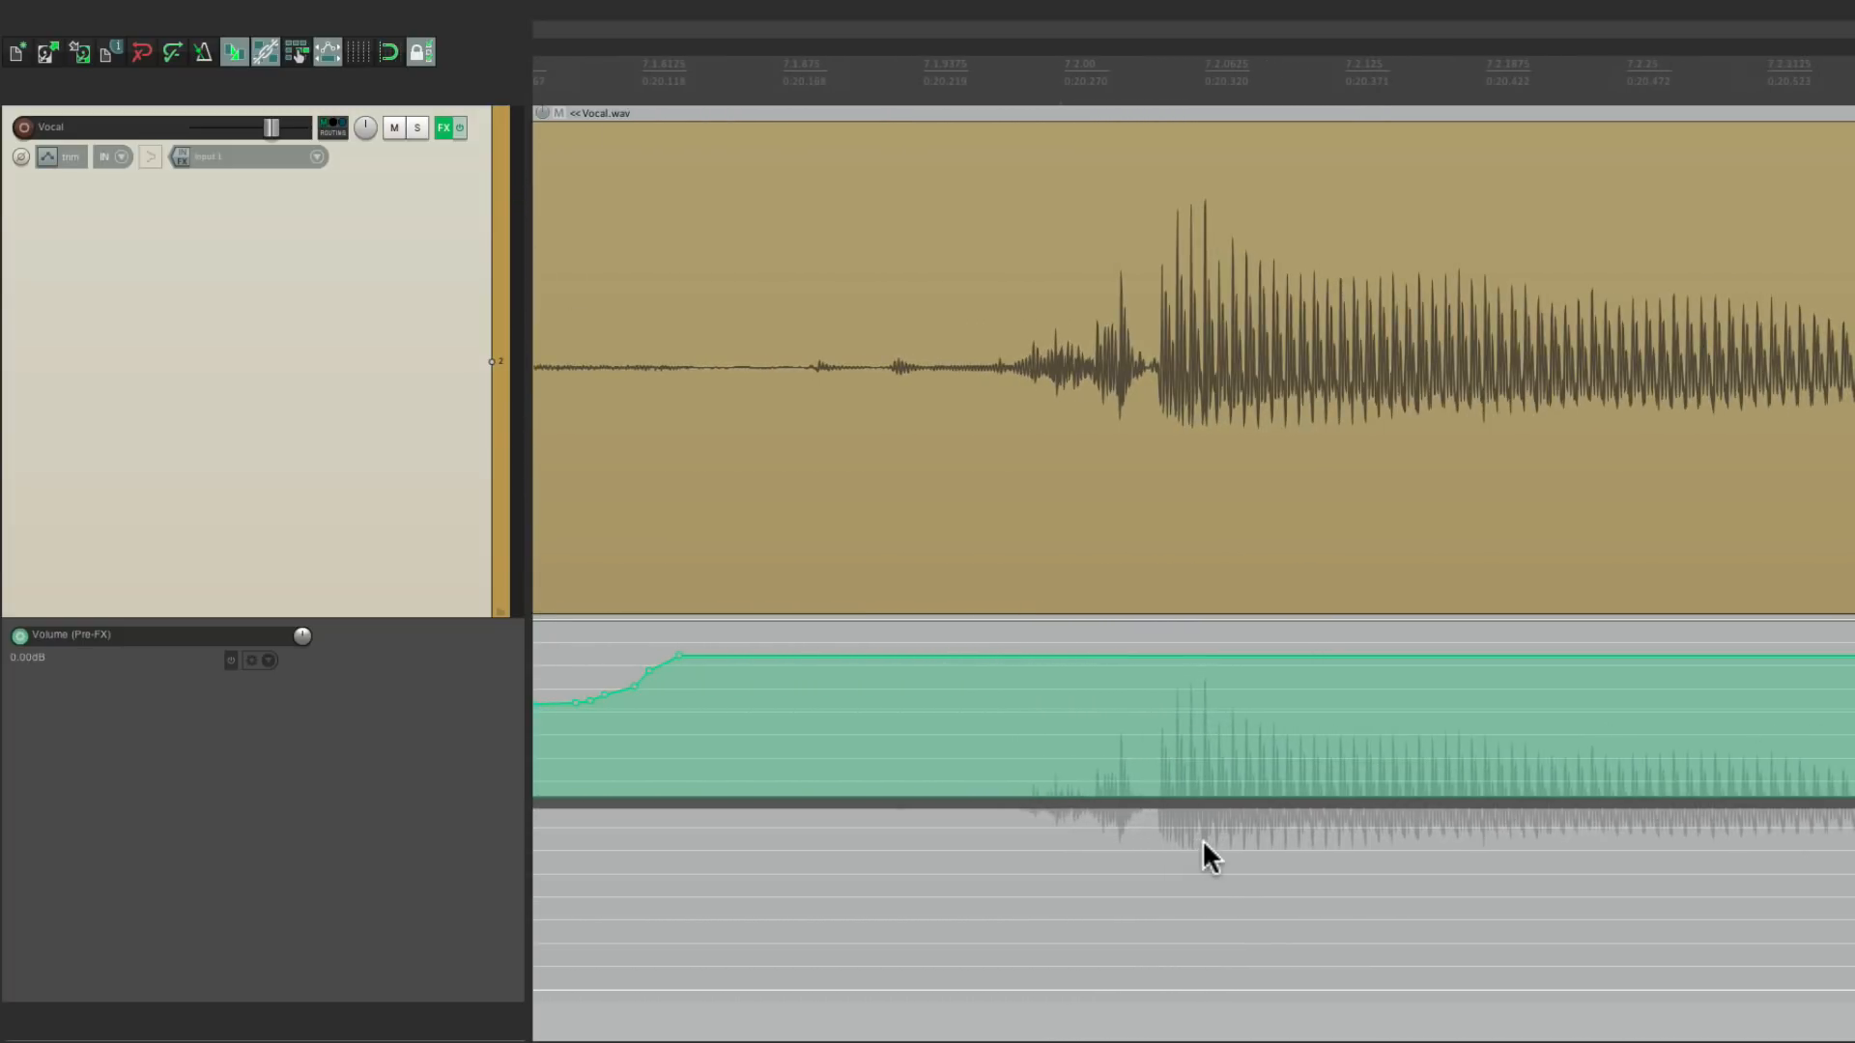
Step: Paste volume-dip automation items under the next S sounds, moving right along the vocal
click(990, 852)
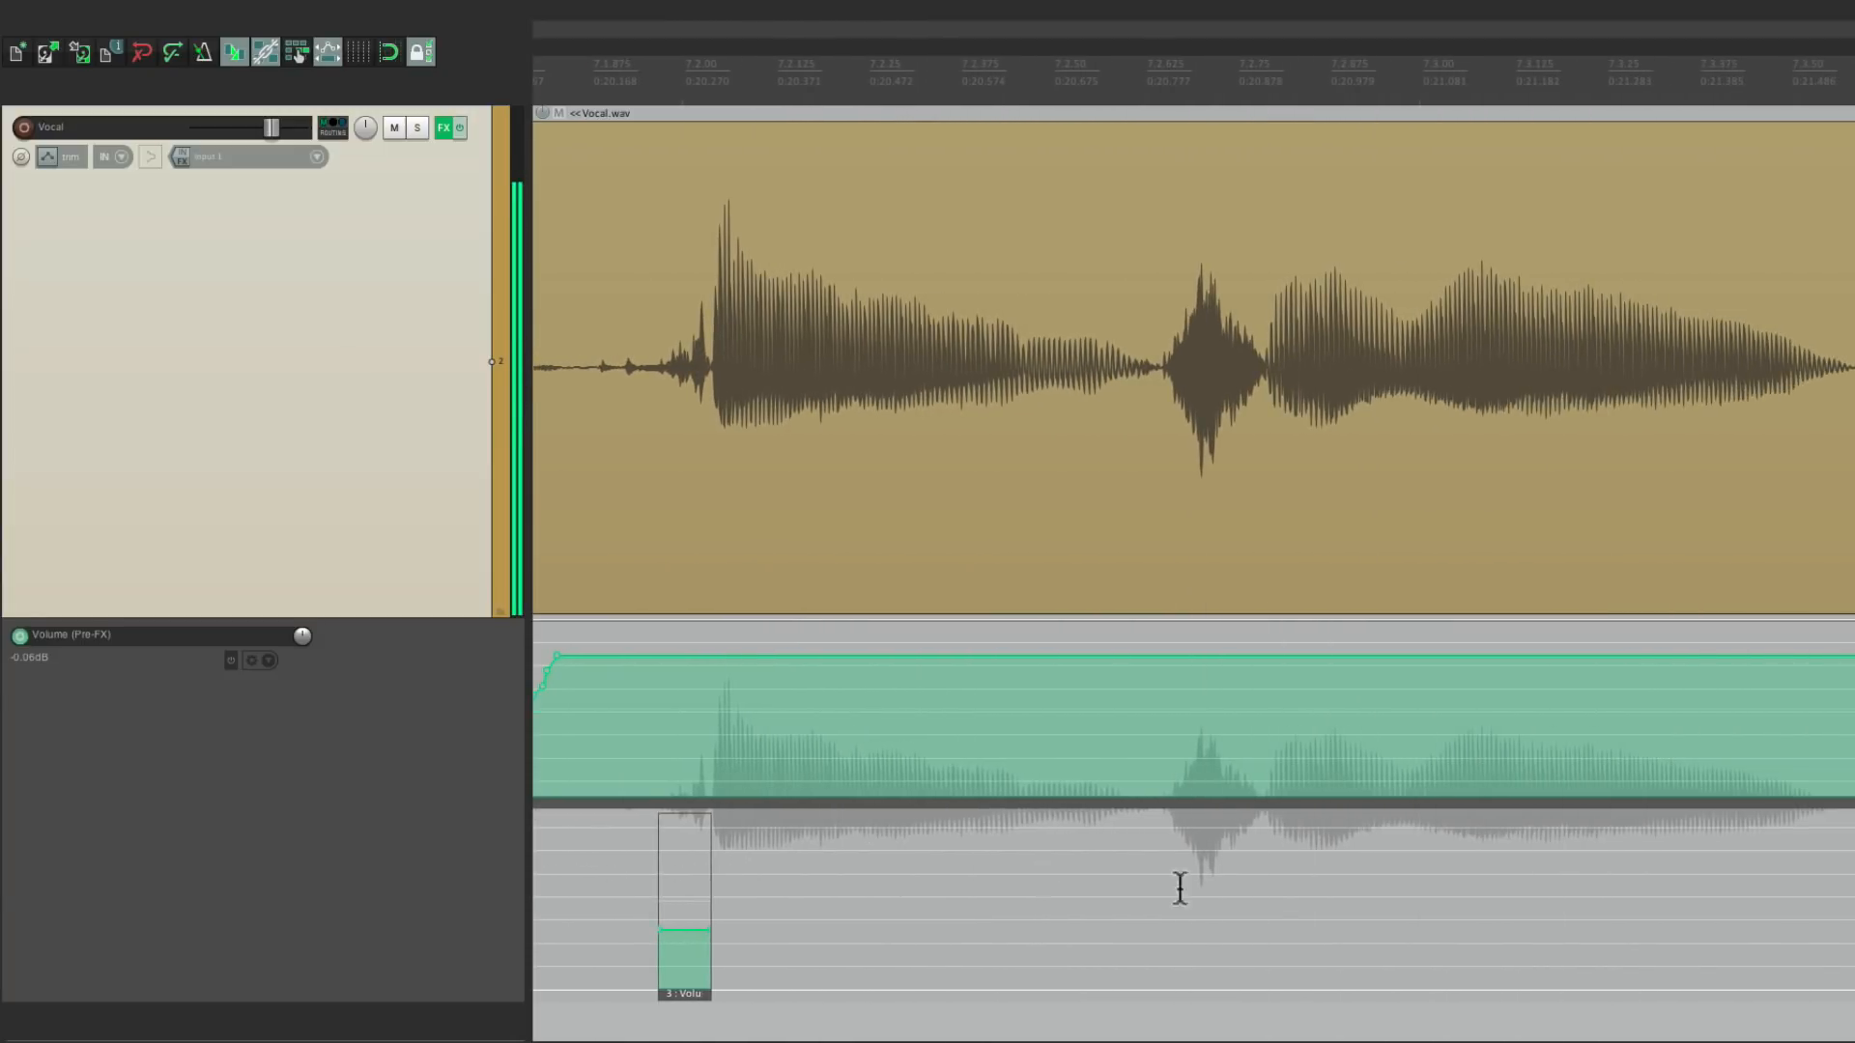
mouse_move(1160, 839)
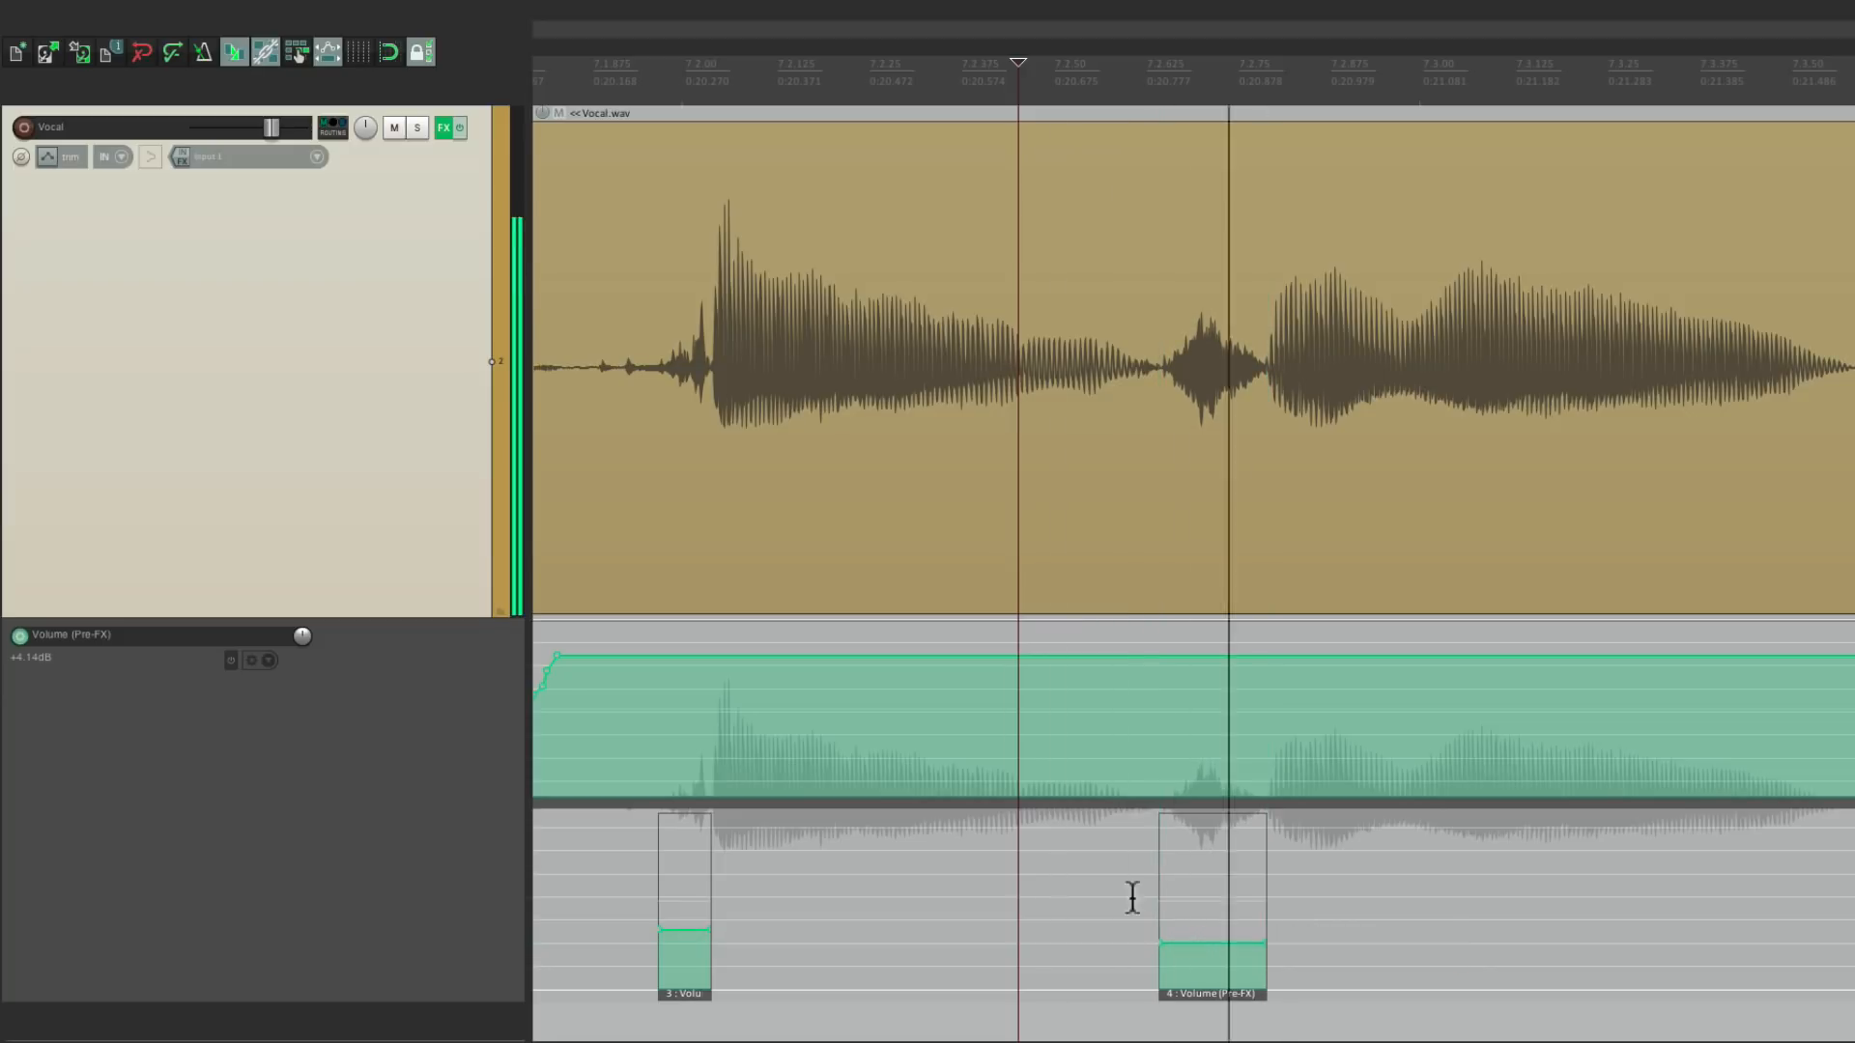
scroll(right, 3)
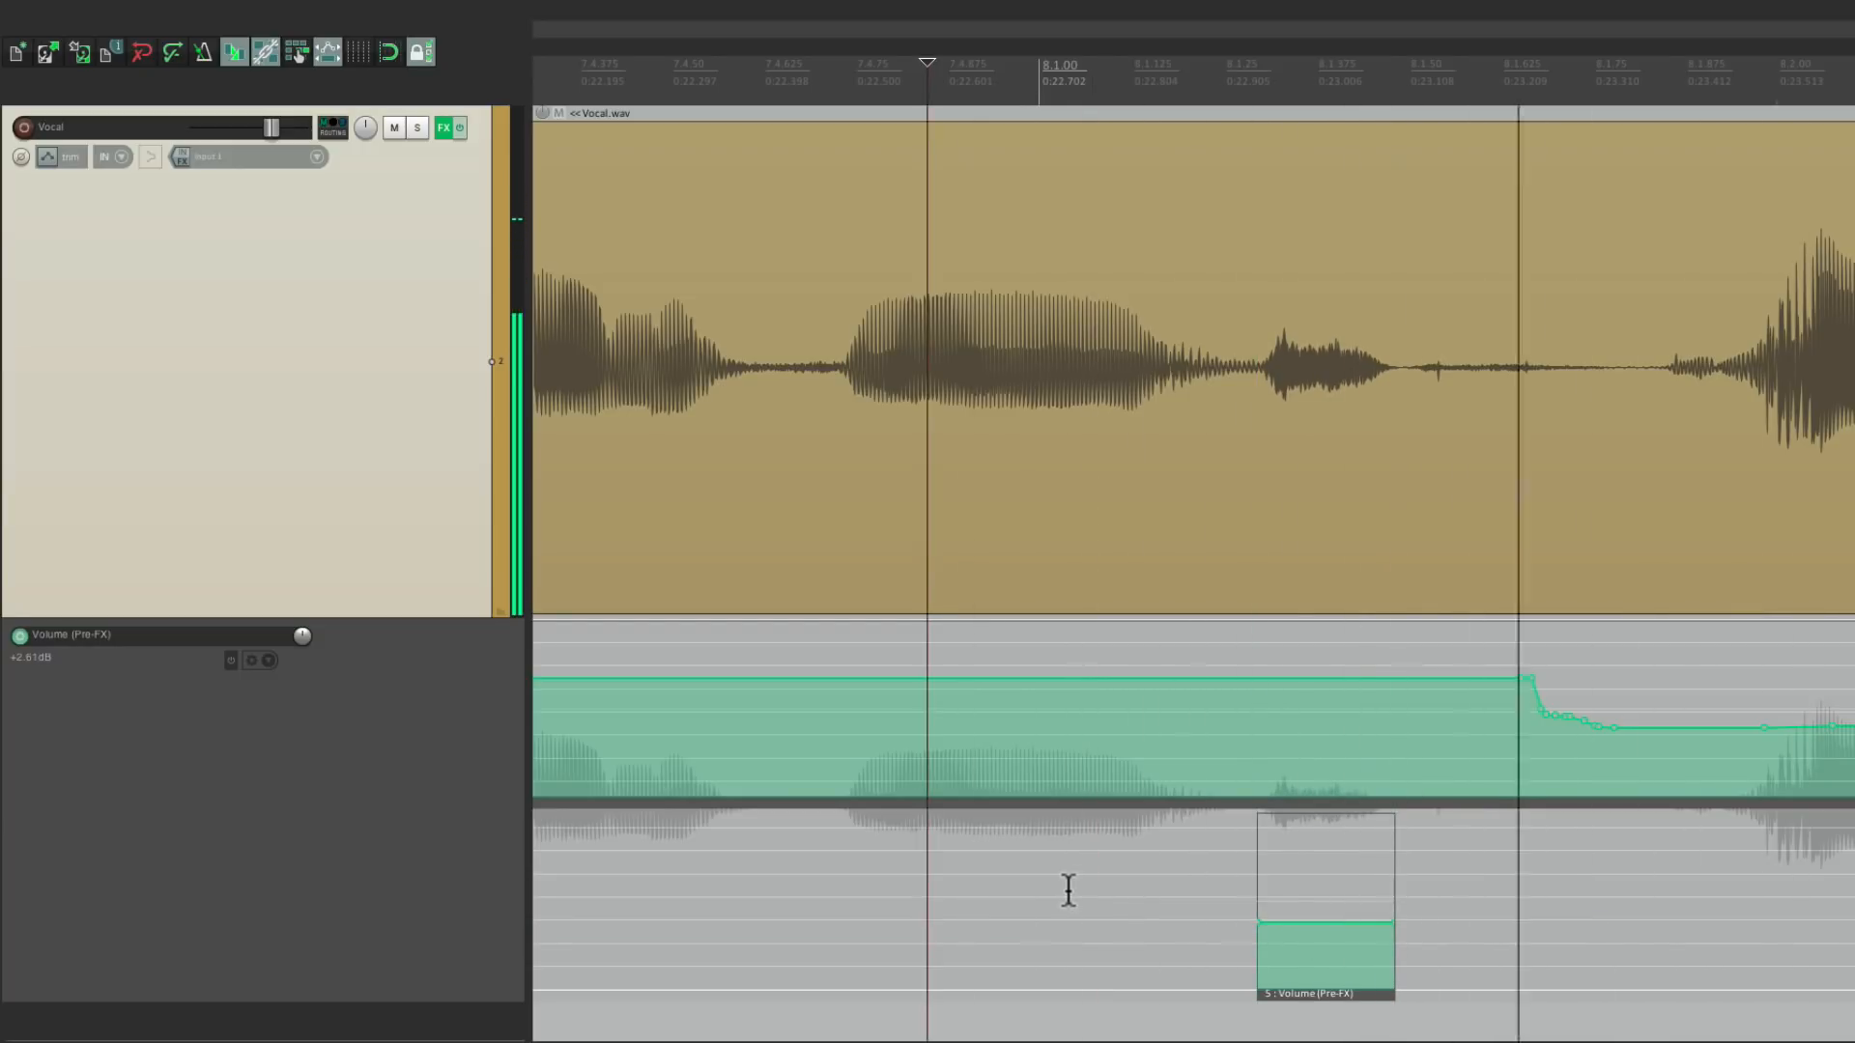
scroll(right, 3)
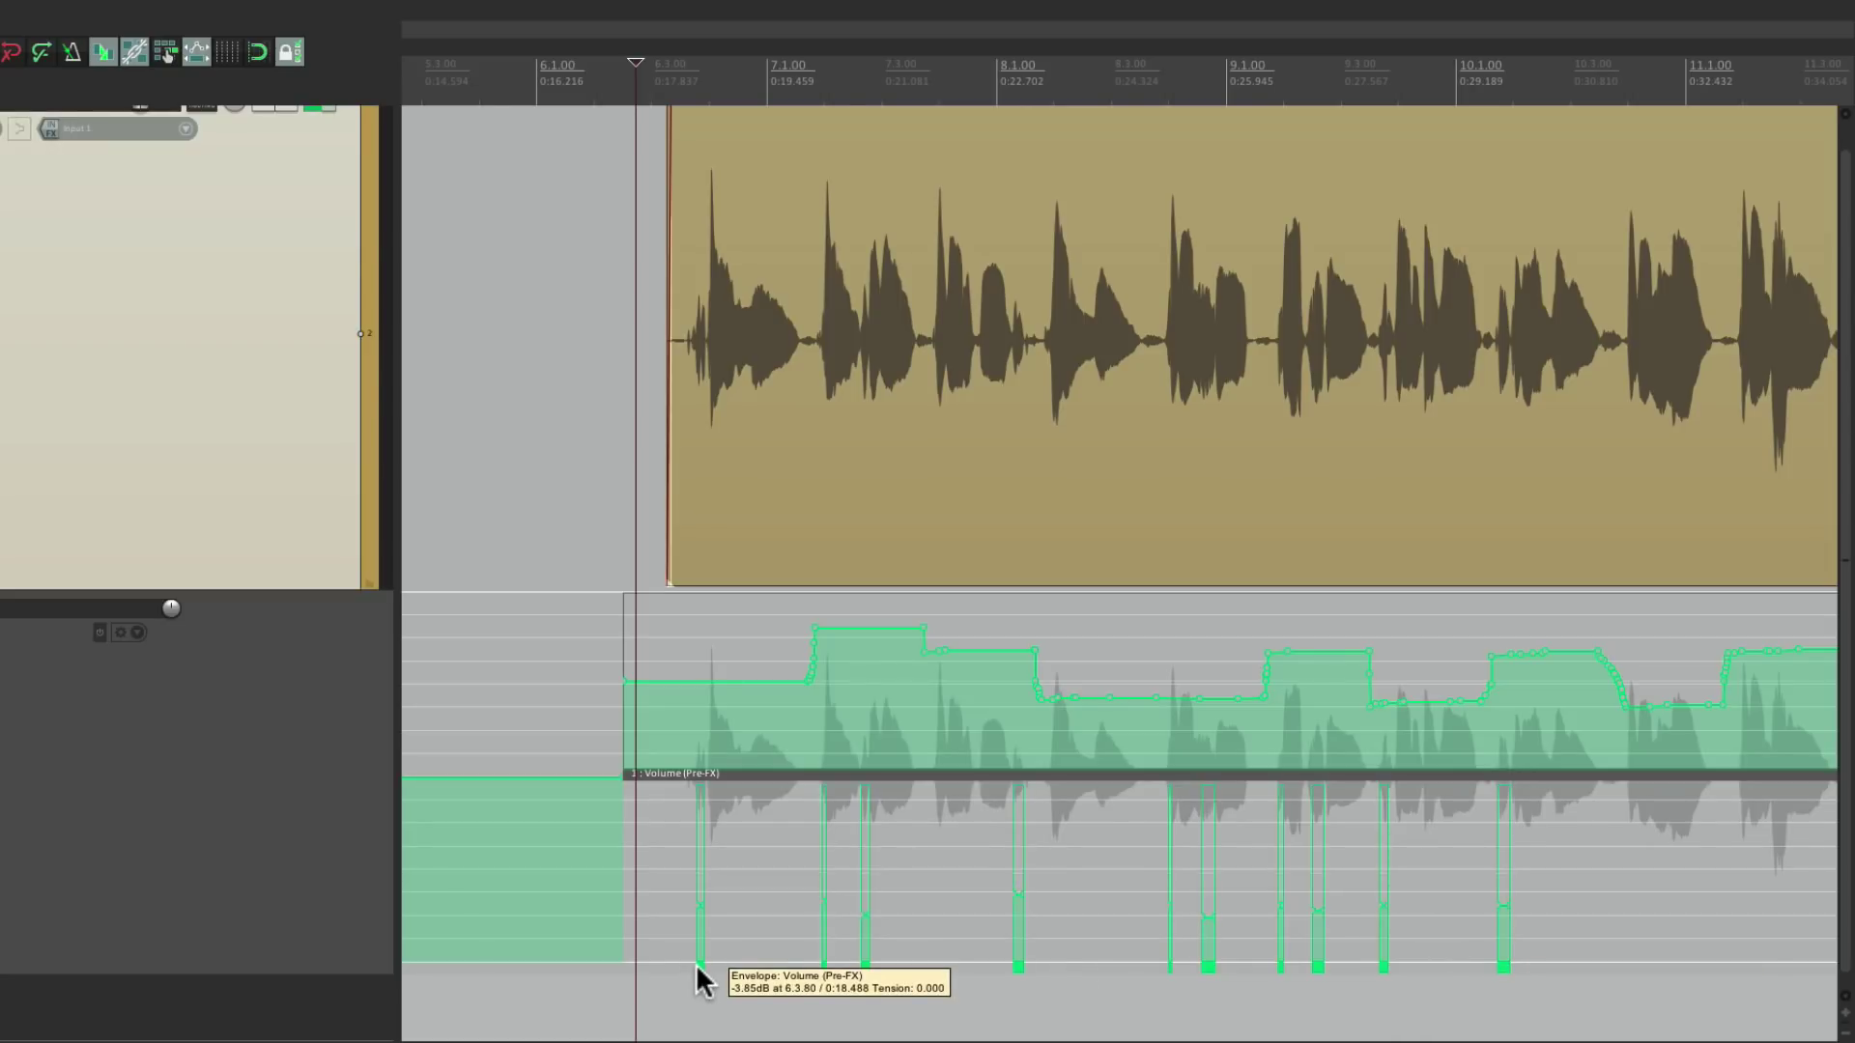
Step: Bring up the options menu for an S-sound dip automation item
right_click(704, 981)
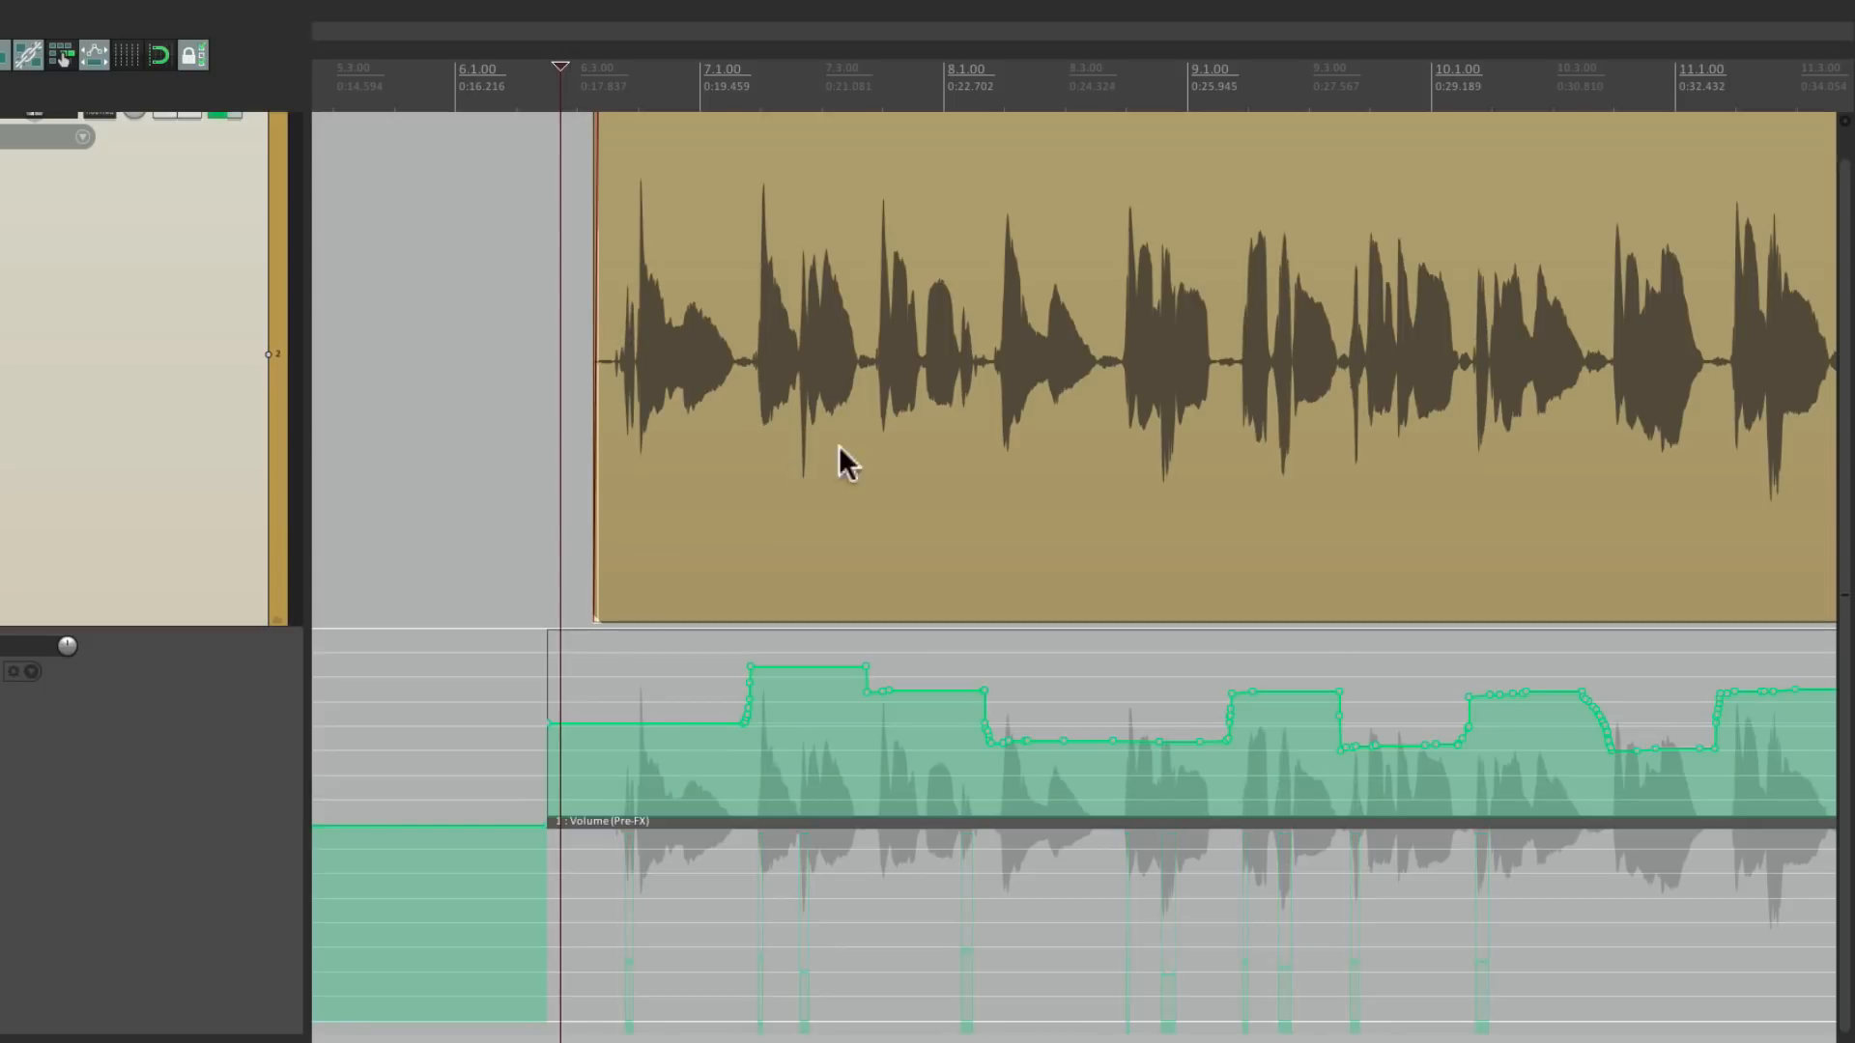
mouse_move(908, 474)
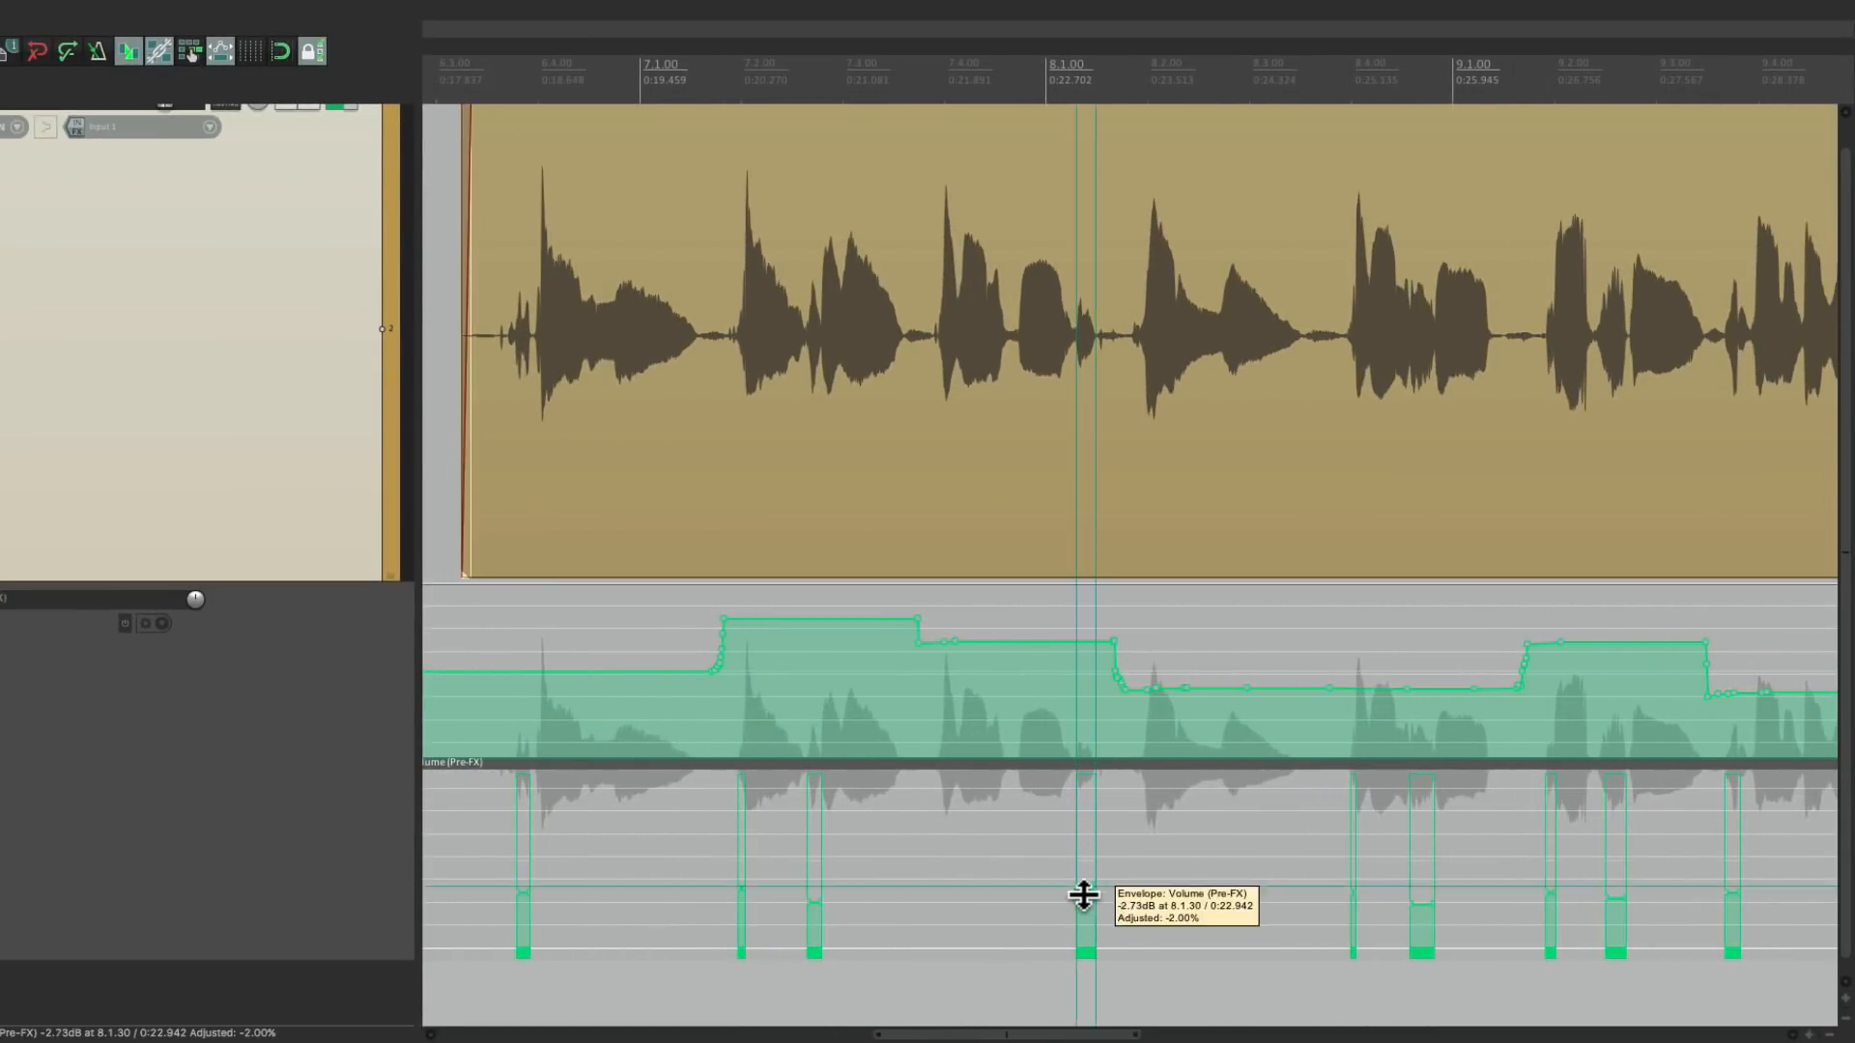
mouse_move(807, 901)
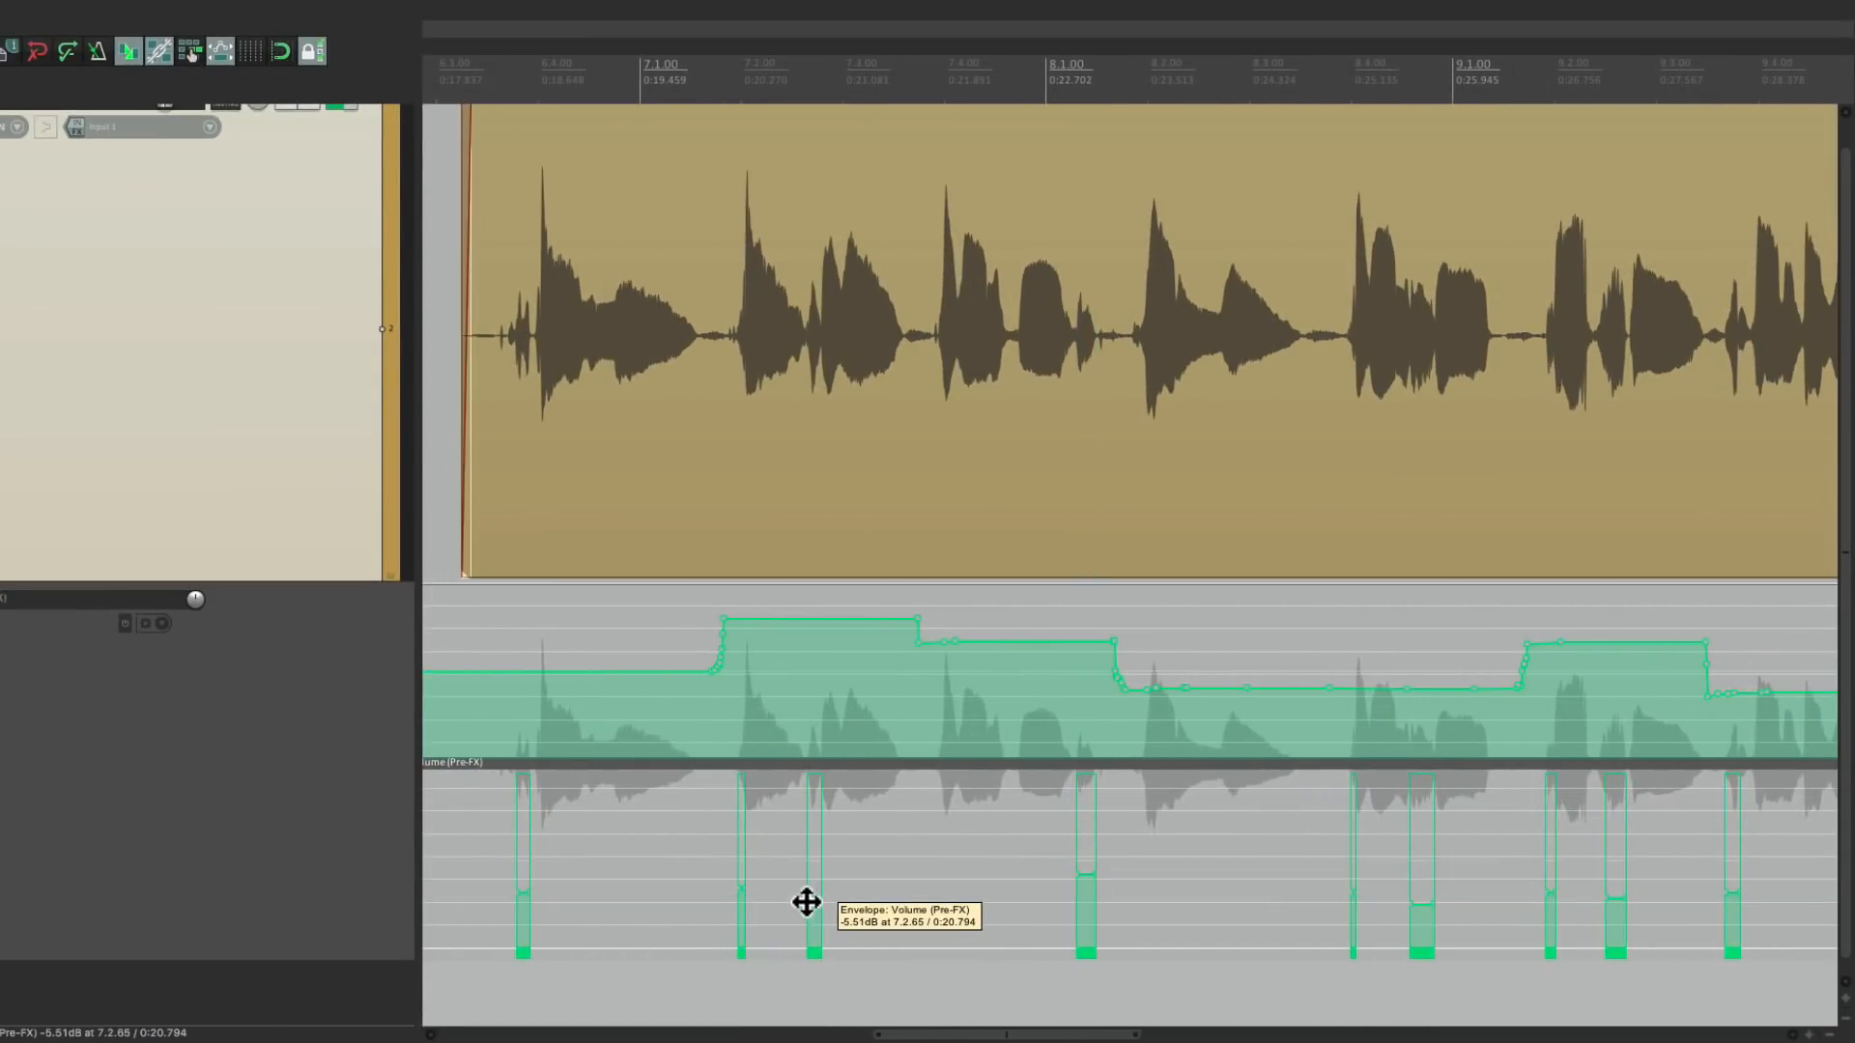
mouse_move(893, 922)
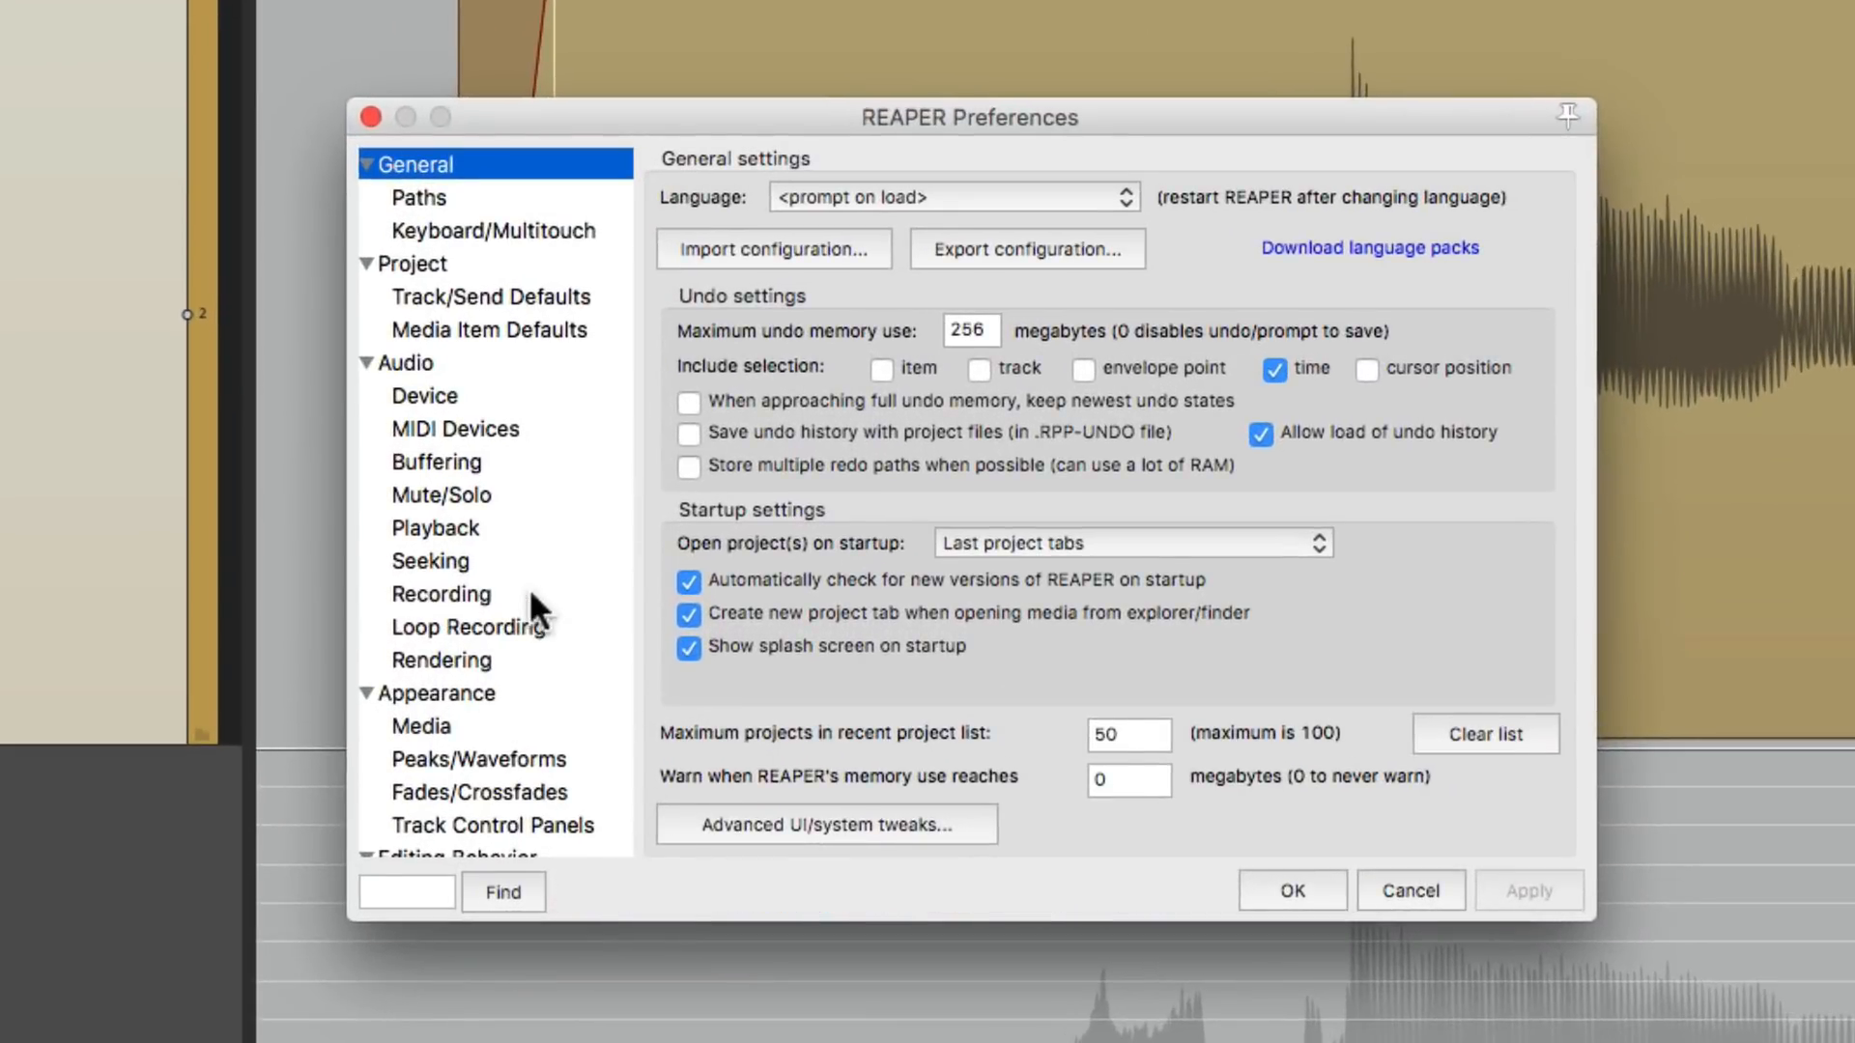
Step: Enable 'Pool source data when pasting automation items' in the Automation preferences and confirm with OK
click(446, 642)
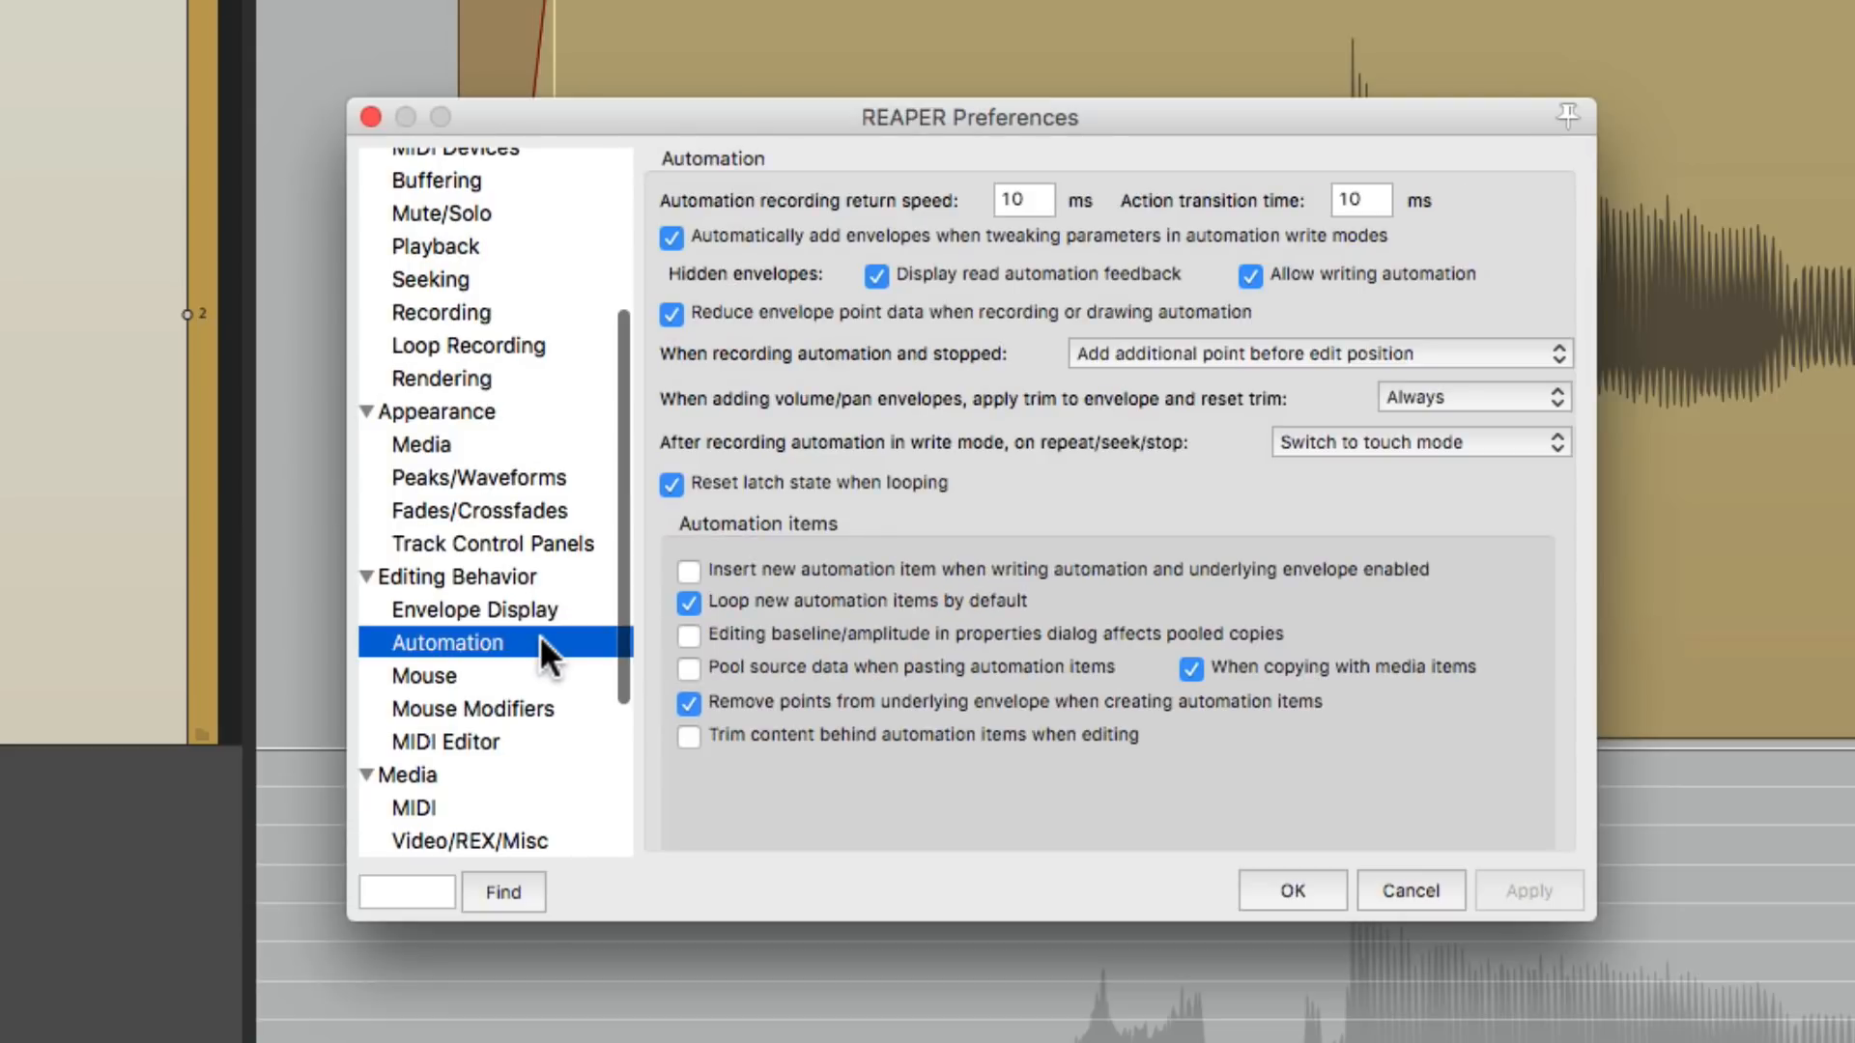
mouse_move(968, 645)
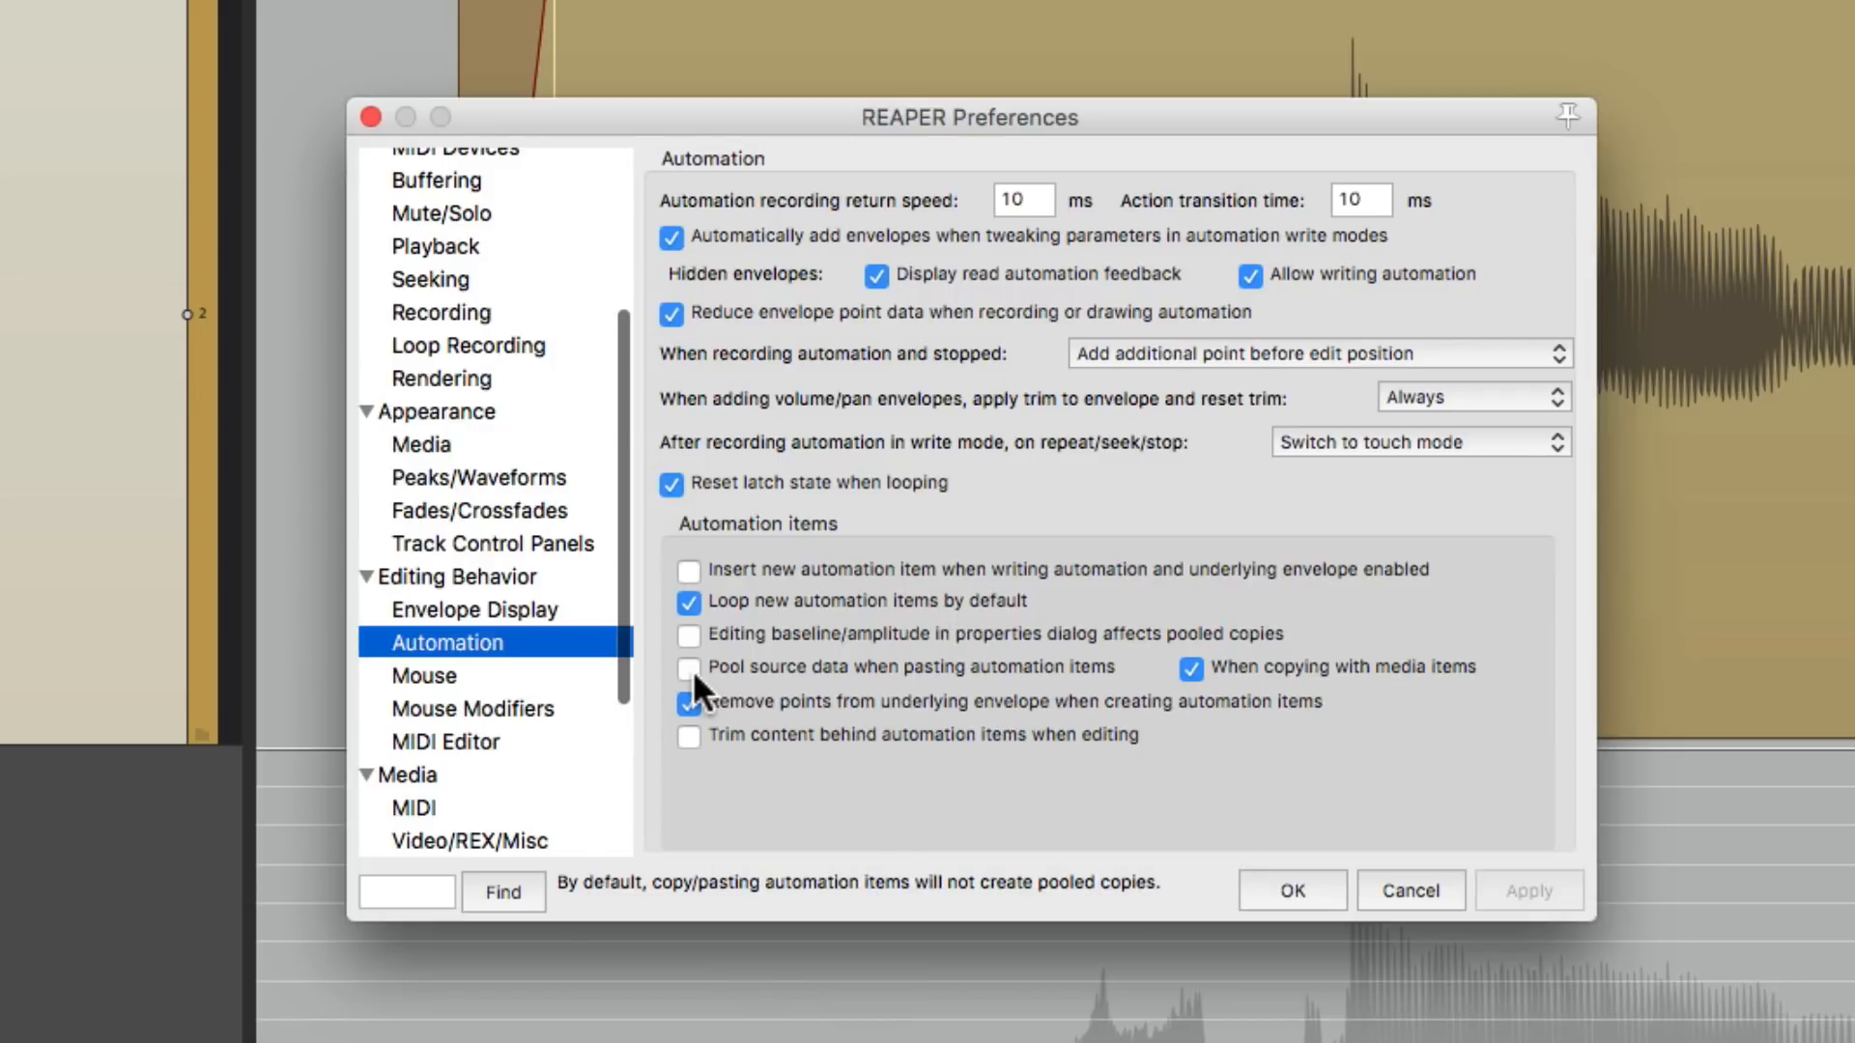
click(689, 665)
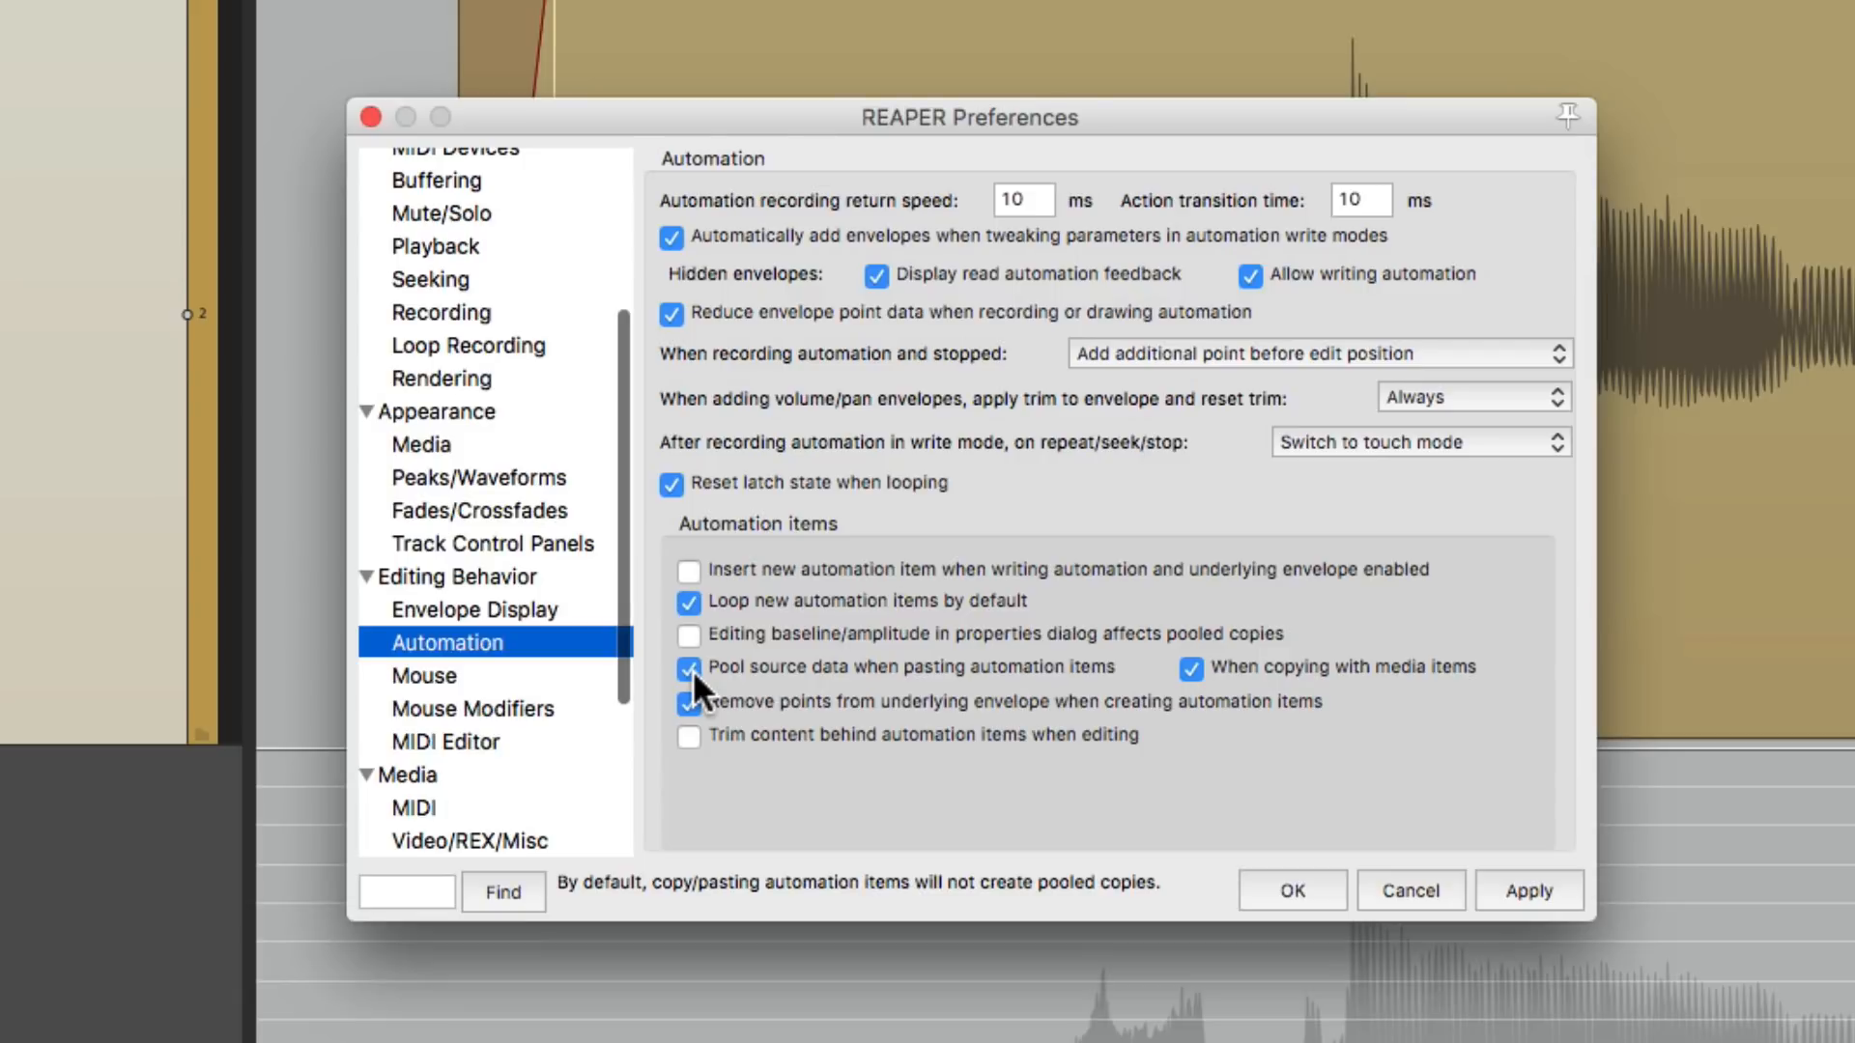
mouse_move(1290, 892)
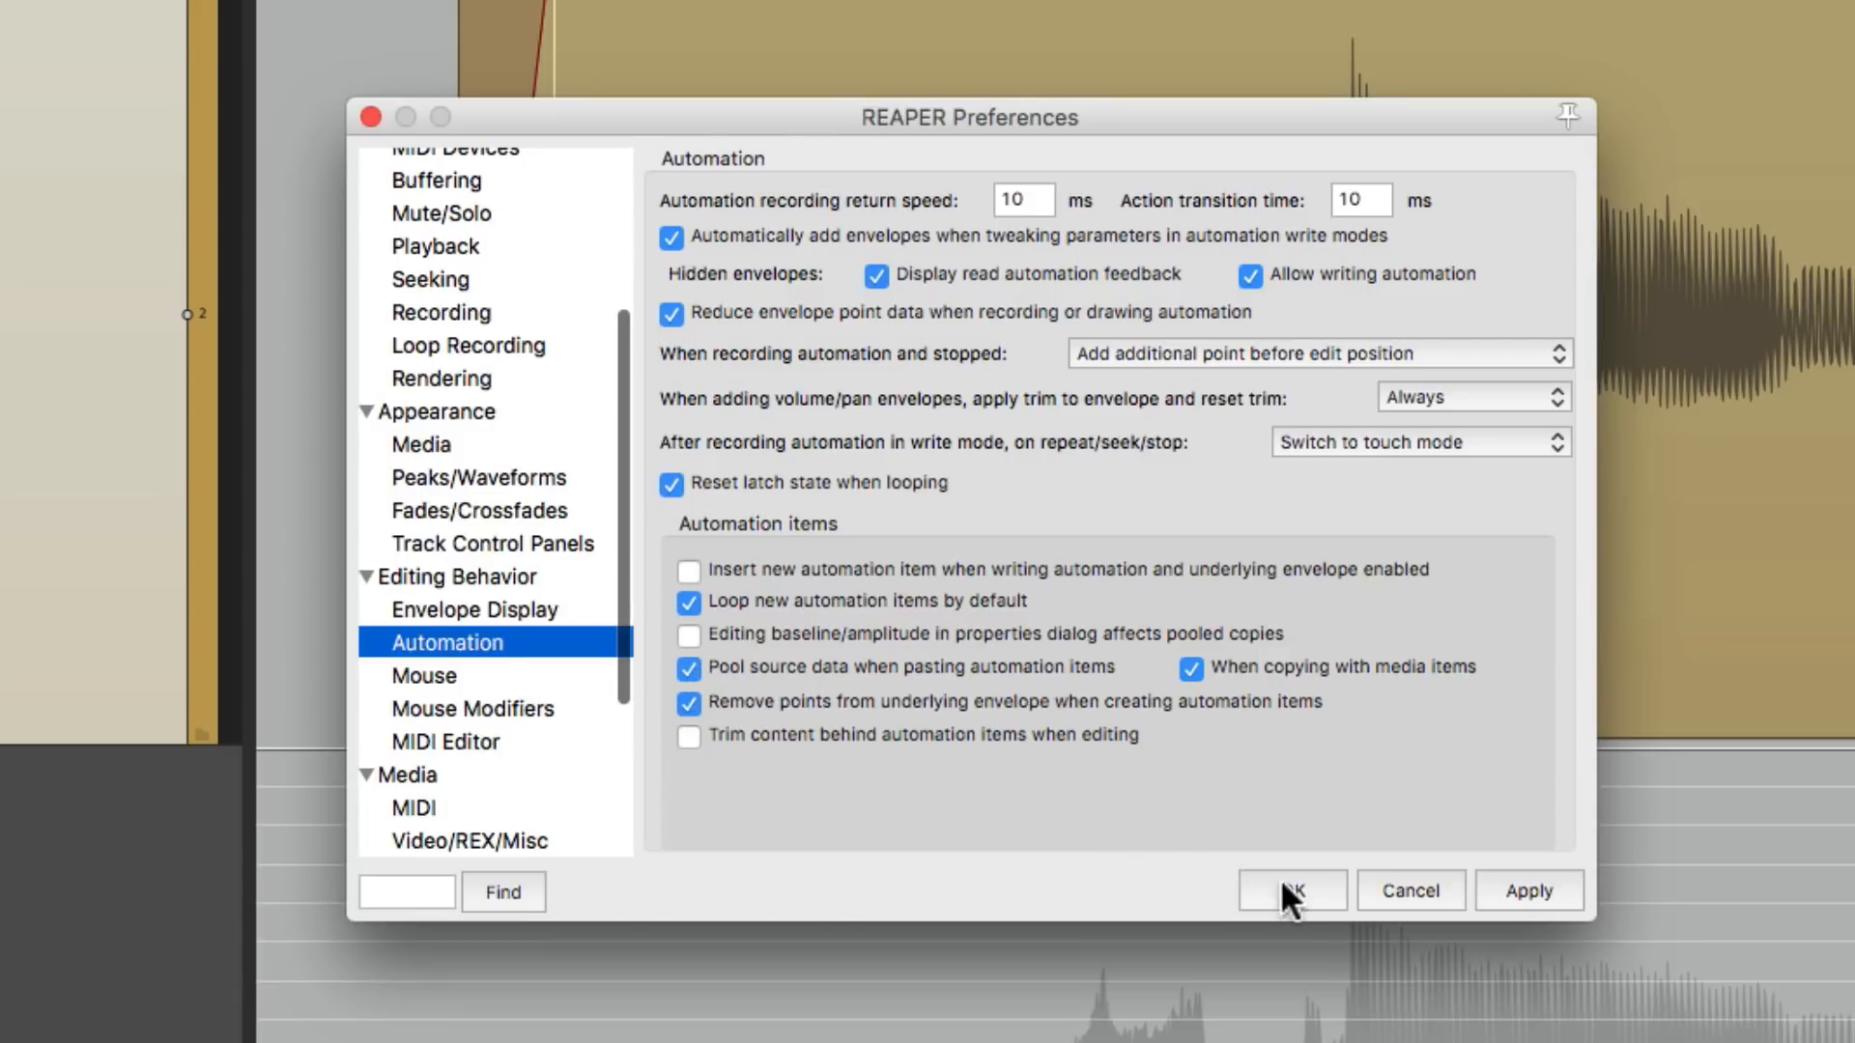
click(1291, 890)
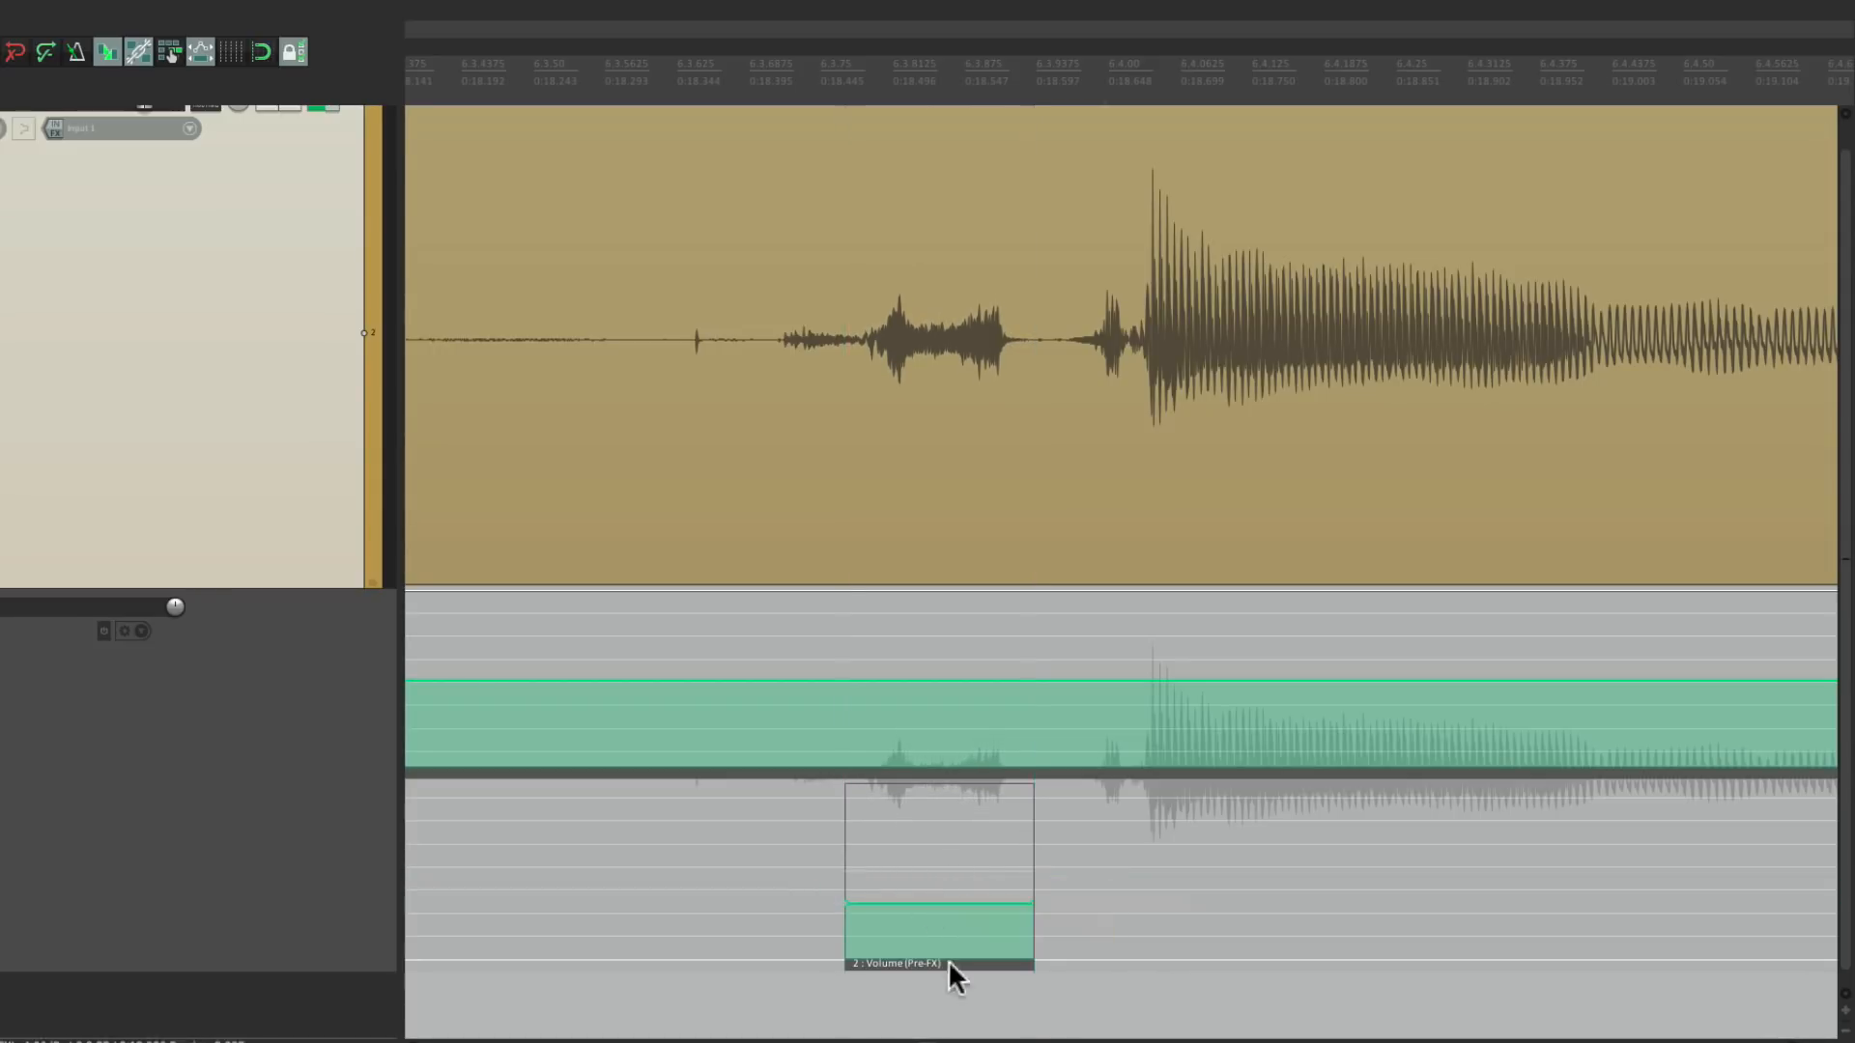
mouse_move(938, 976)
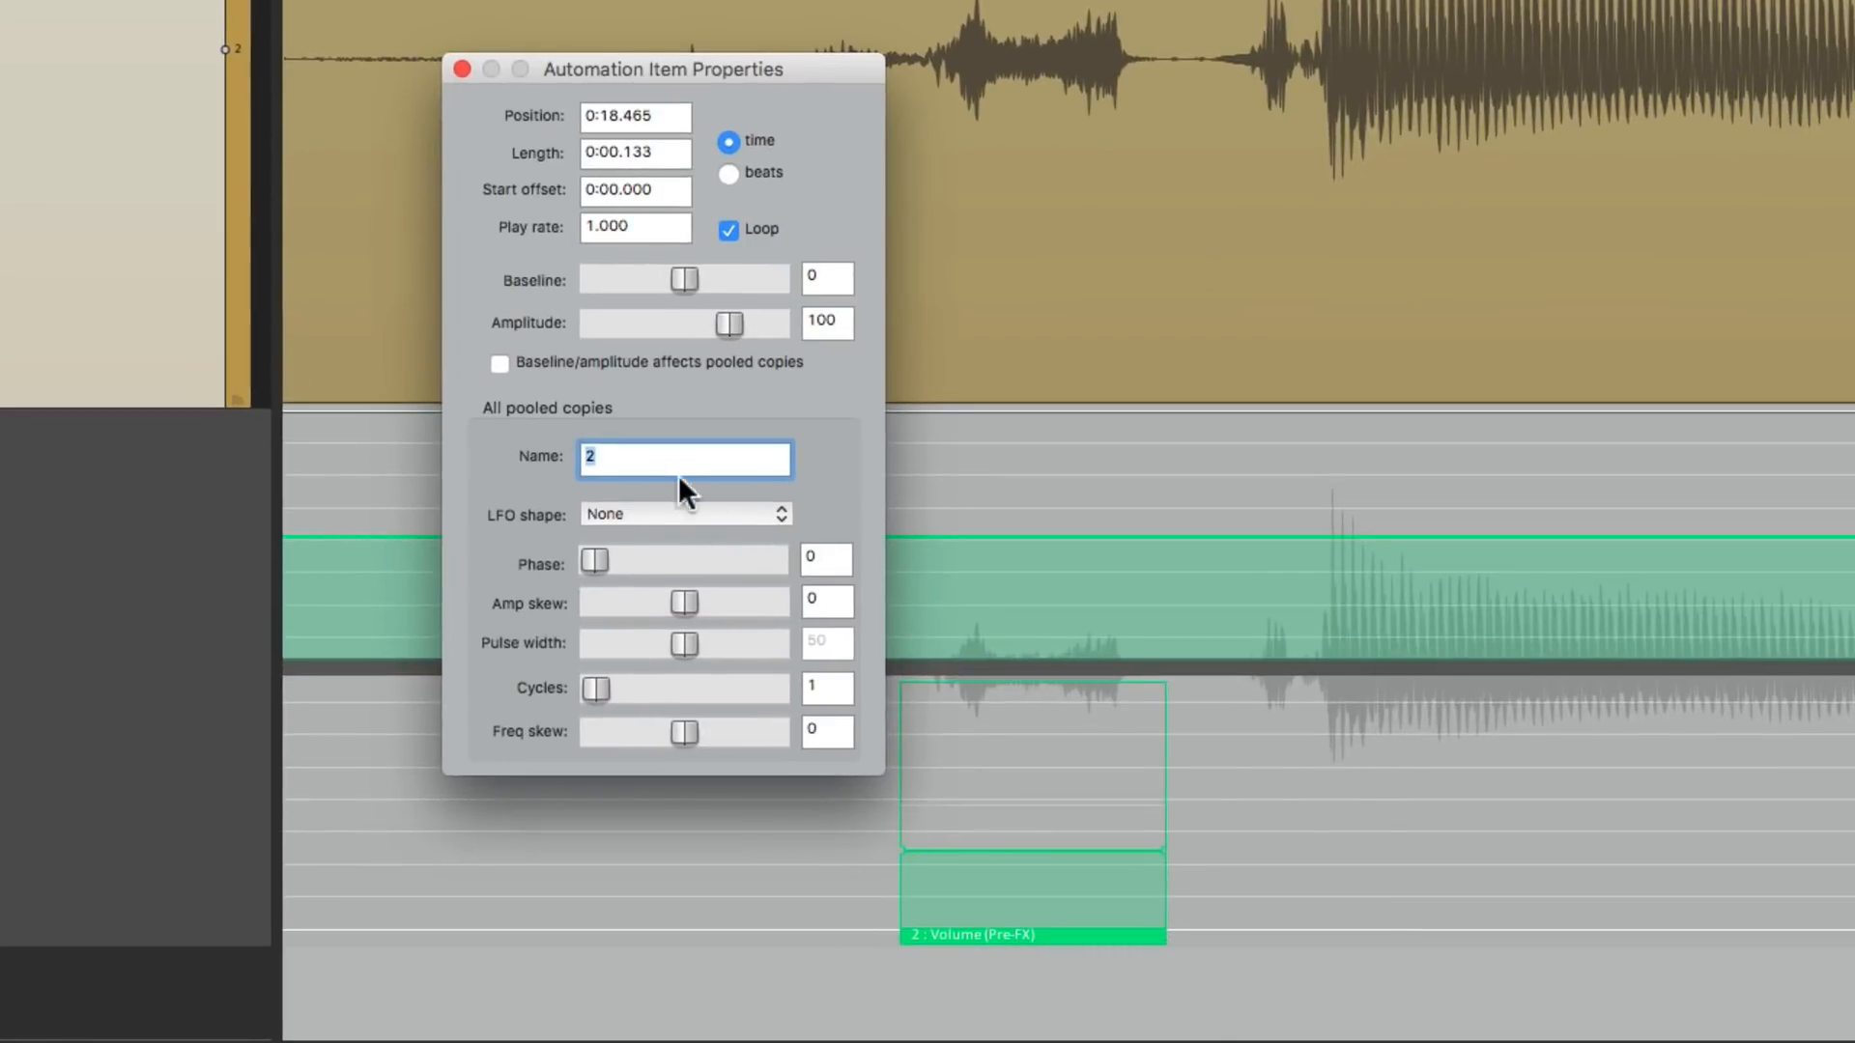
Step: Enter 'De-Ess' as the automation item's name
text(De-E)
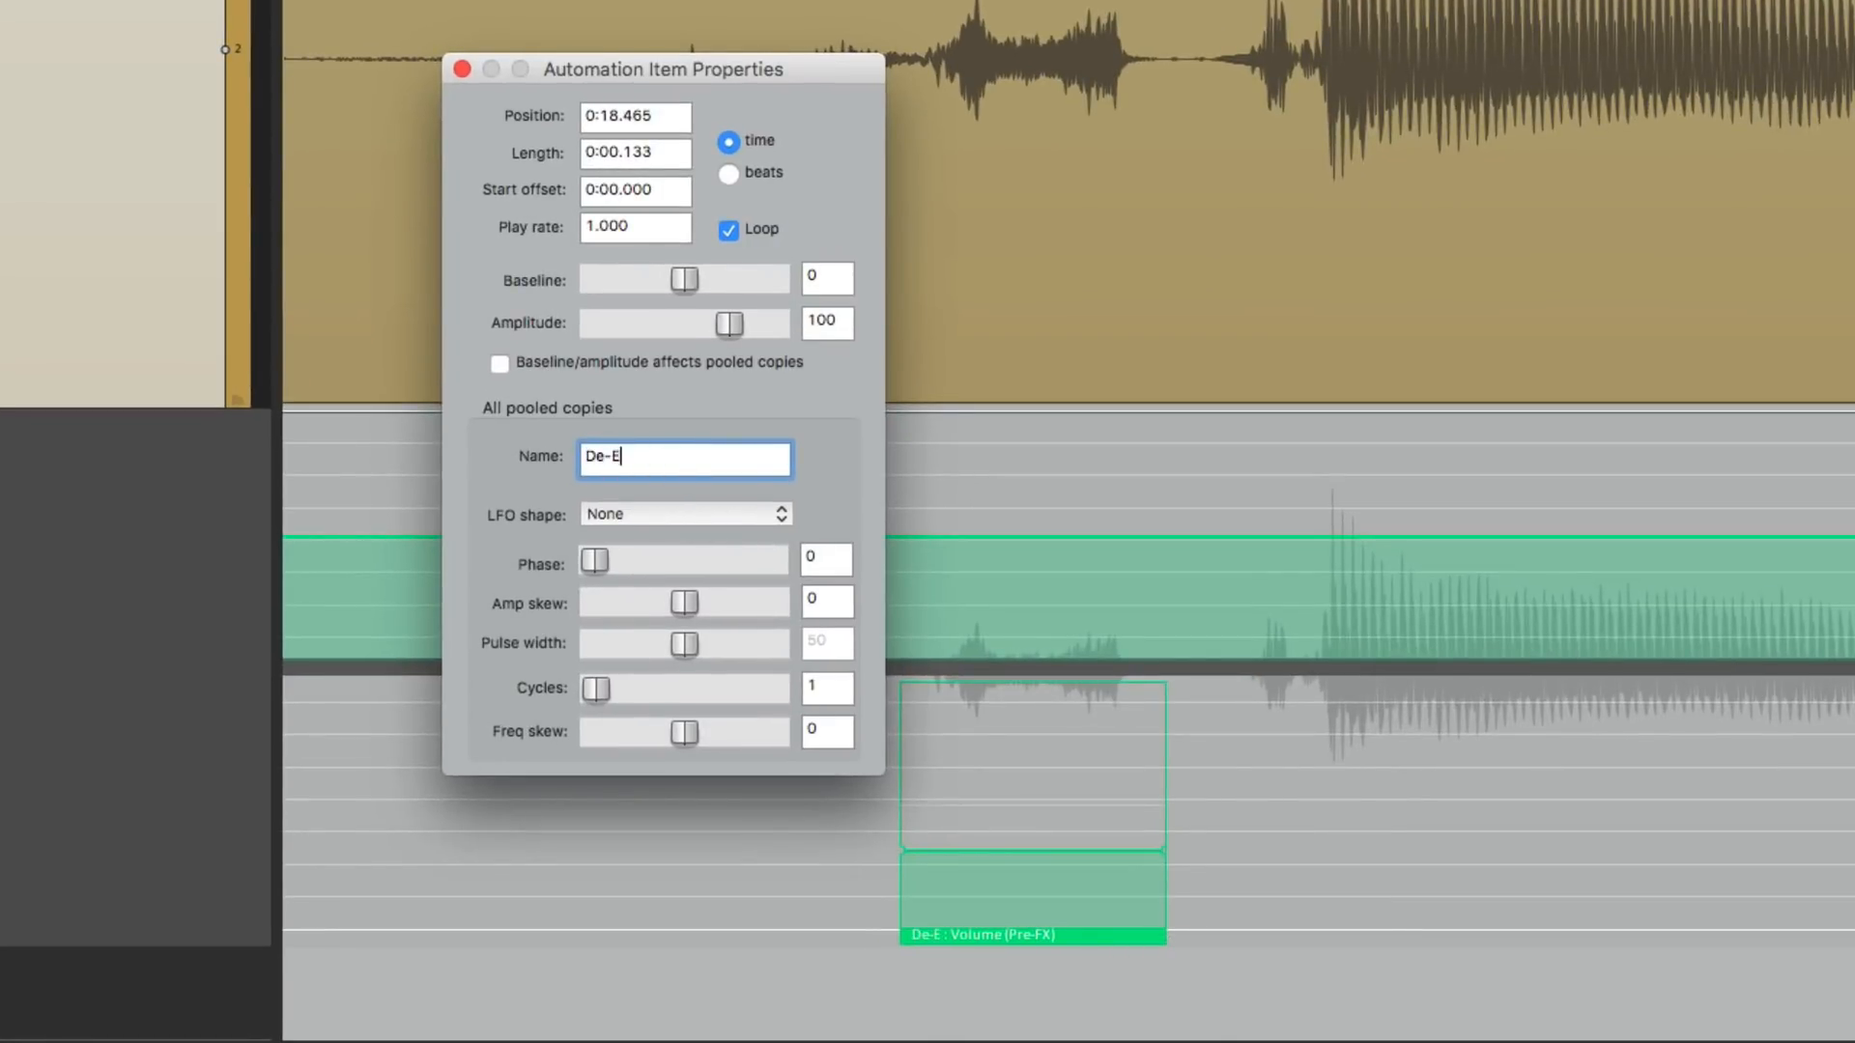
text(ss)
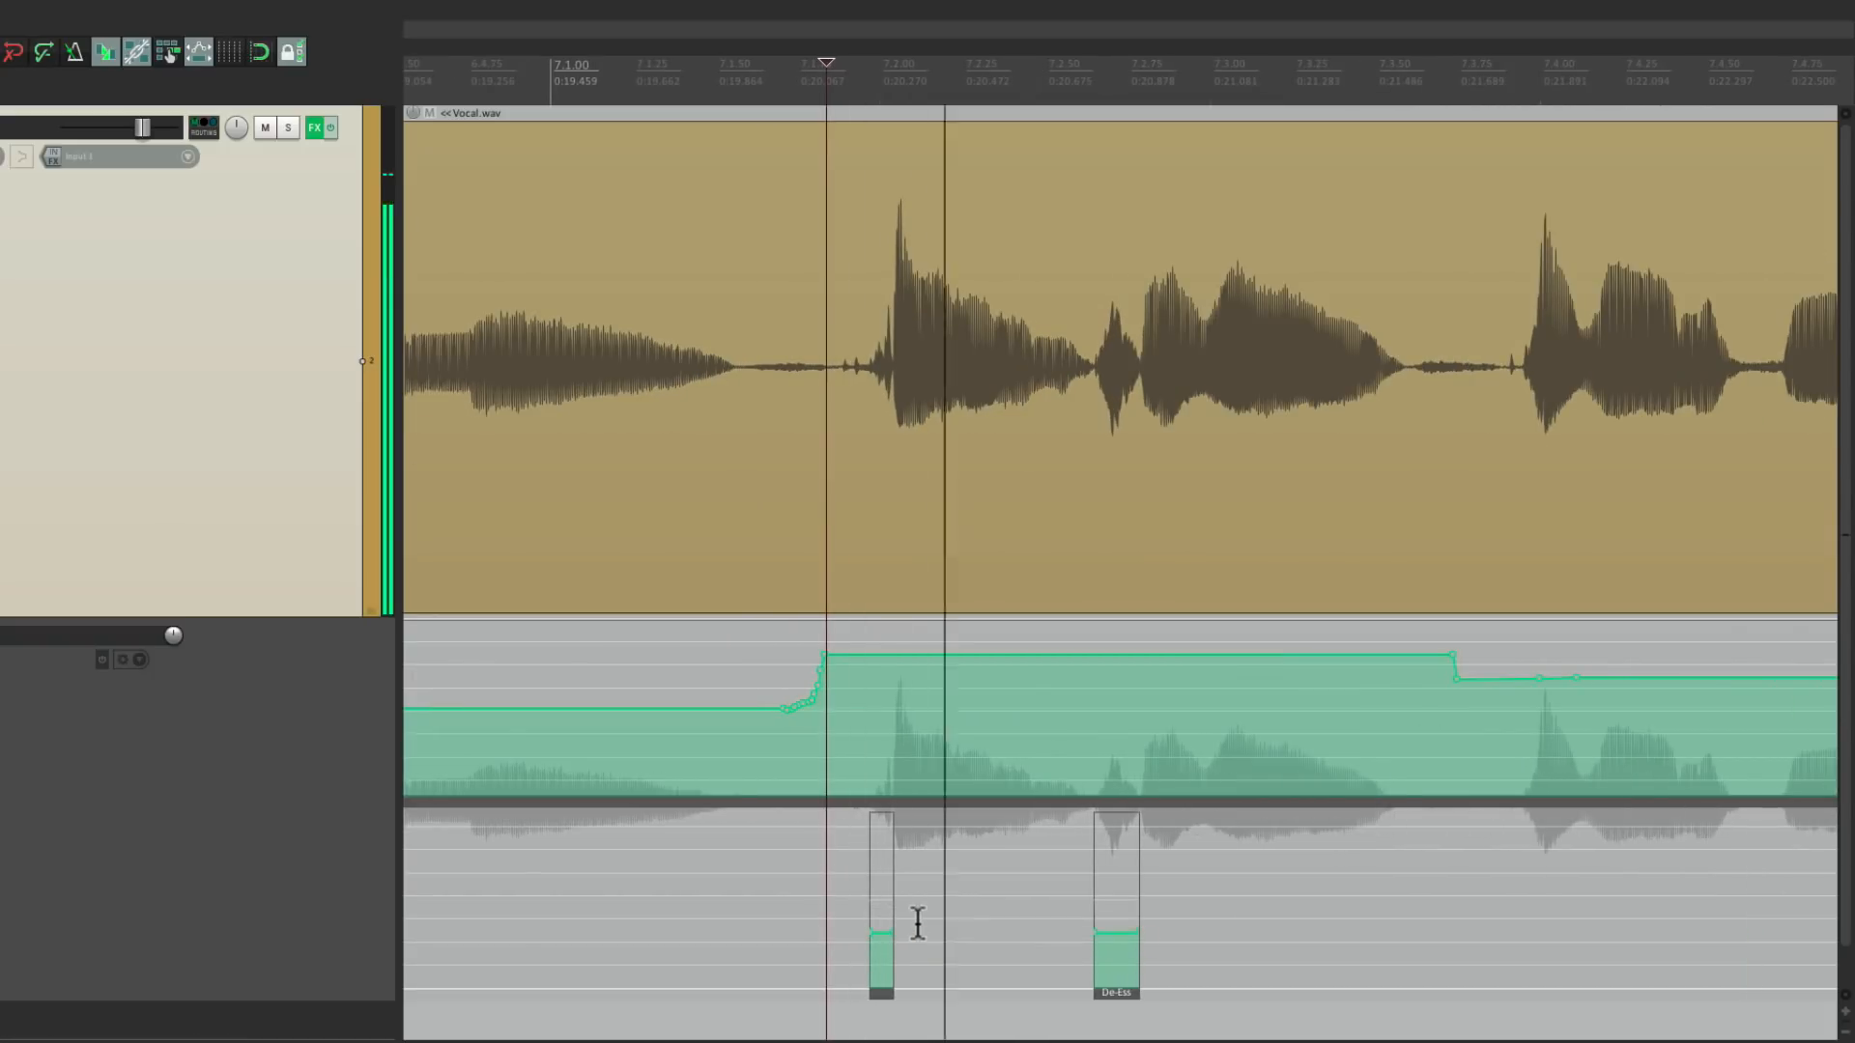
Step: Scroll right along the vocal to reach the later S sounds
scroll(right, 3)
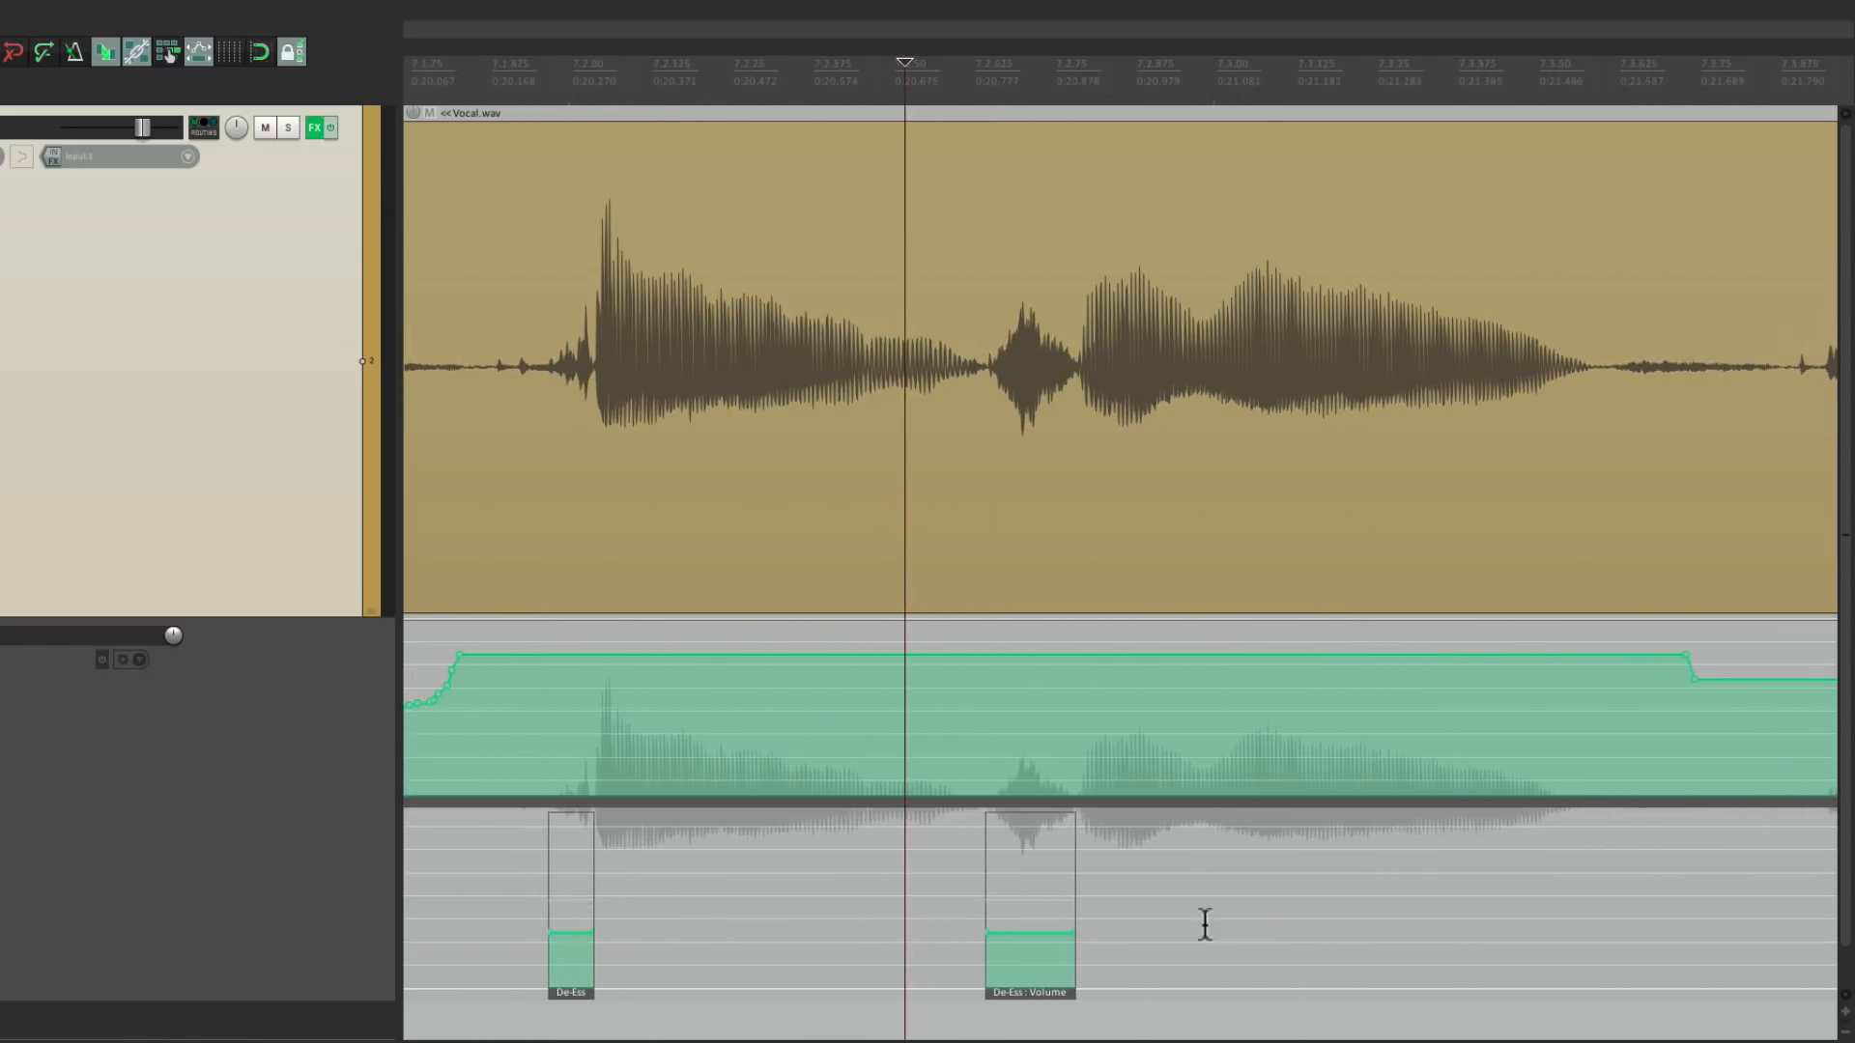
mouse_move(1045, 931)
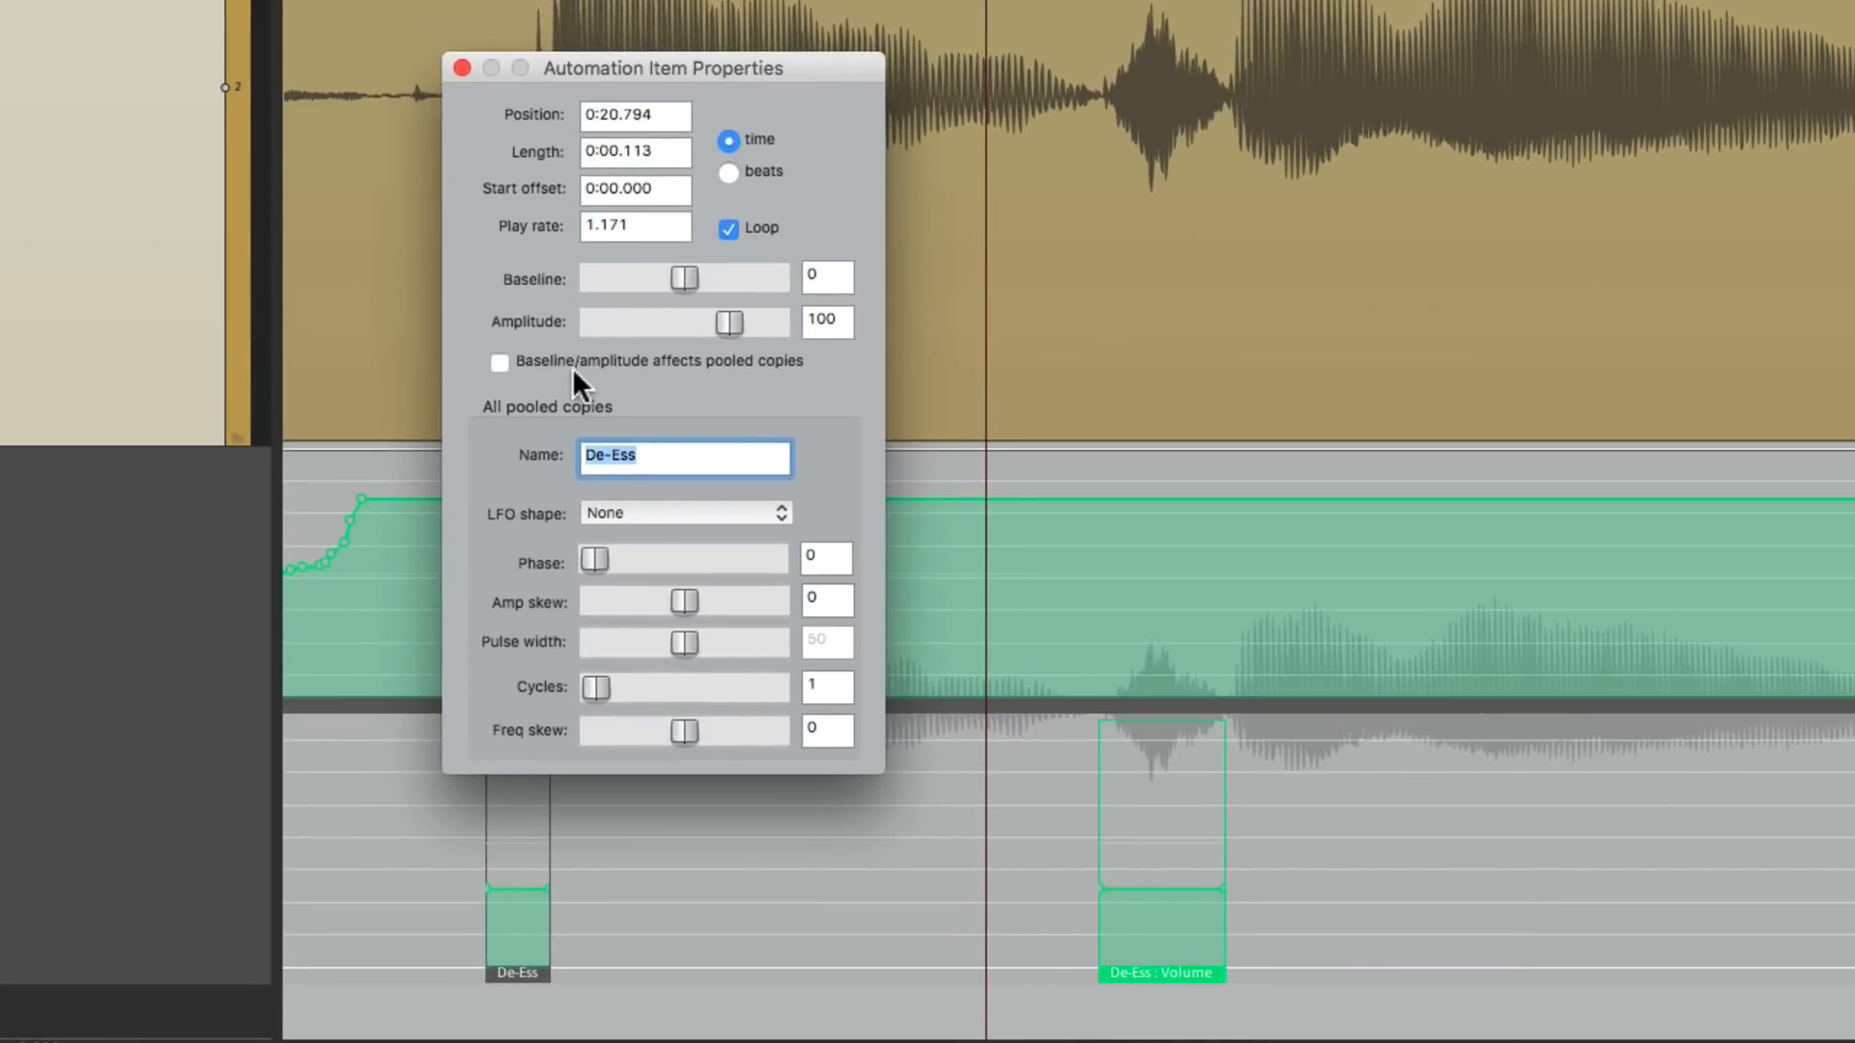
mouse_move(705, 400)
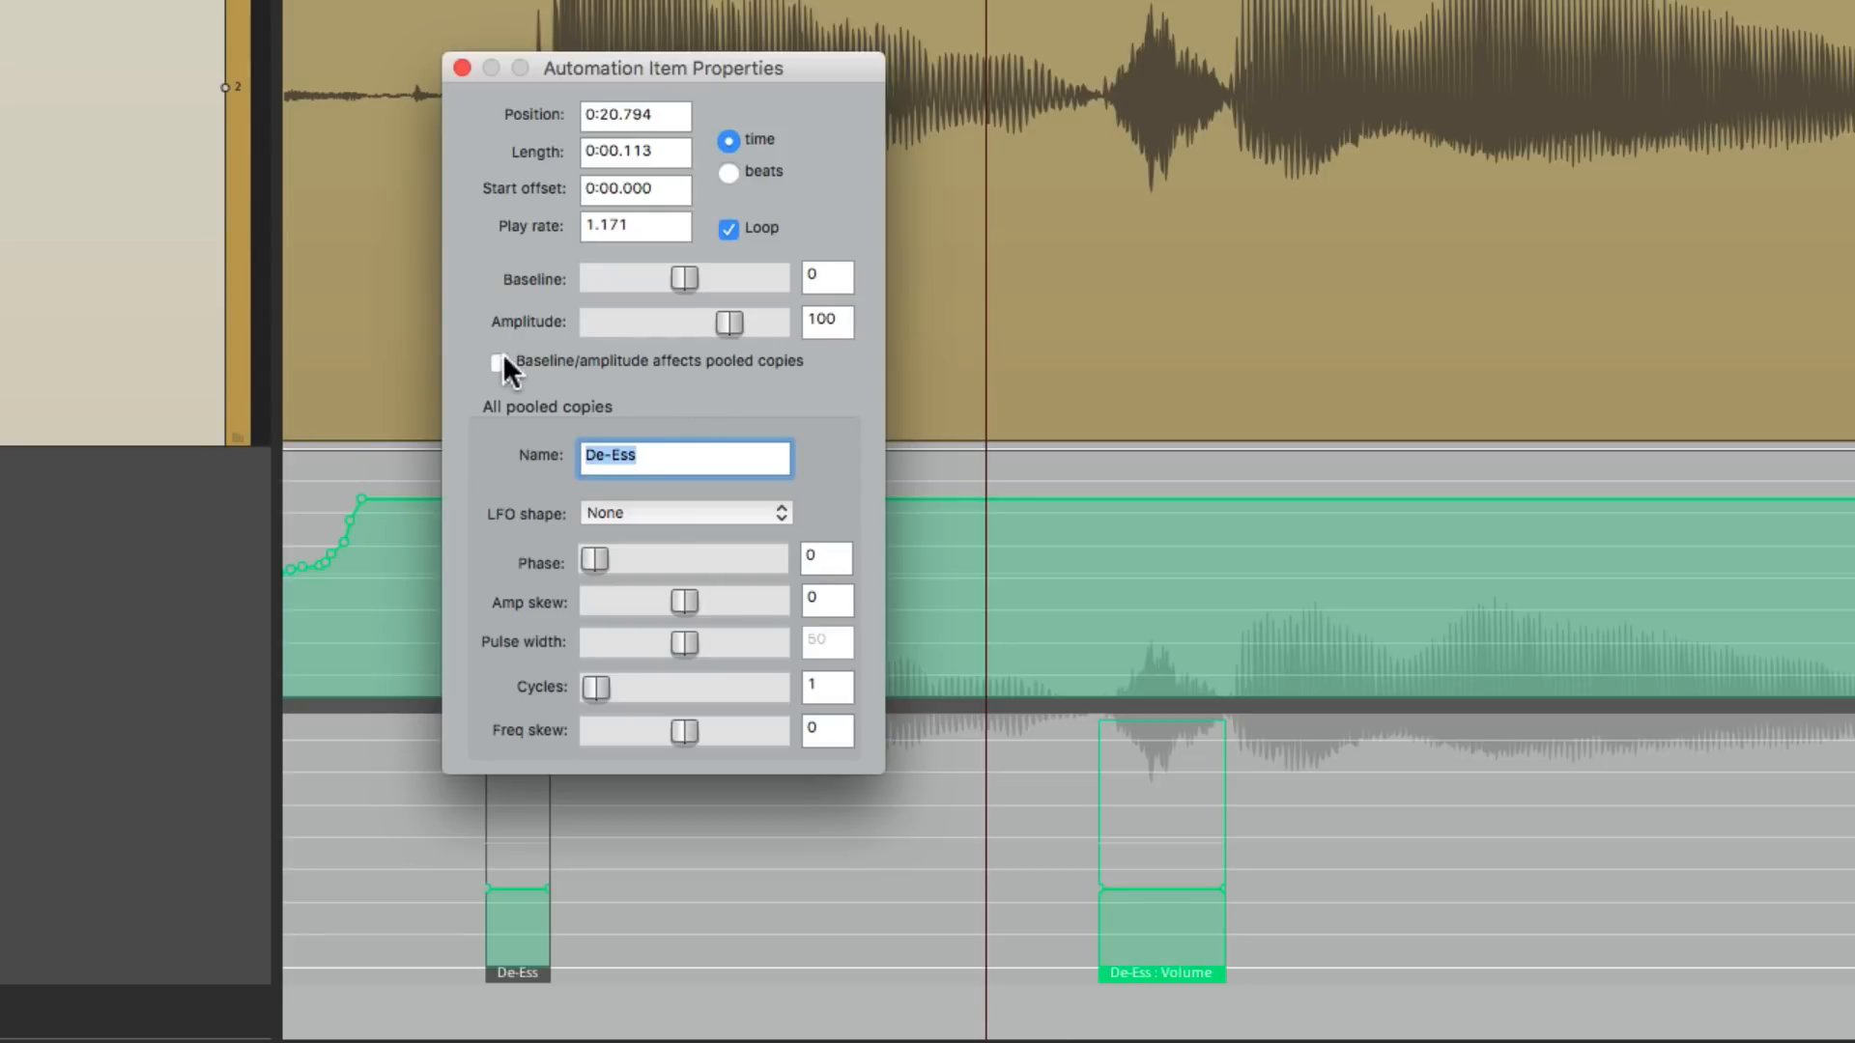
Step: Experiment with this De-Ess item's baseline alone, settling around -25
click(498, 362)
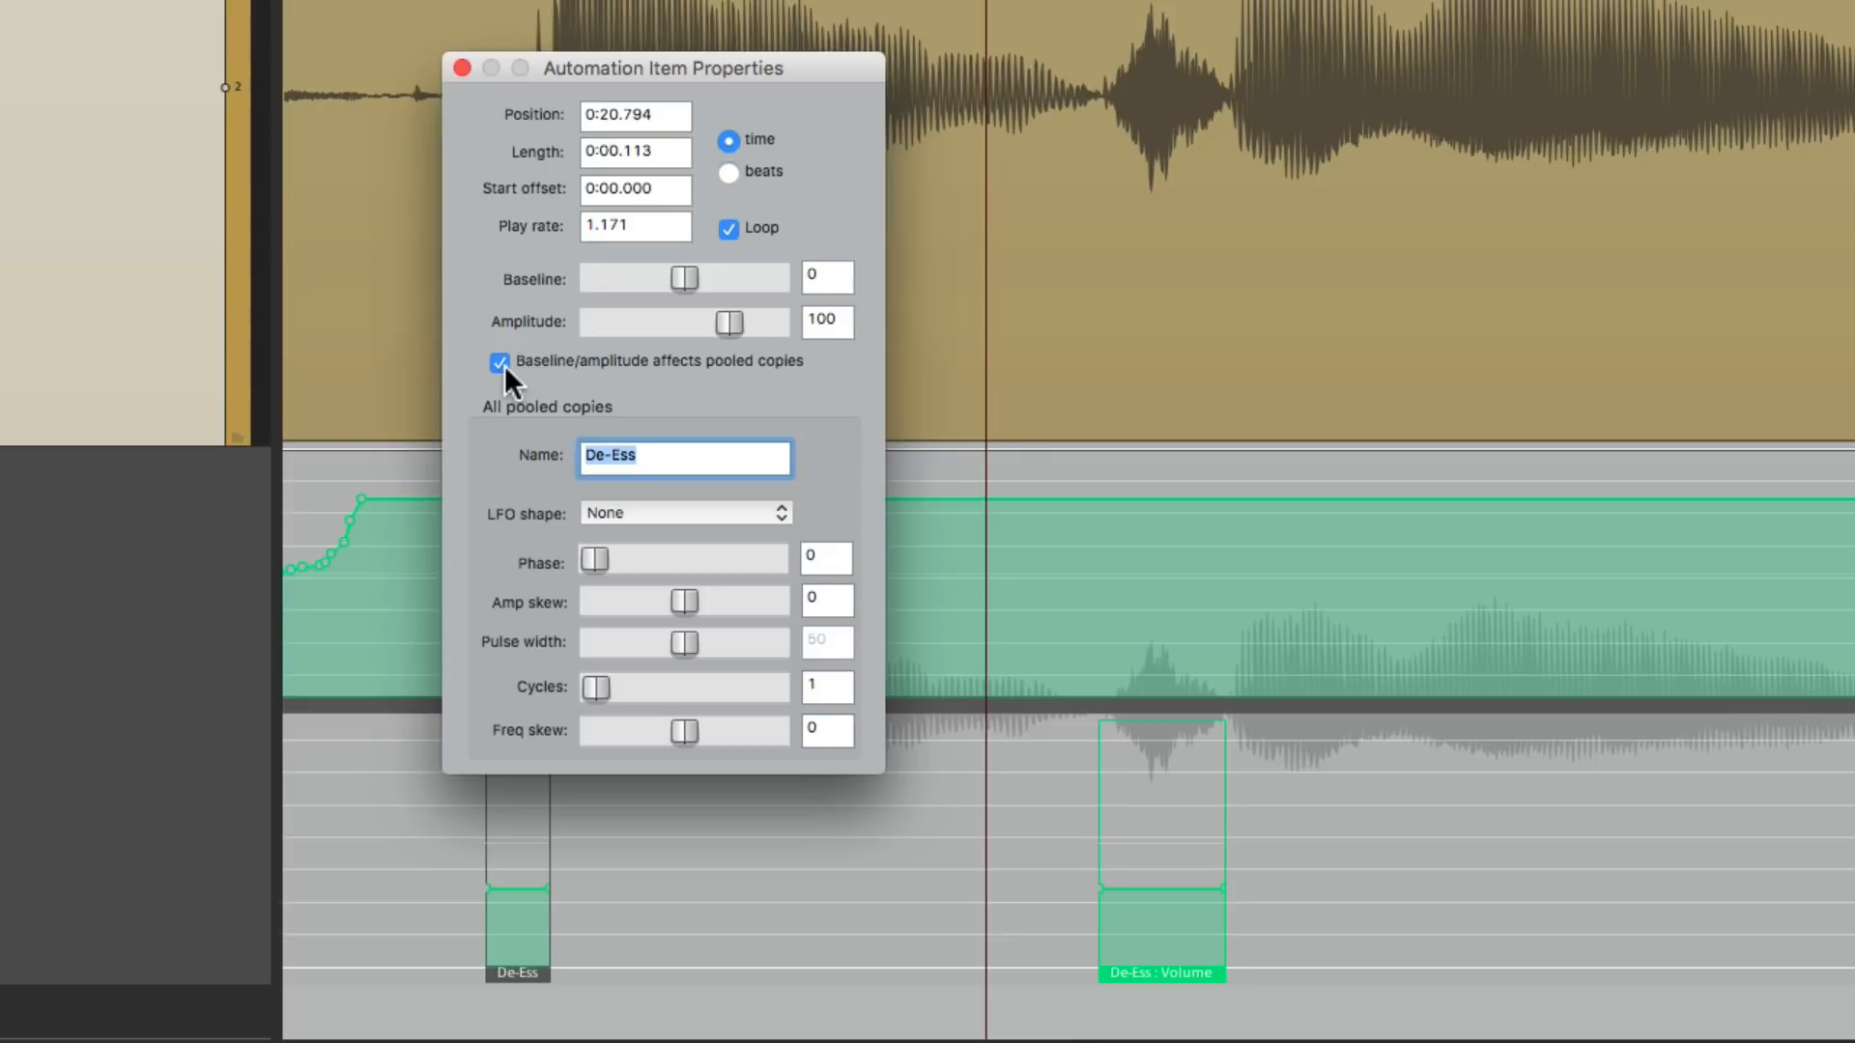
click(499, 363)
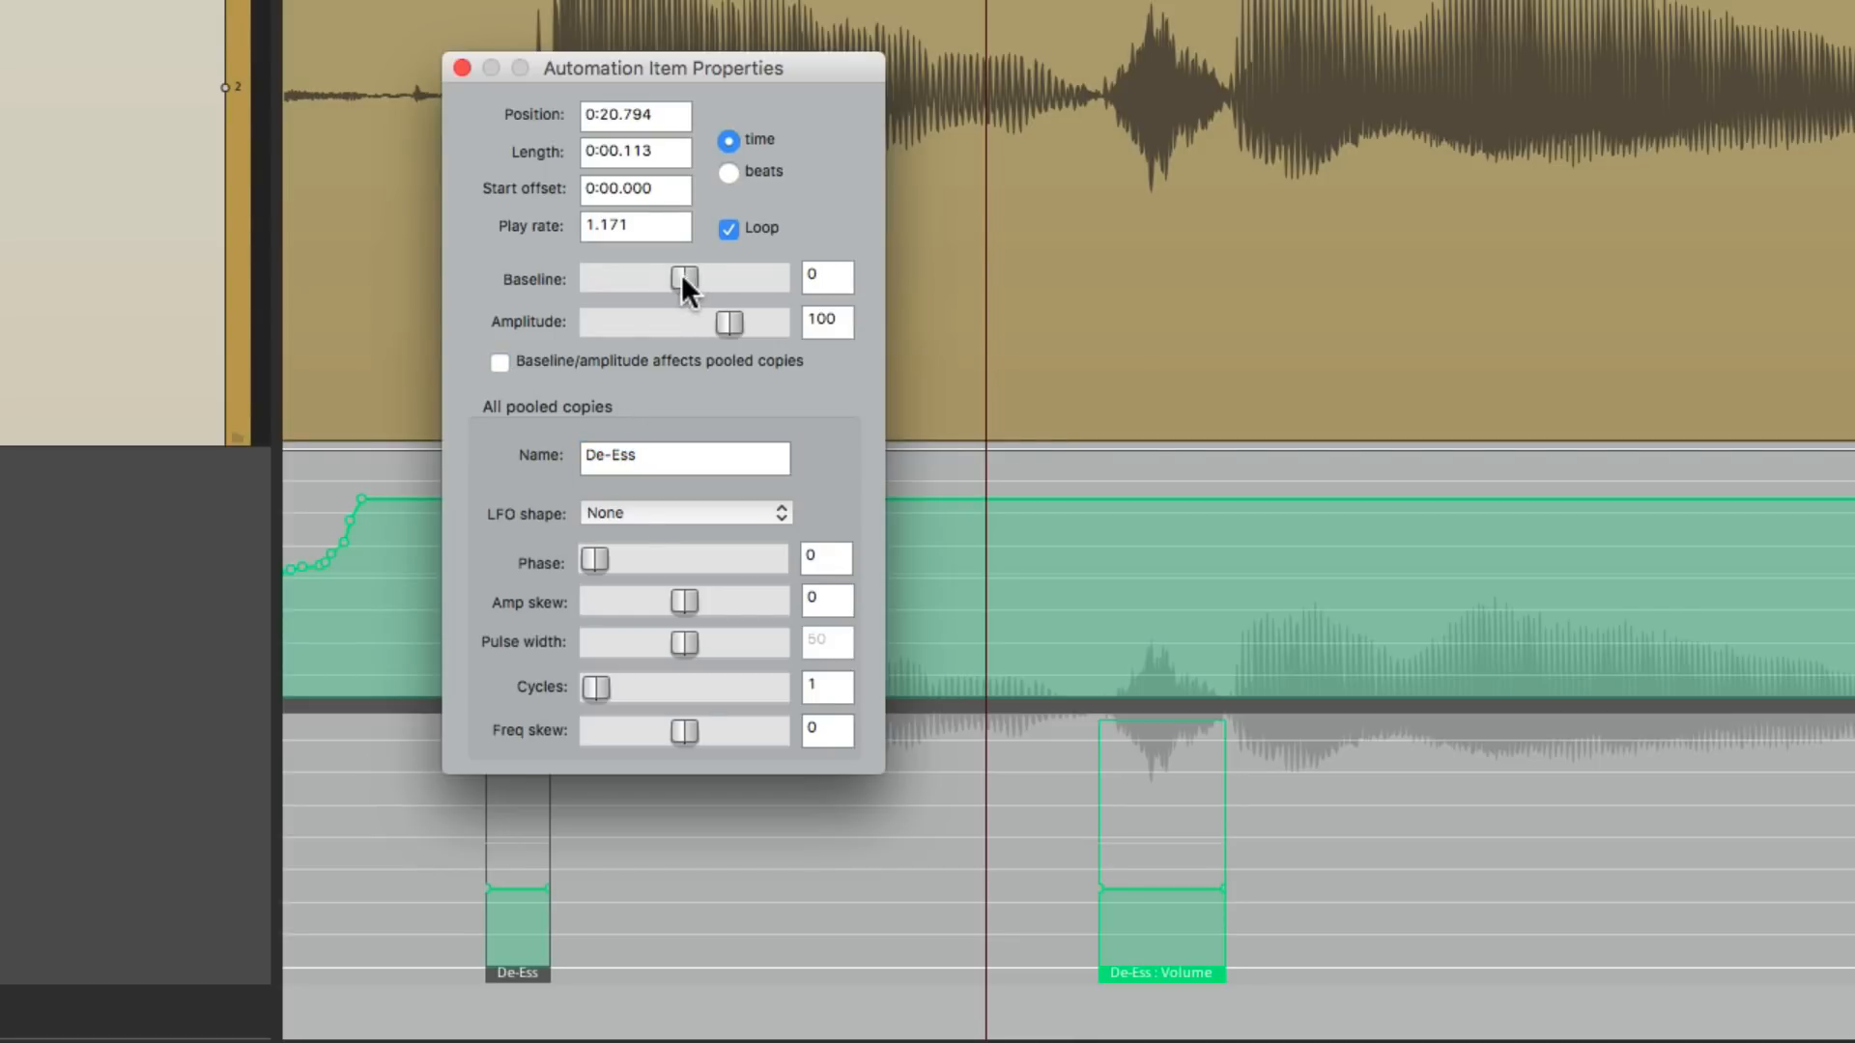
drag(684, 277, 632, 277)
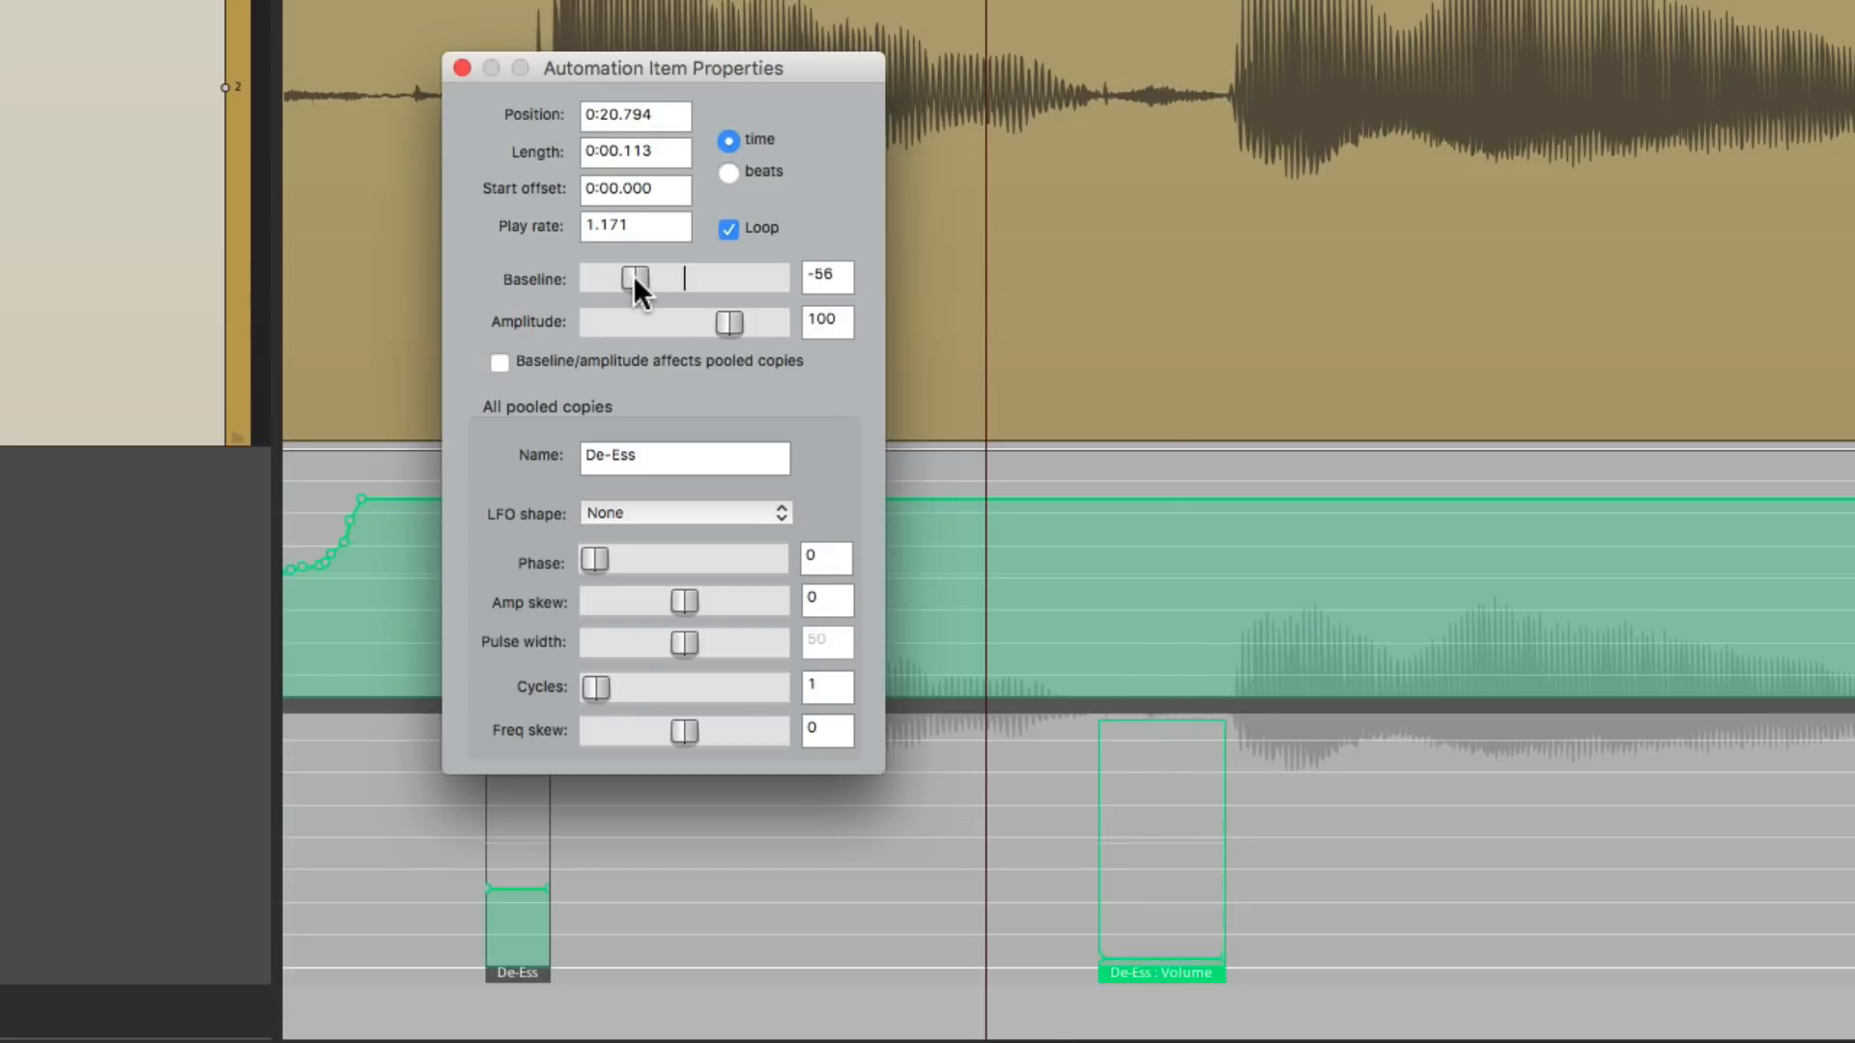
drag(633, 279, 663, 279)
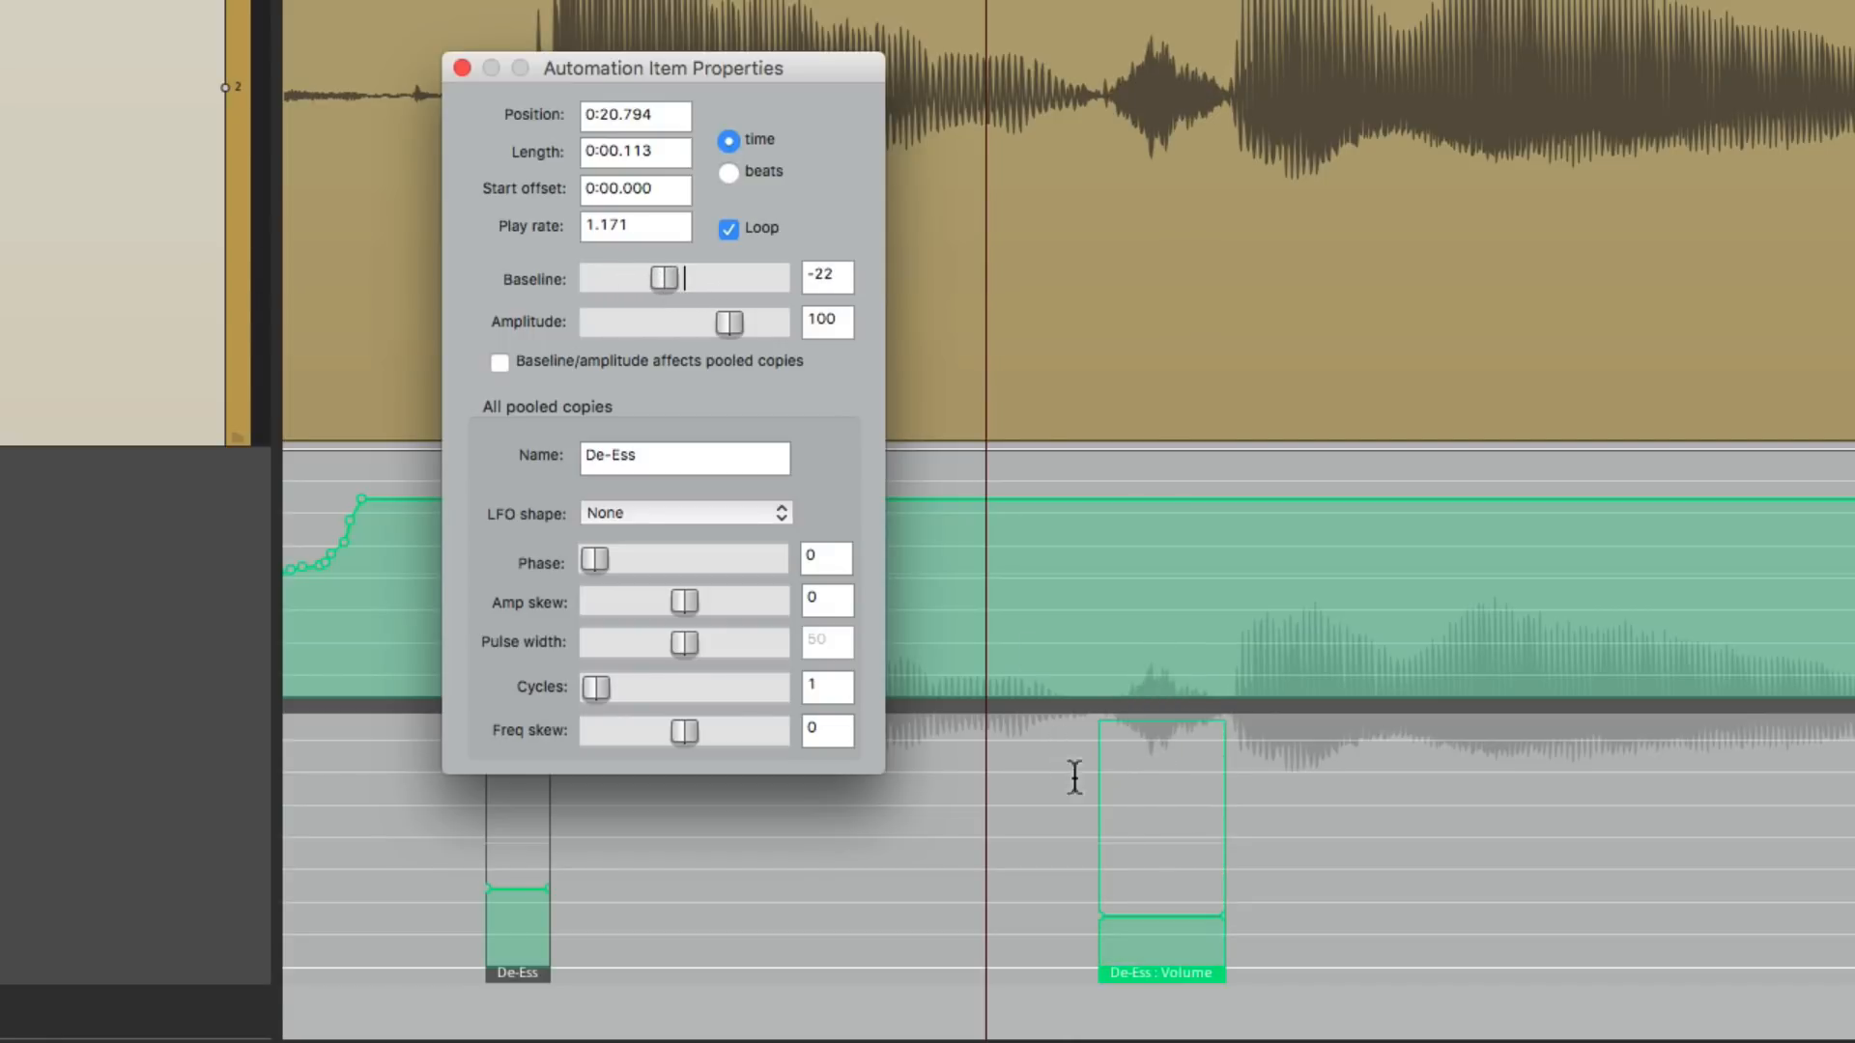
mouse_move(737, 588)
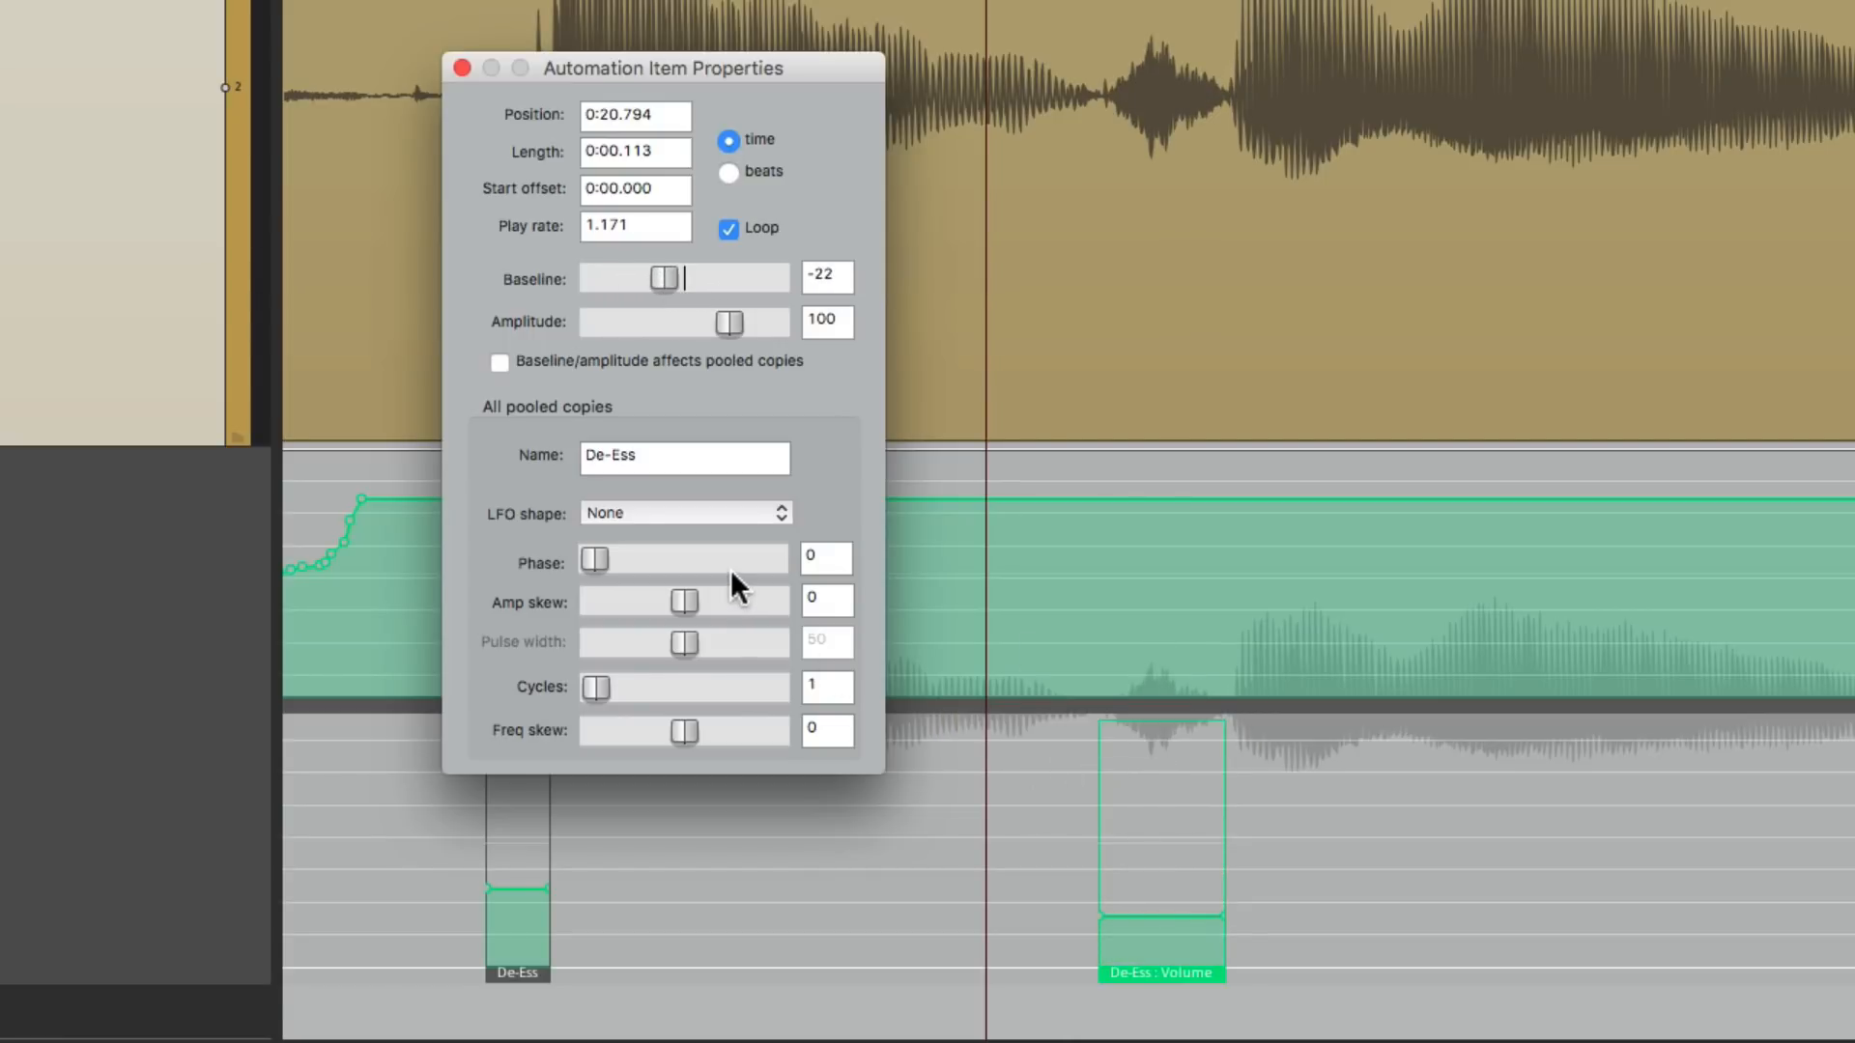
drag(663, 278, 647, 278)
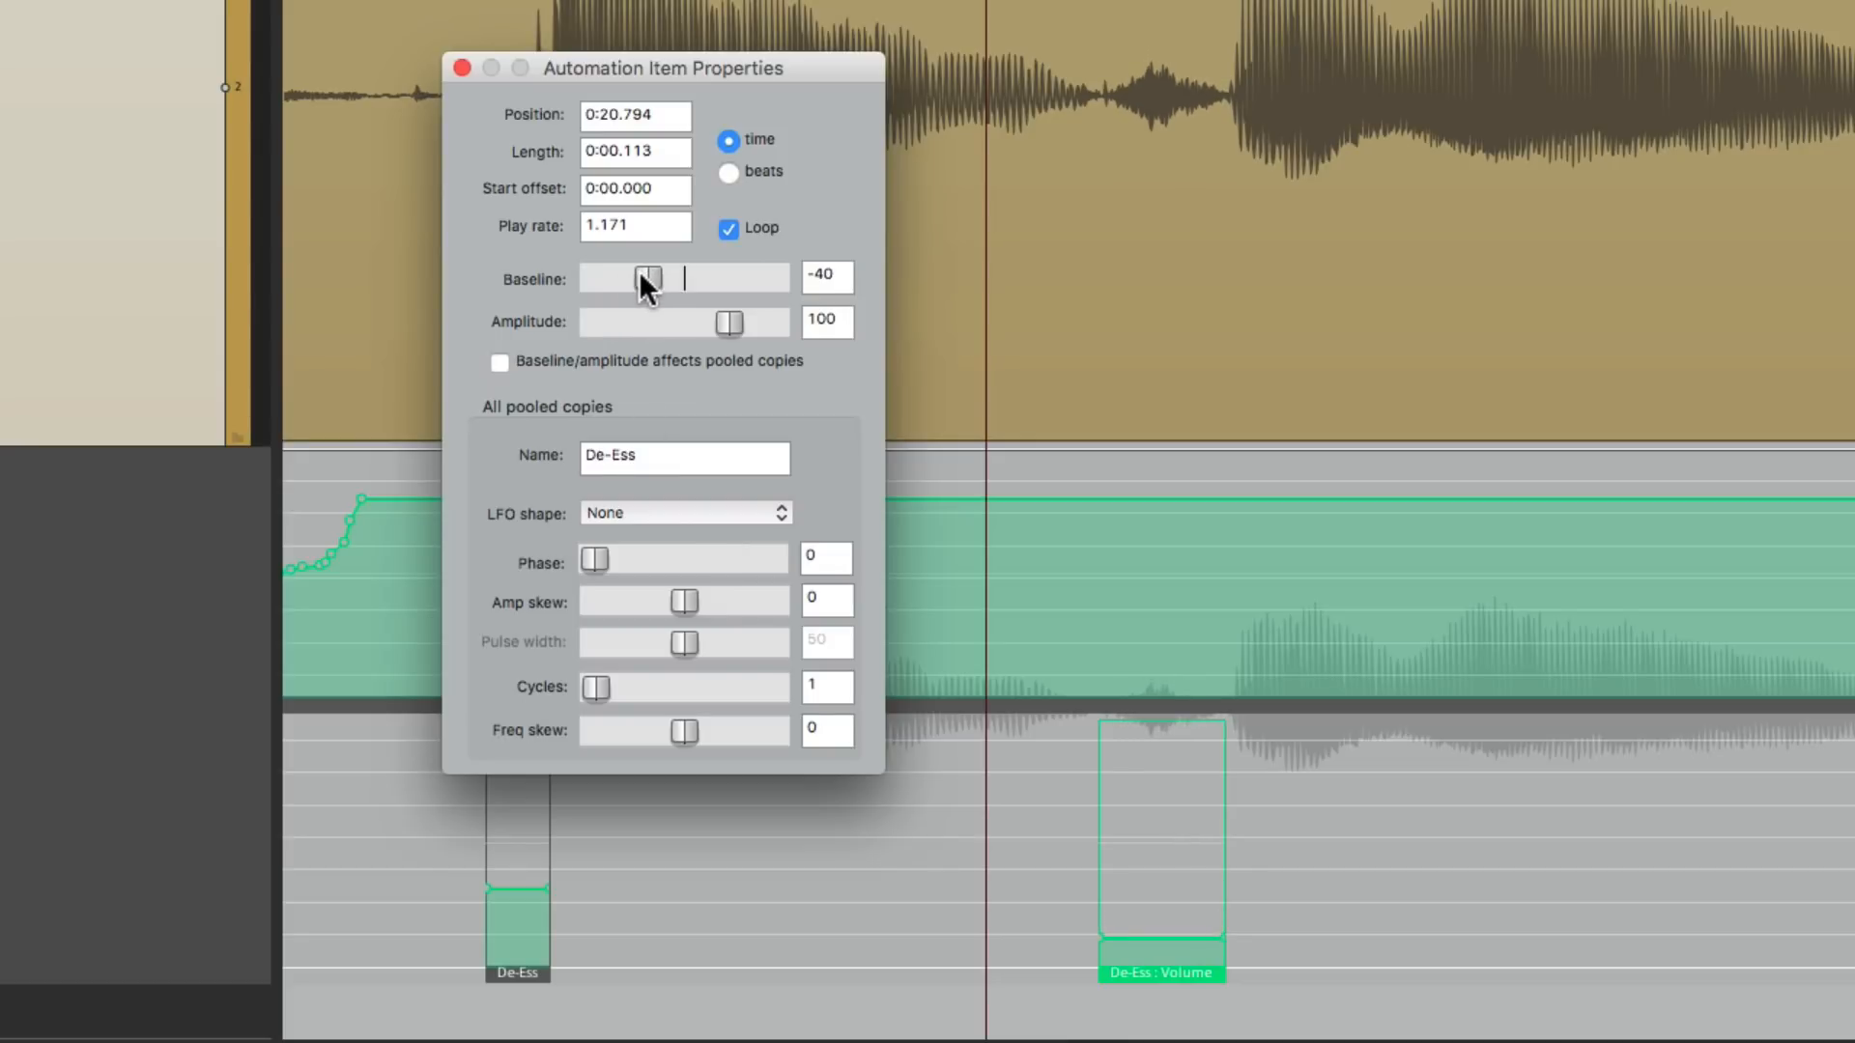
drag(648, 277, 644, 277)
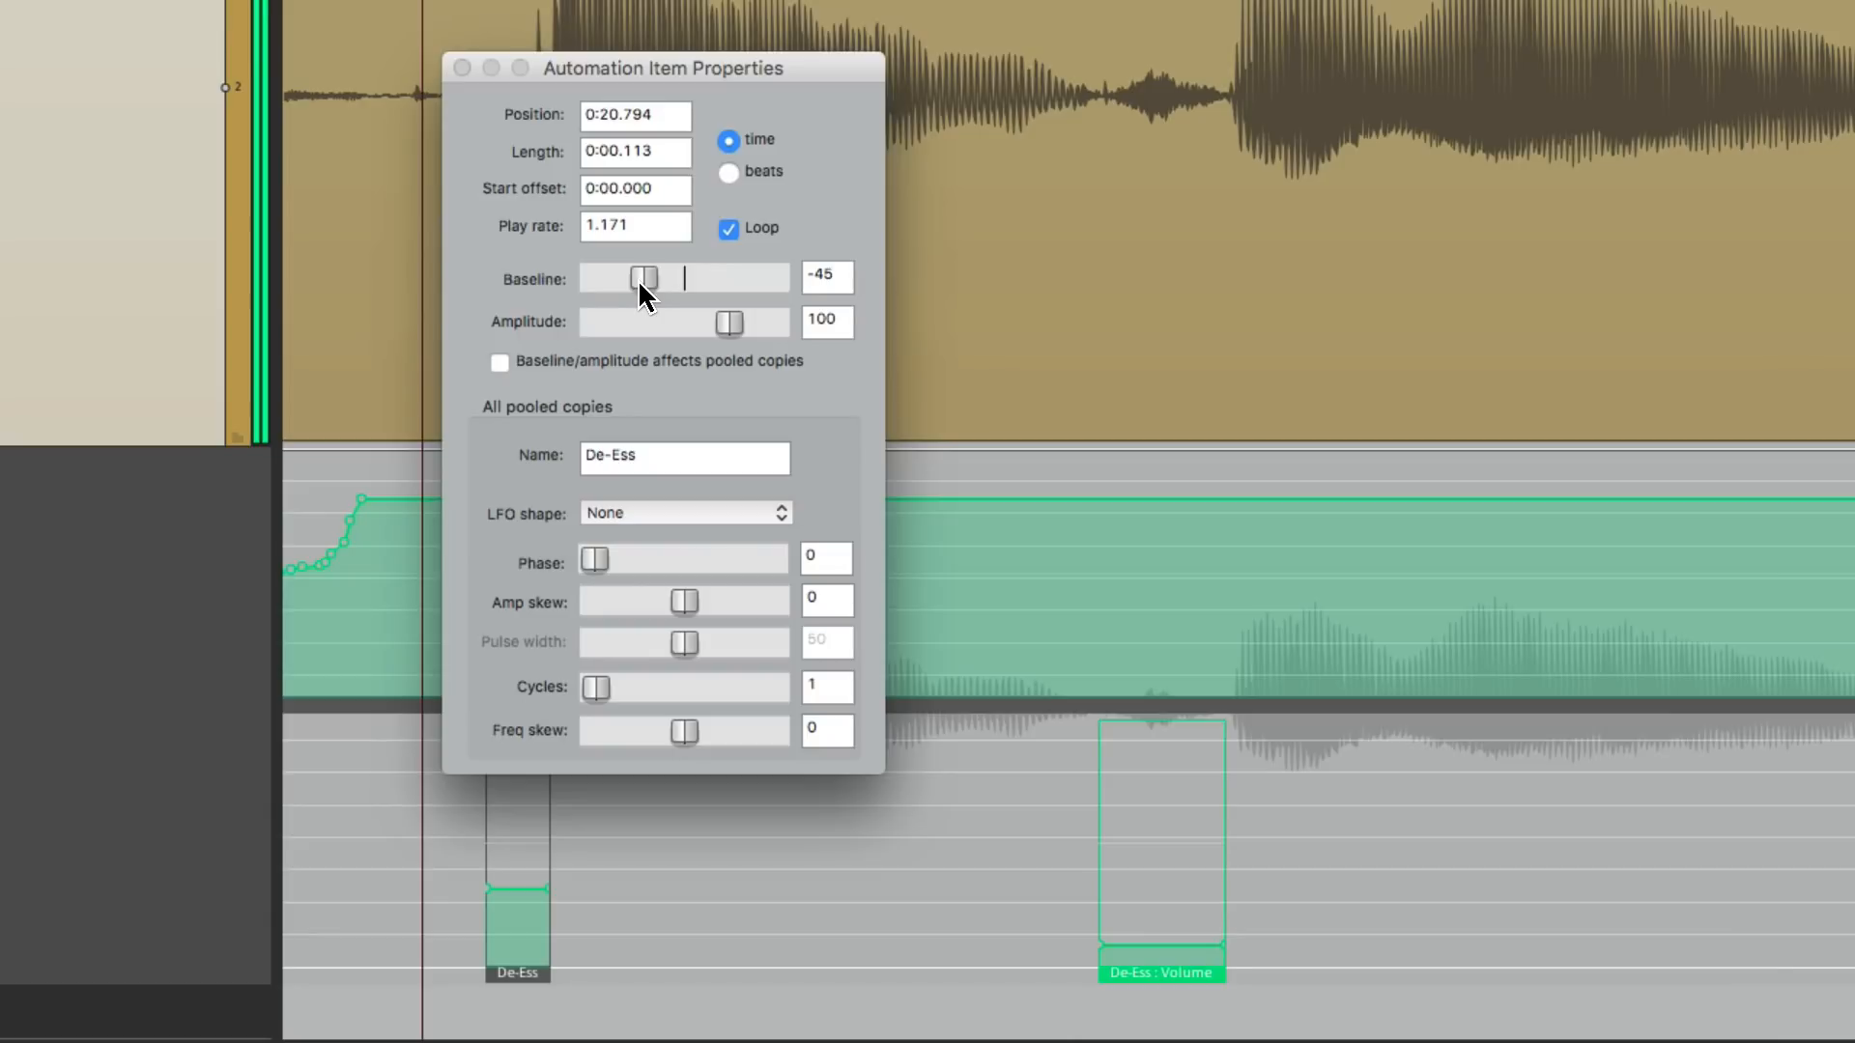
drag(644, 277, 668, 277)
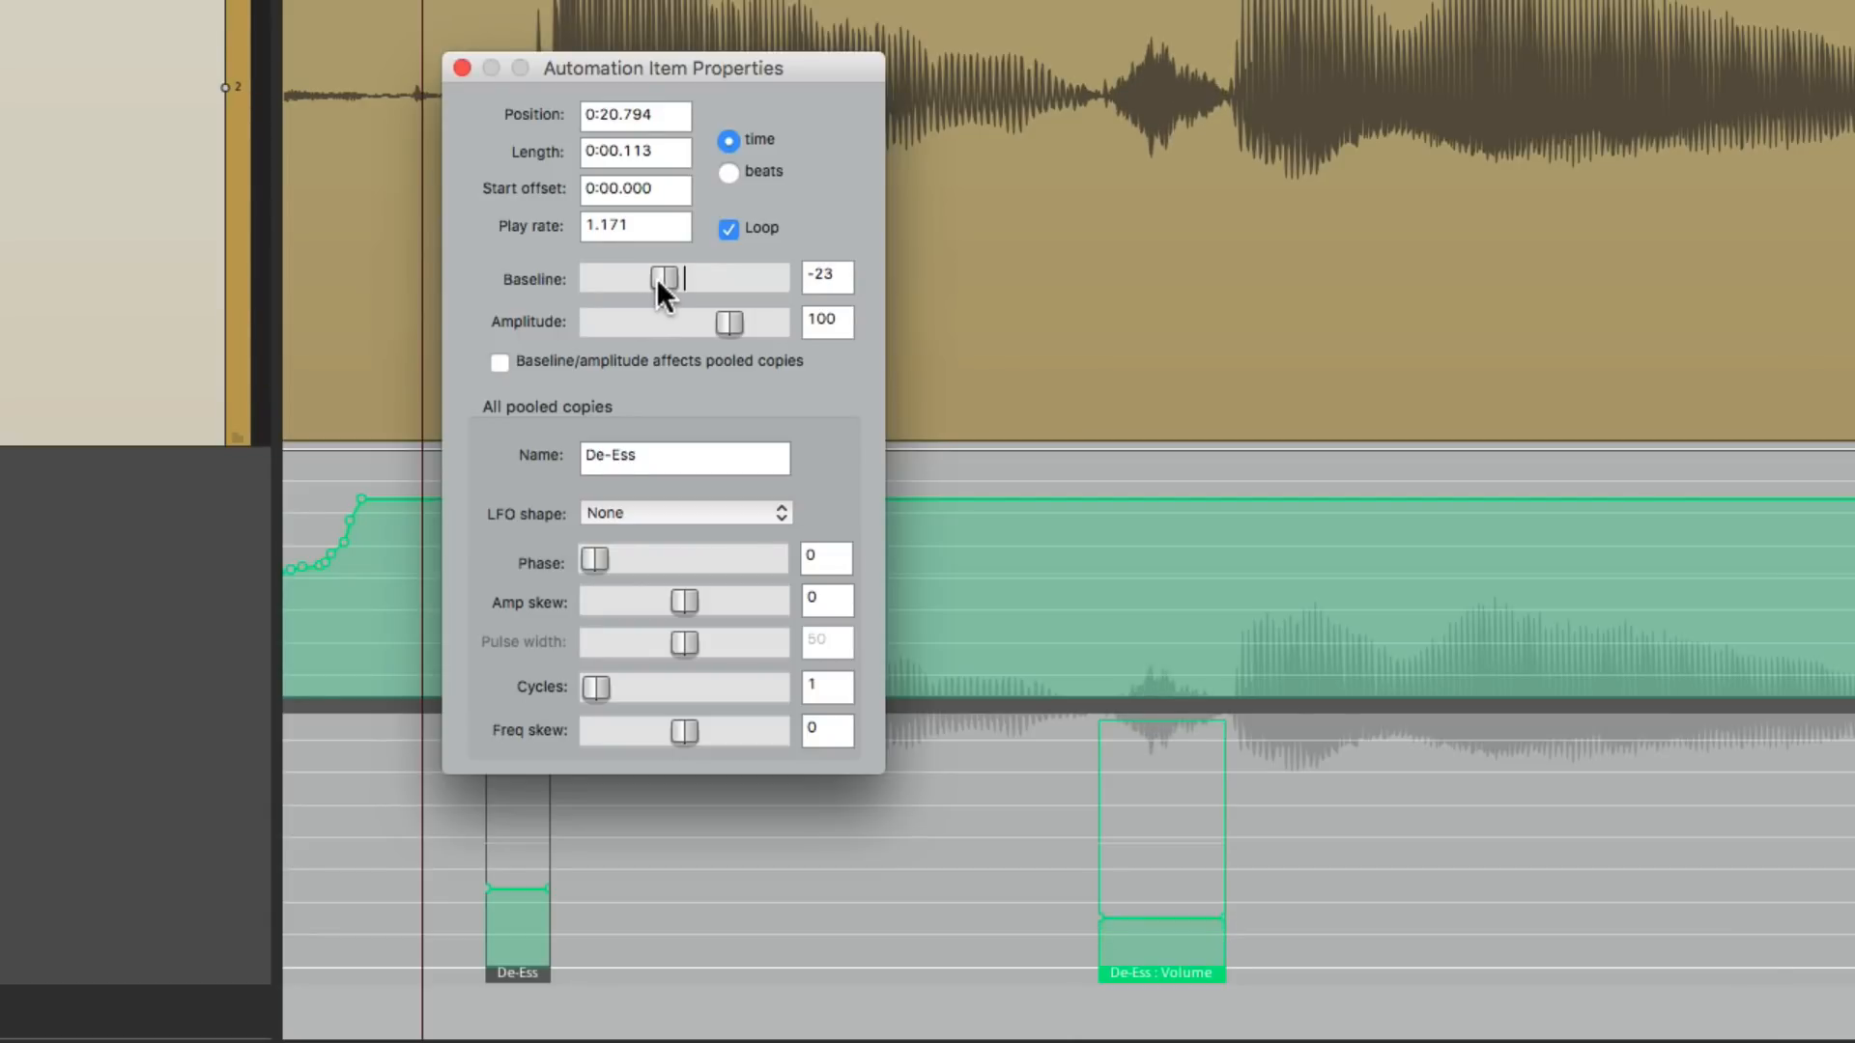
drag(670, 277, 659, 277)
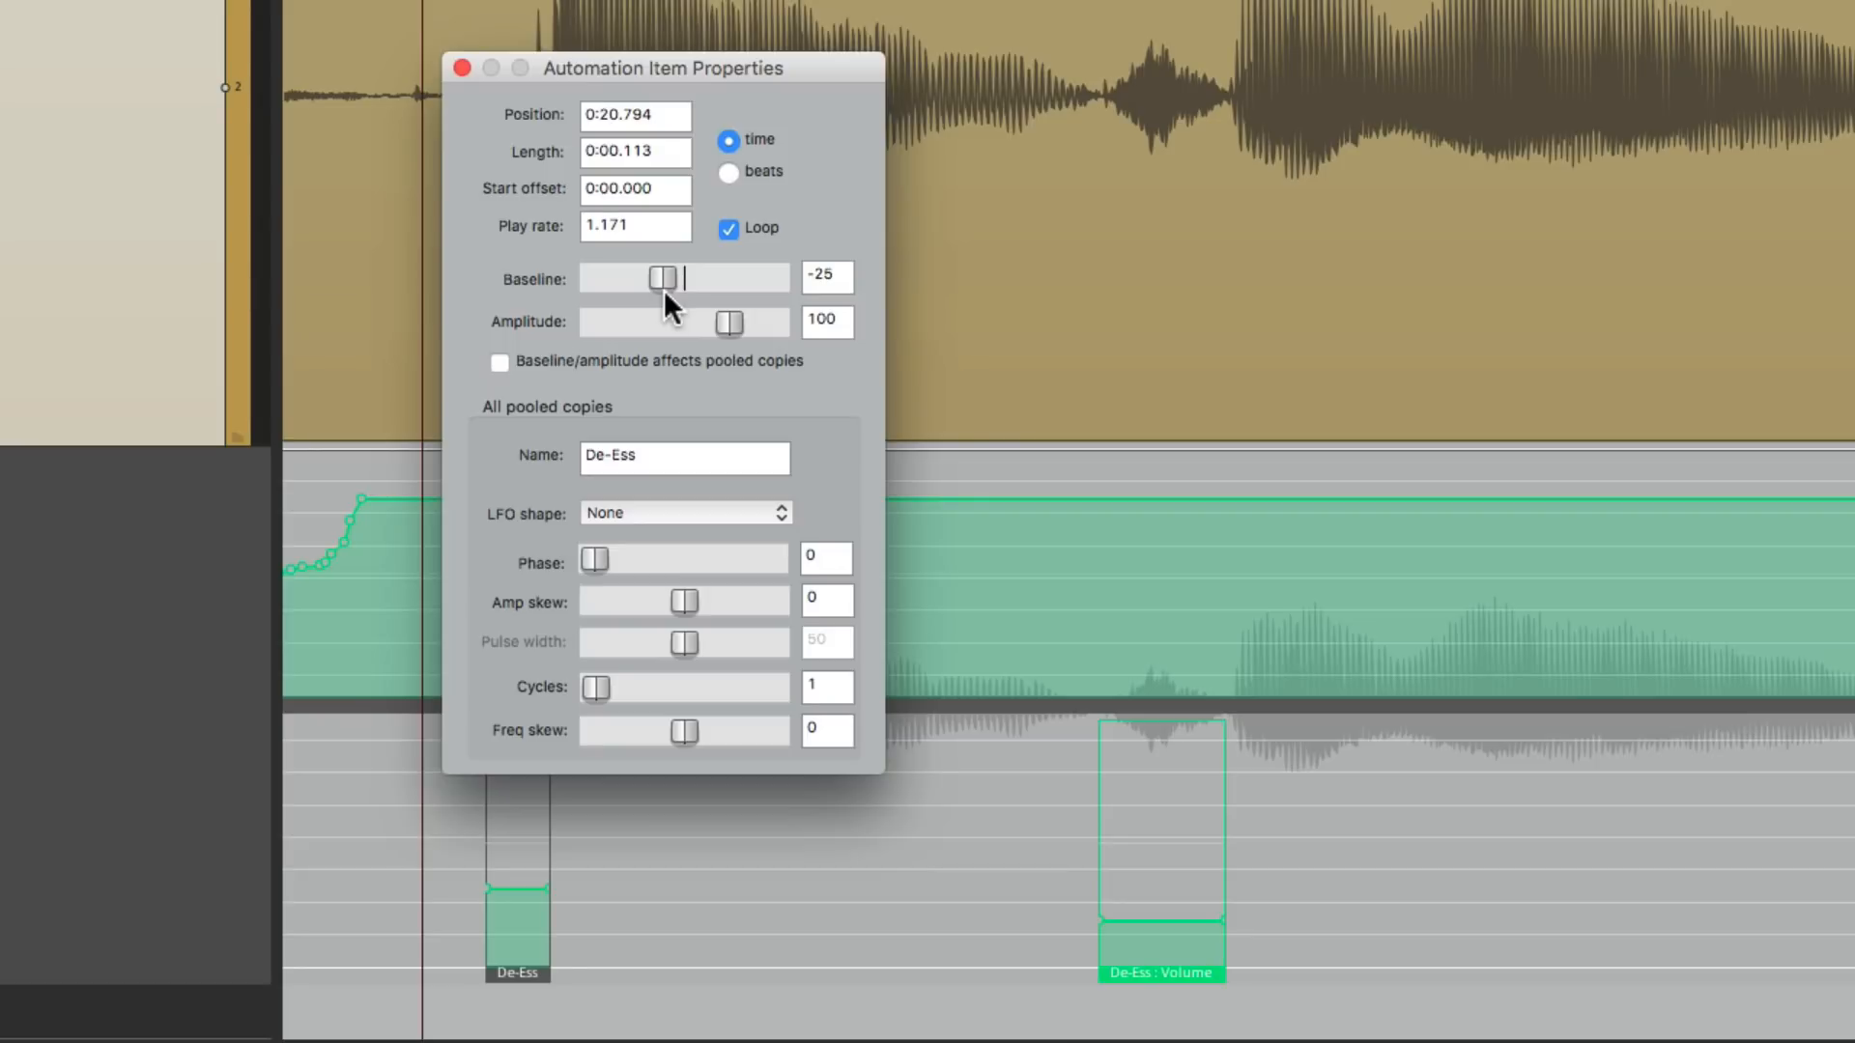
mouse_move(1074, 731)
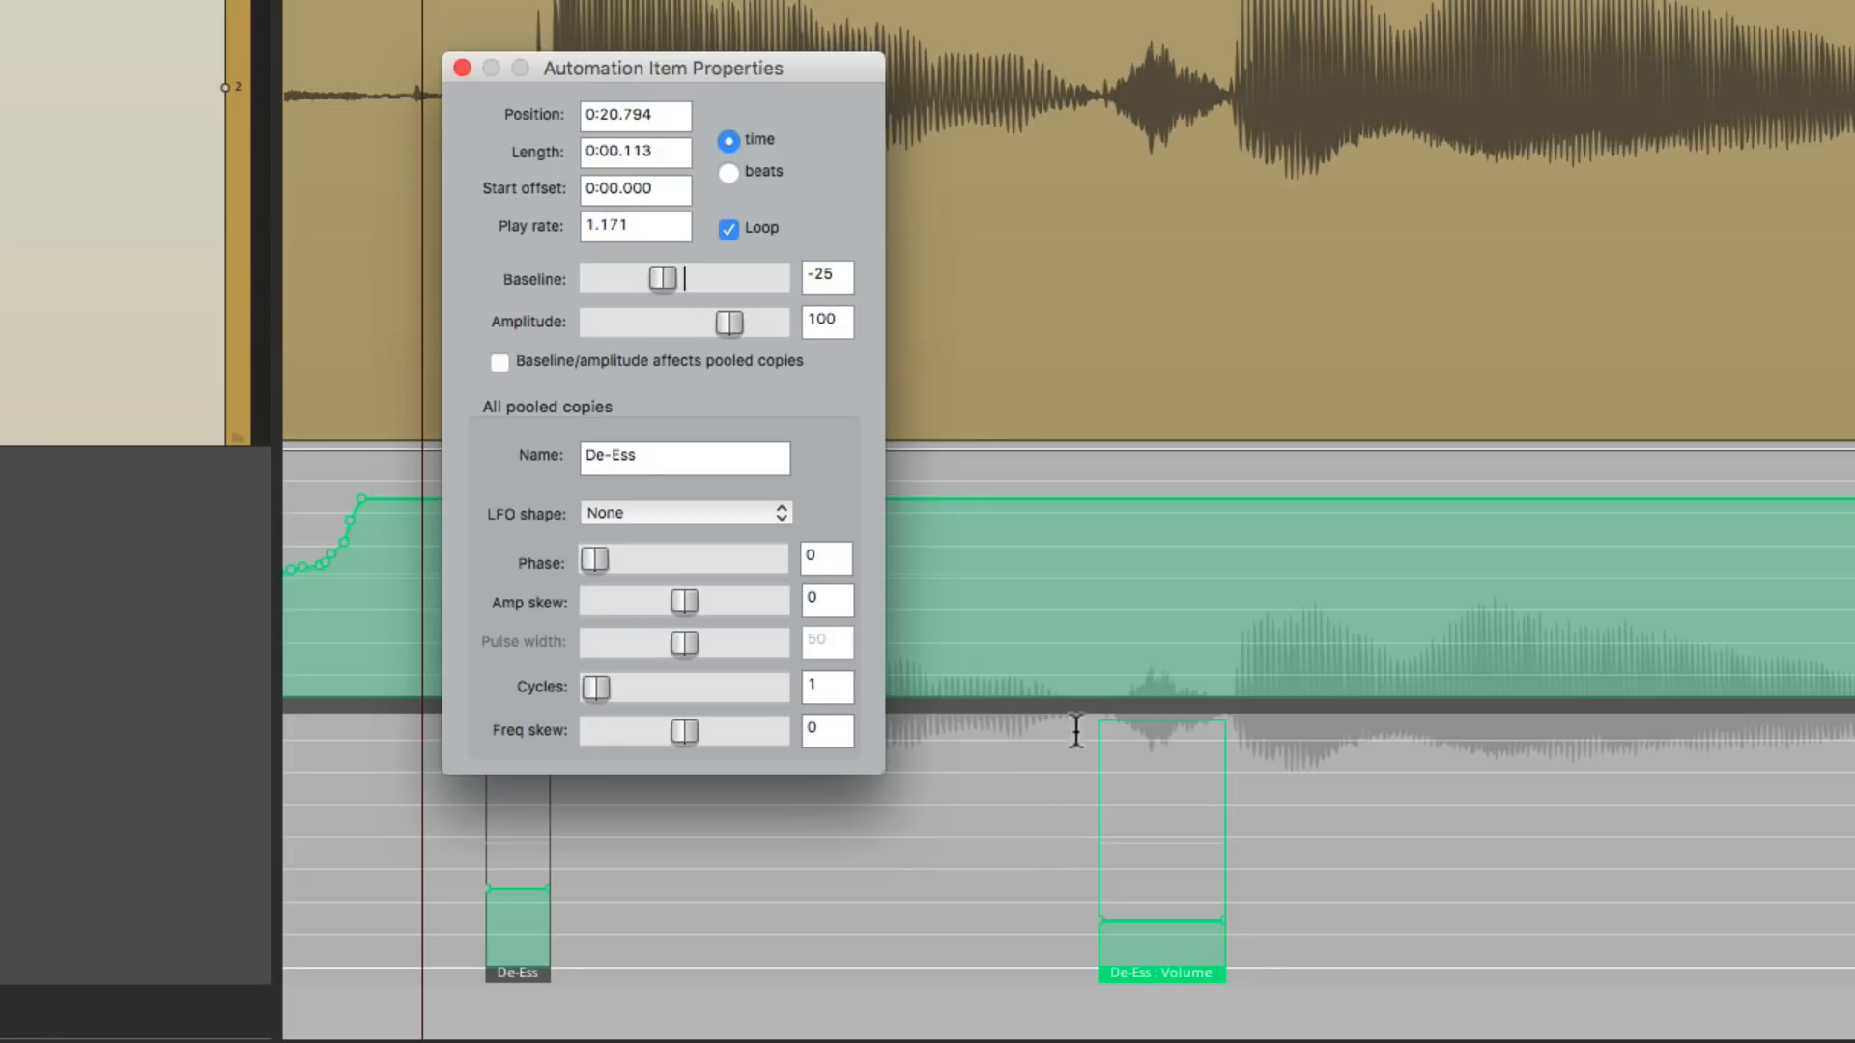
Step: Make baseline changes affect pooled copies and set every De-Ess copy's baseline to -24
click(500, 363)
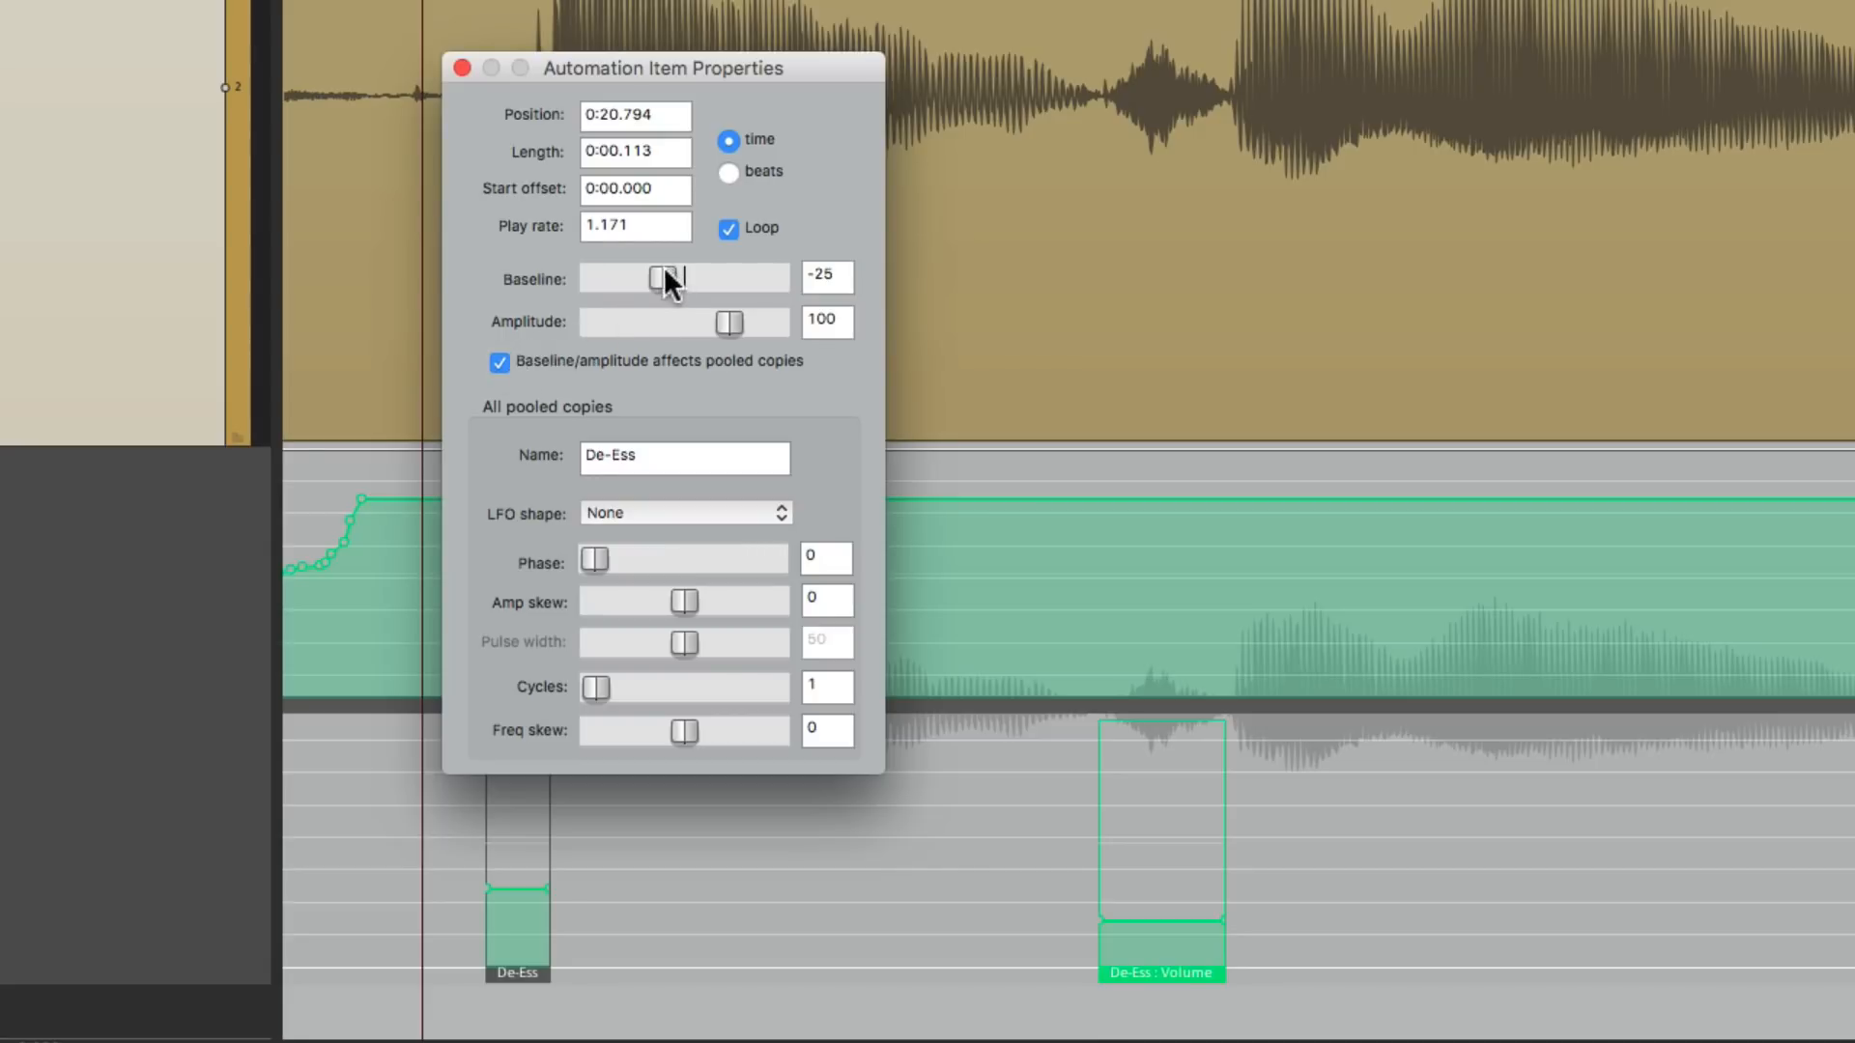
drag(648, 277, 676, 281)
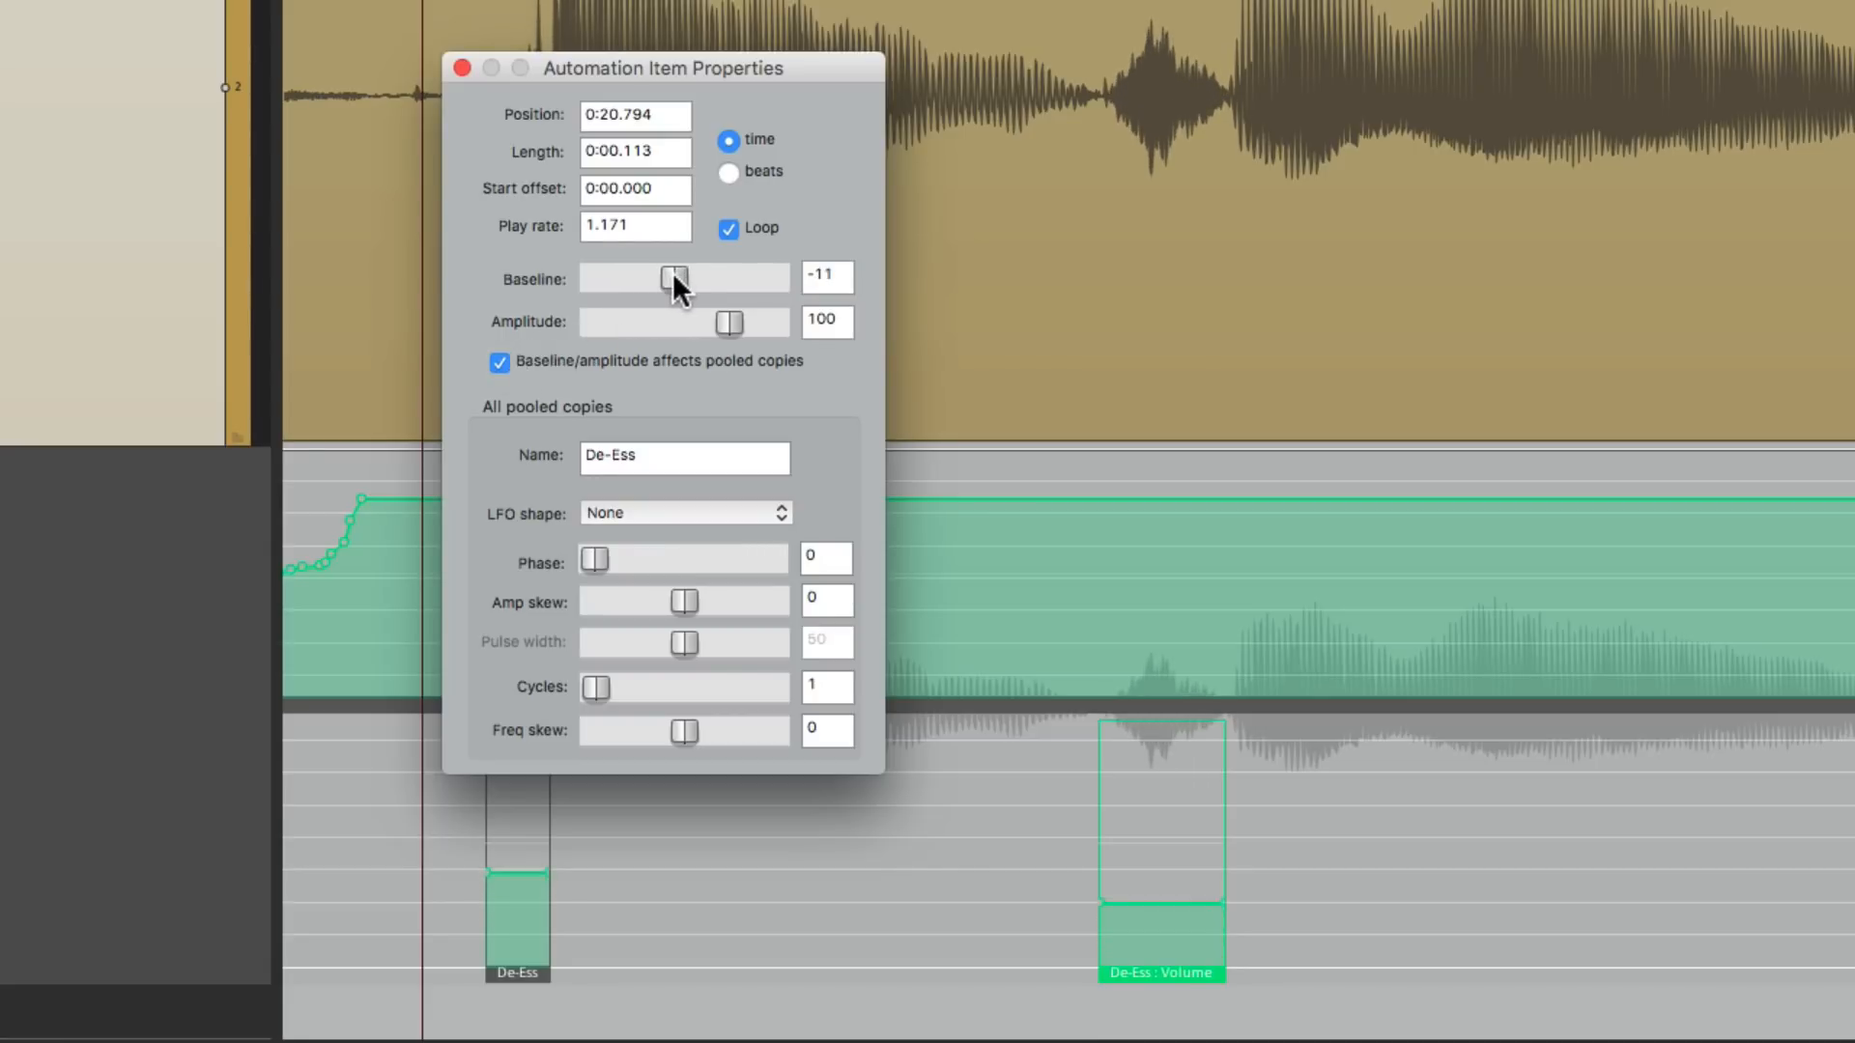
drag(678, 278, 656, 277)
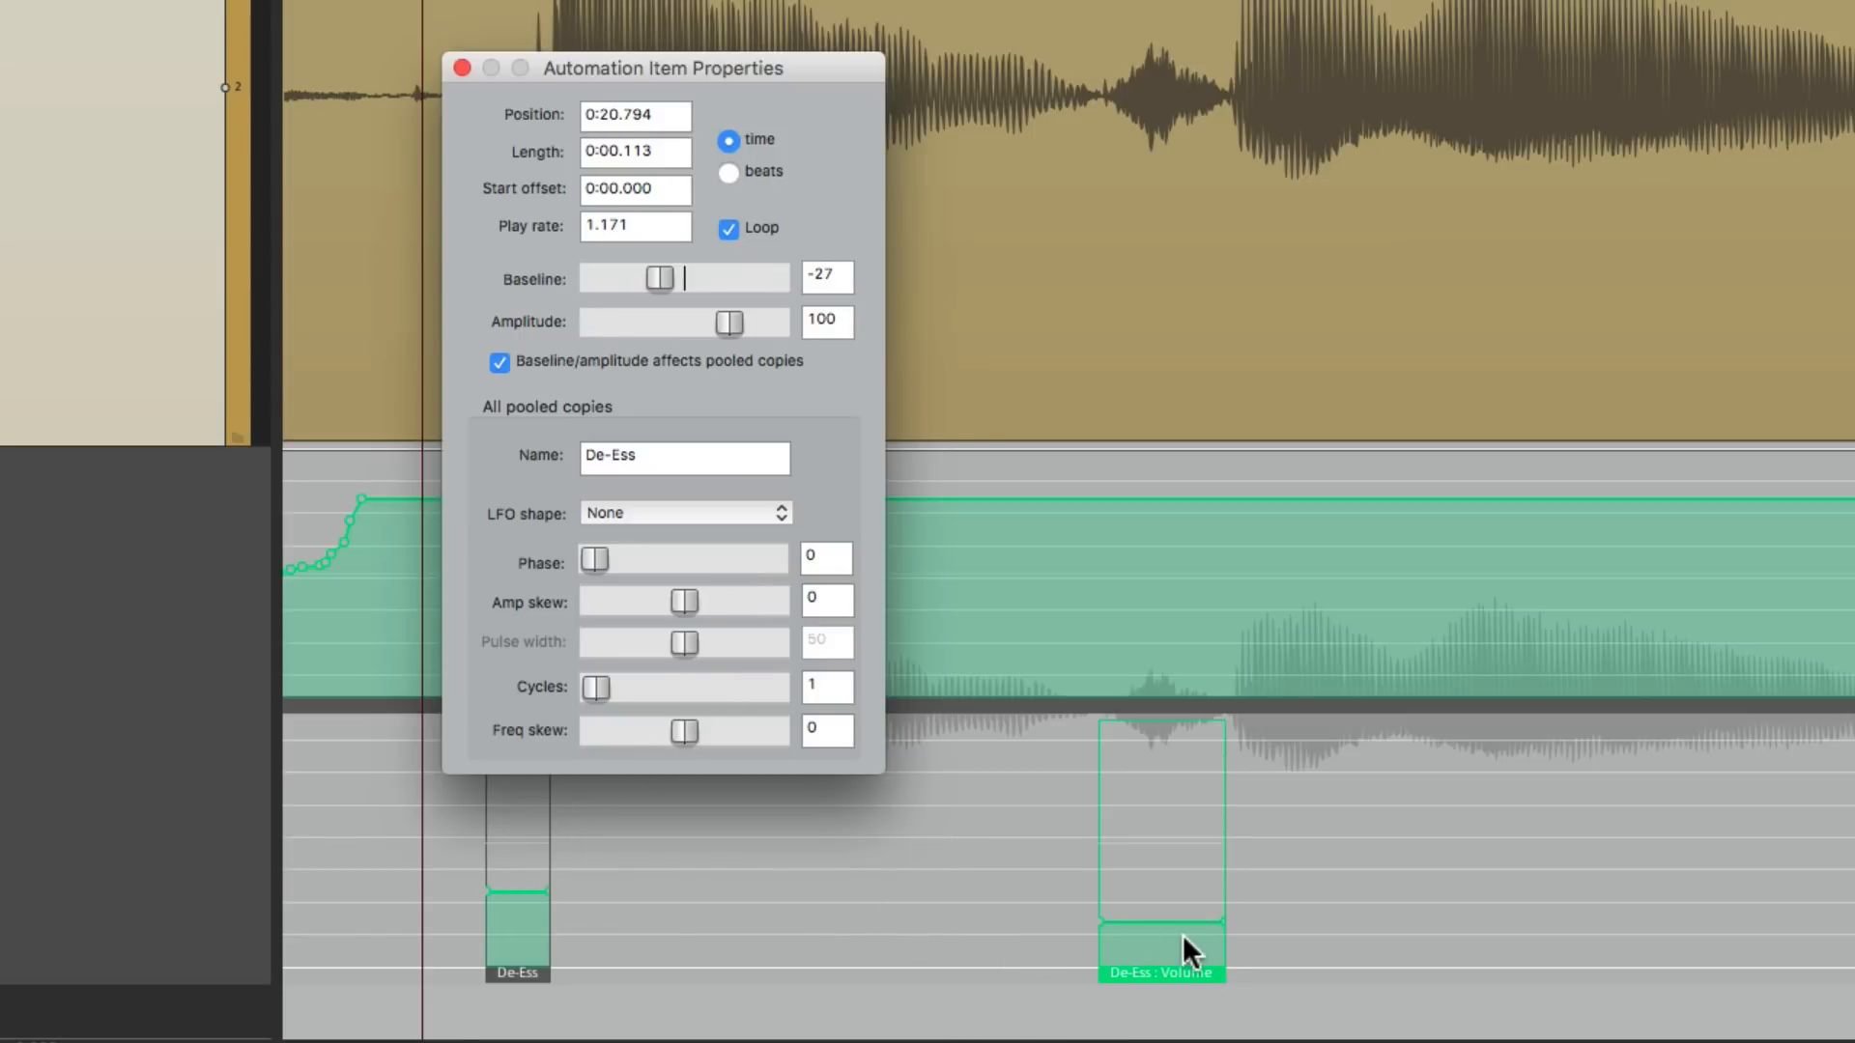
mouse_move(660, 313)
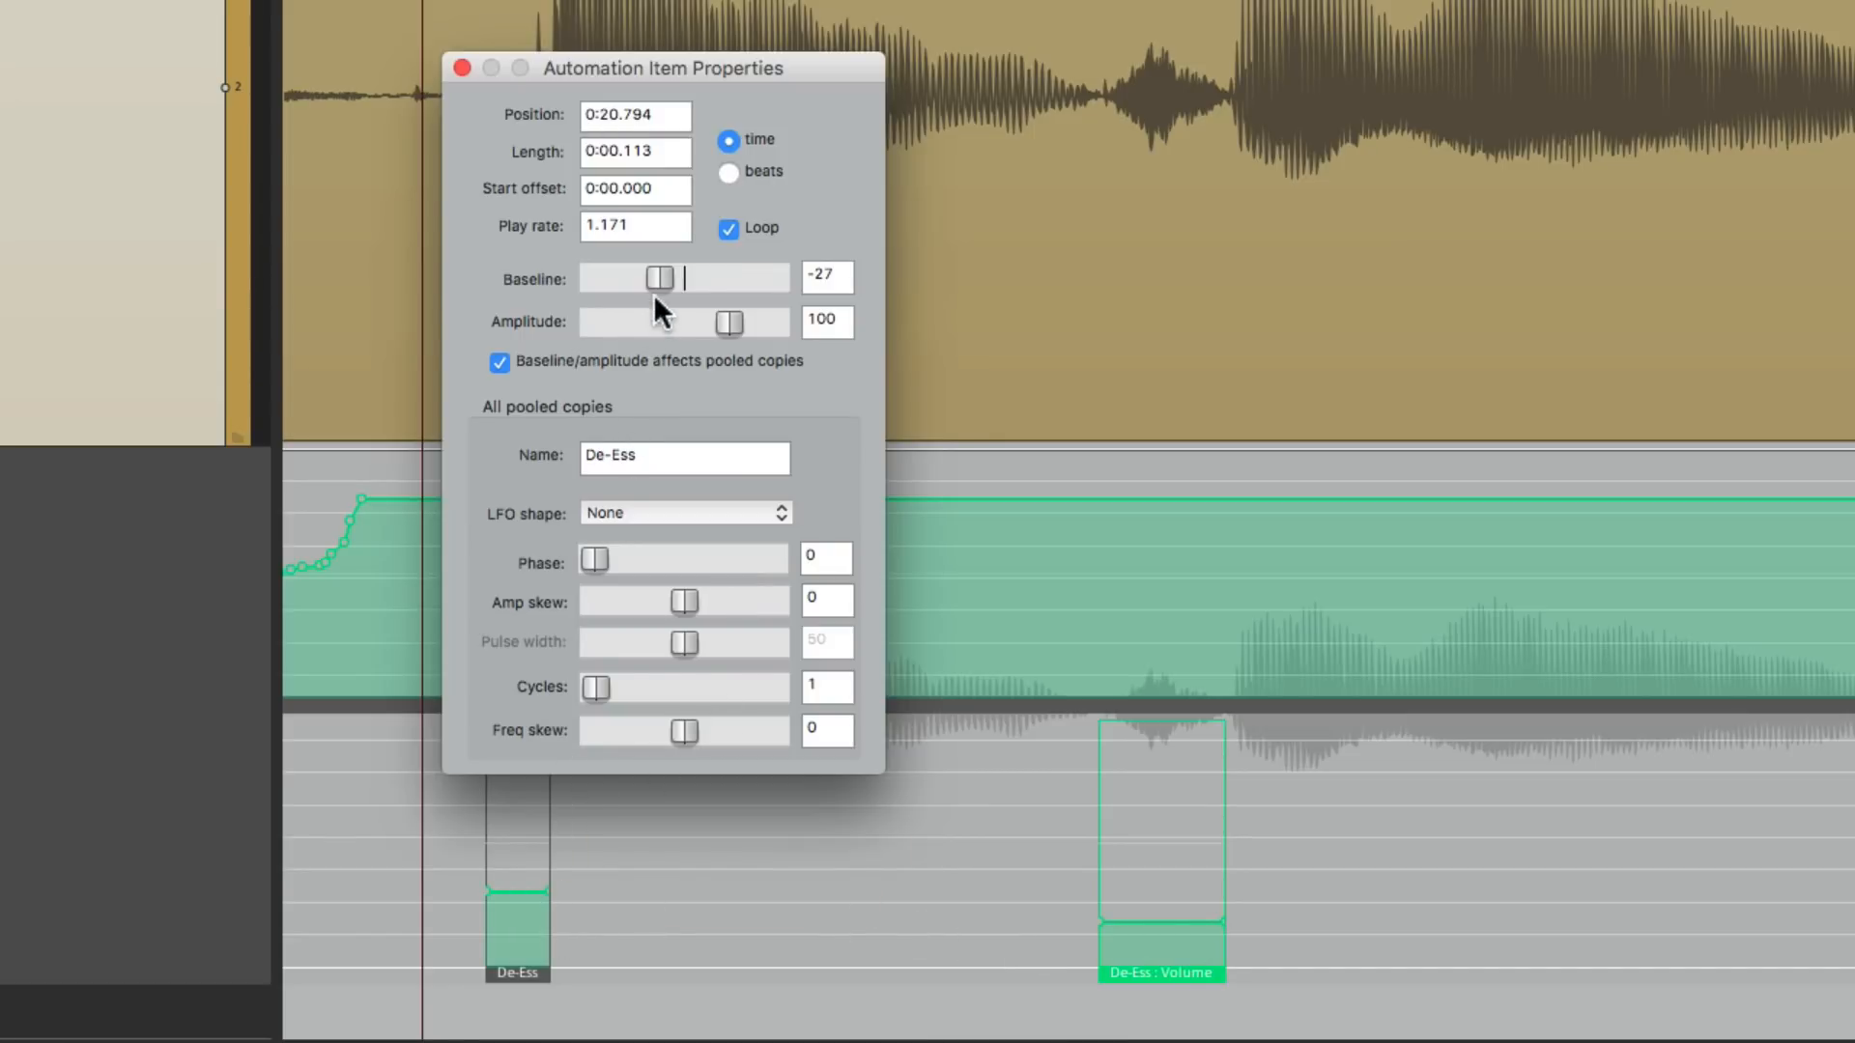
drag(658, 278, 636, 277)
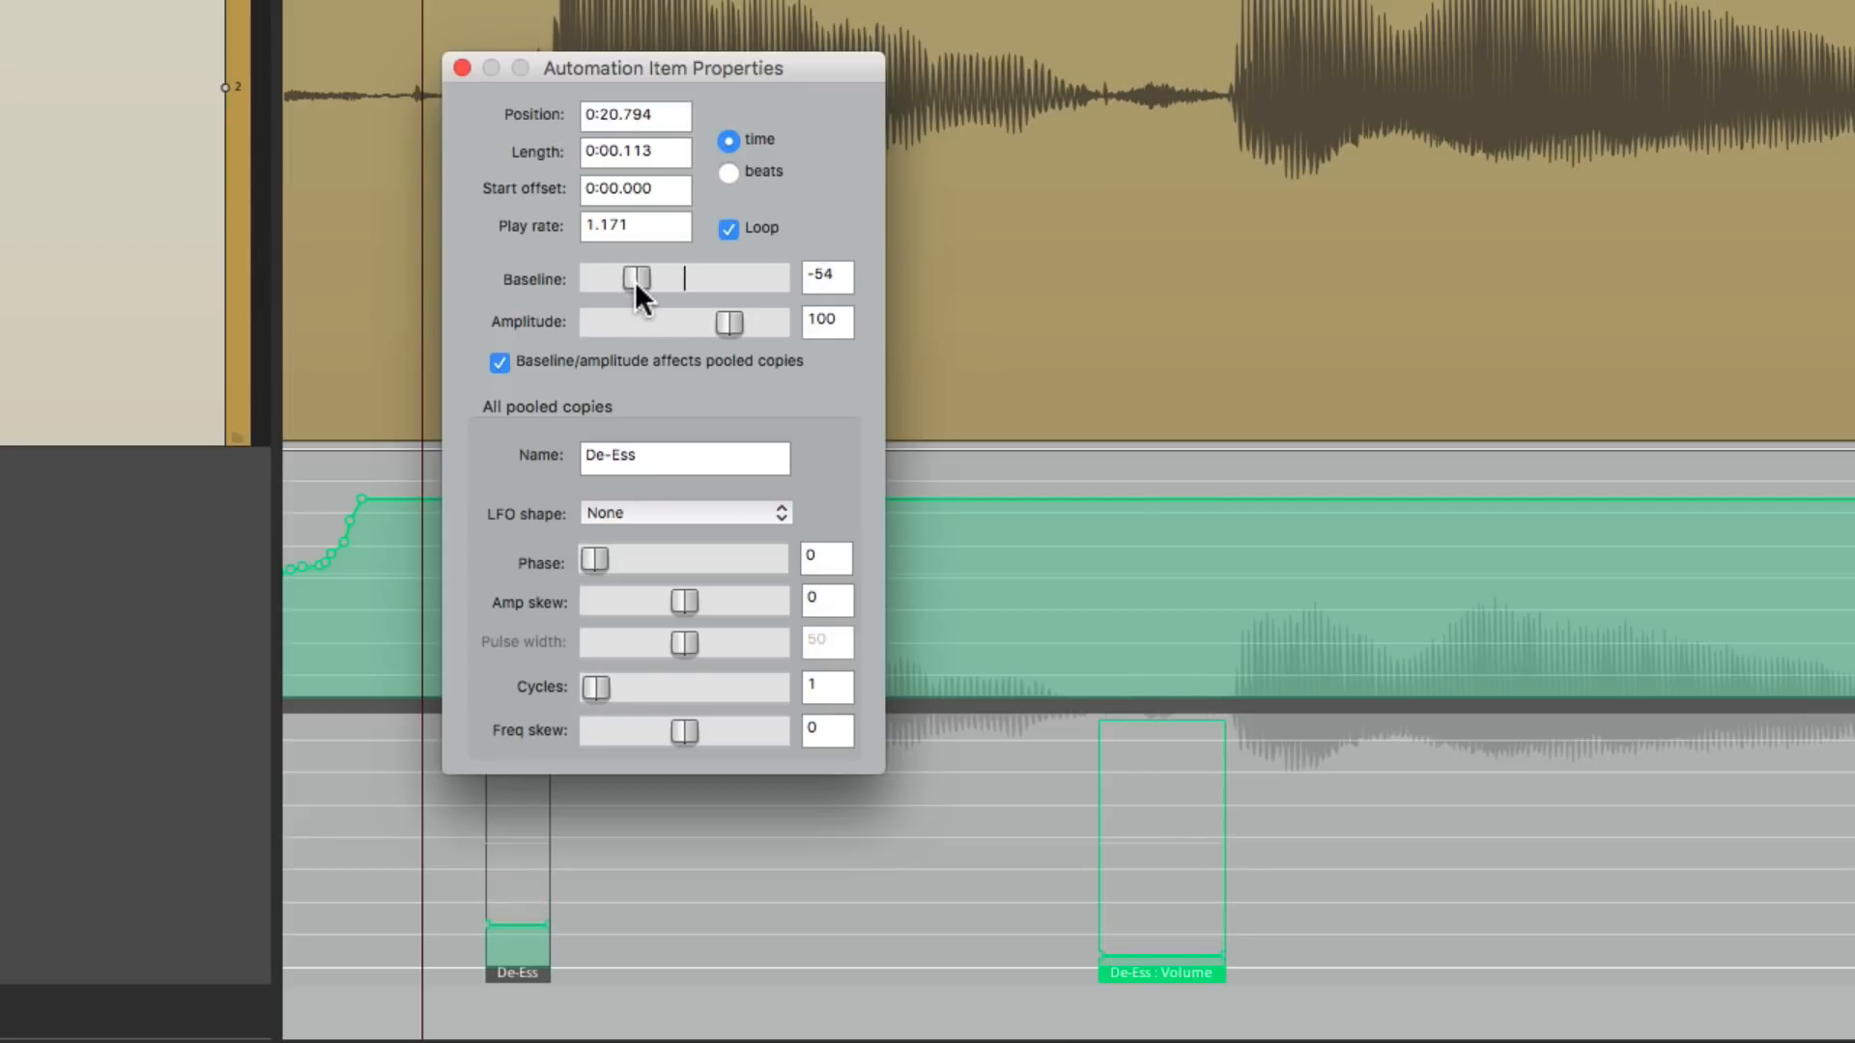
drag(636, 278, 662, 279)
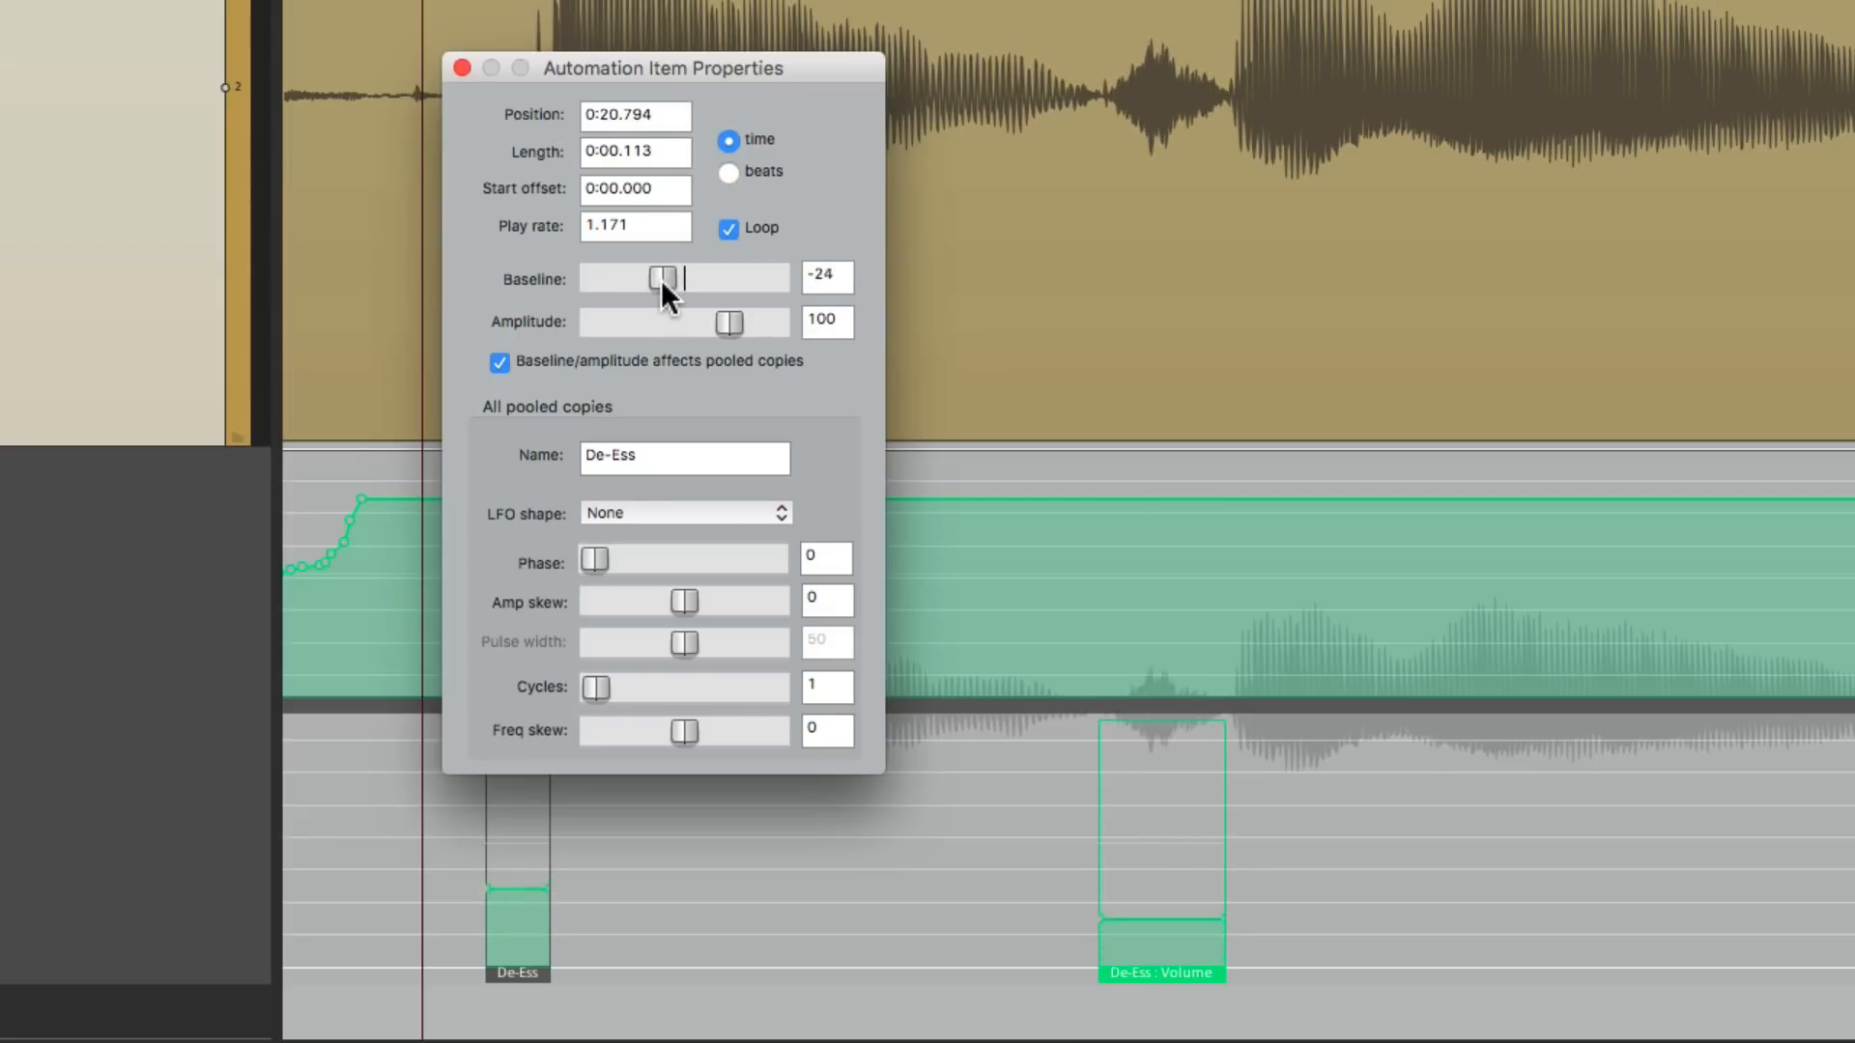
click(462, 67)
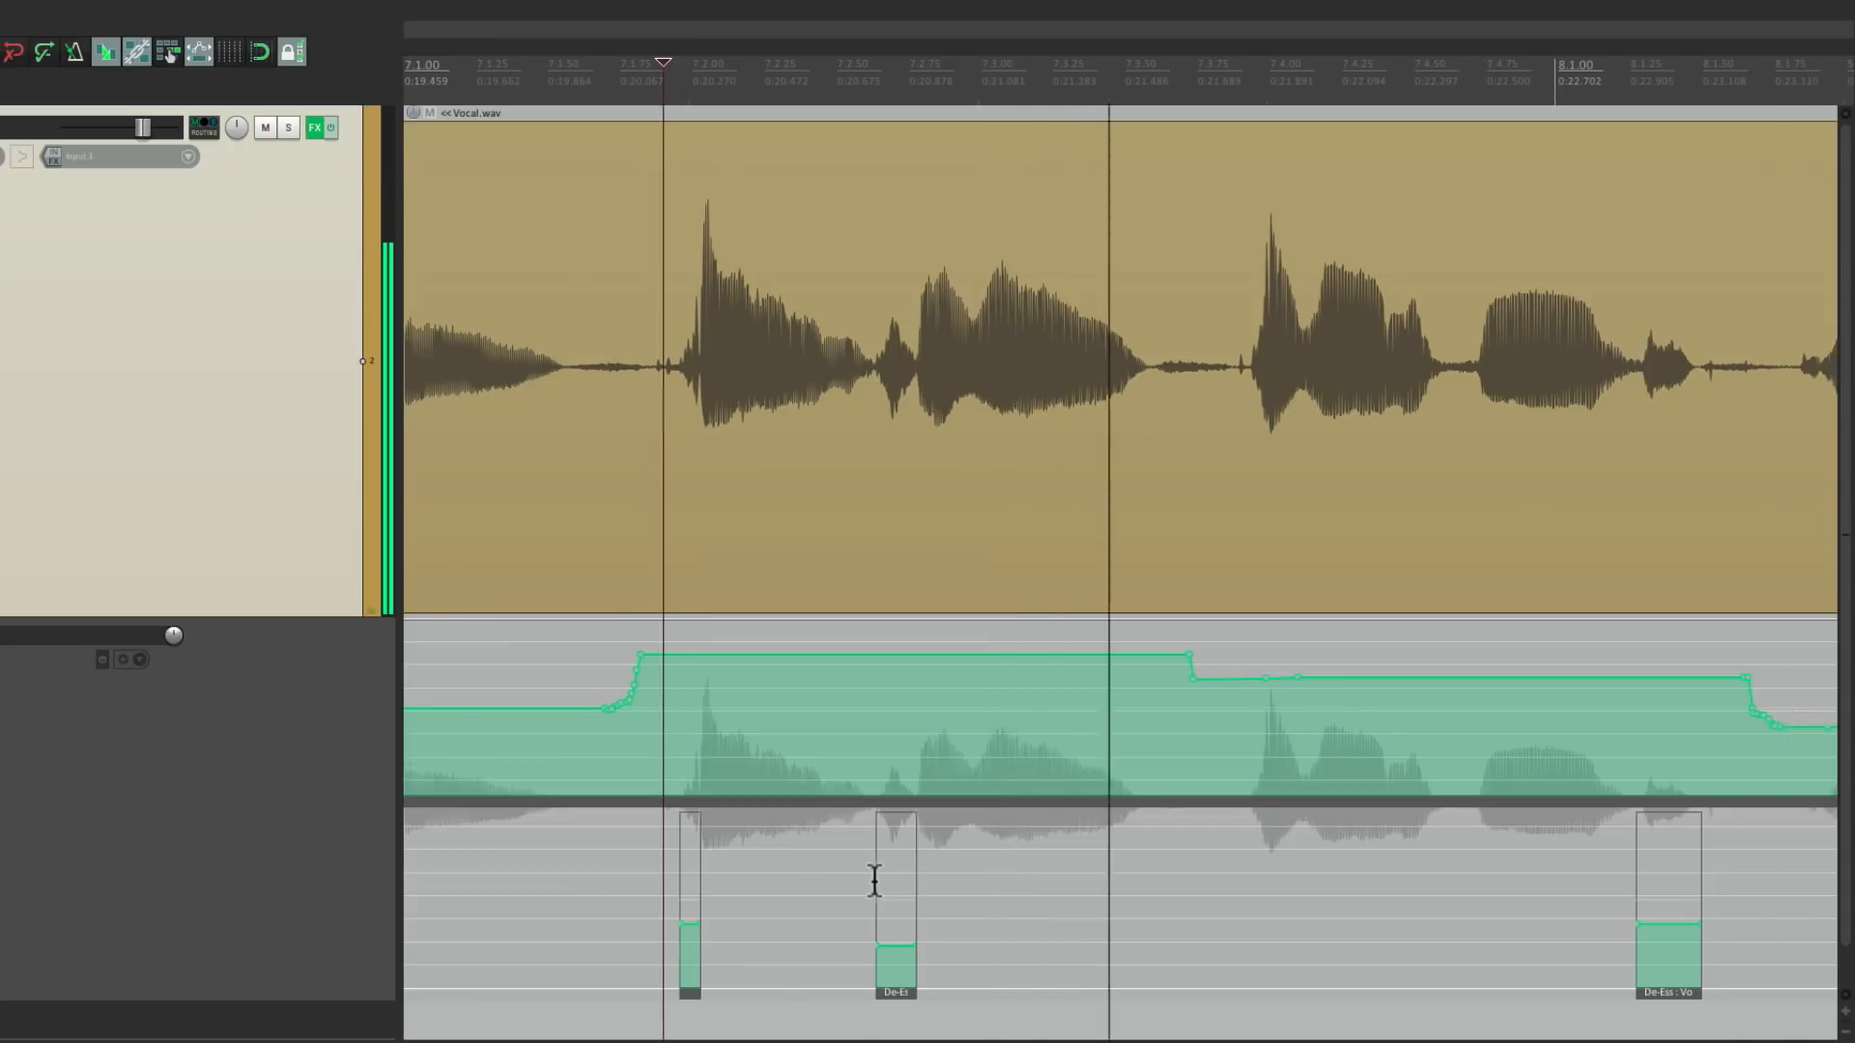
Step: Open another De-Ess item's properties and lower the pooled baseline from 47 to 37
scroll(right, 3)
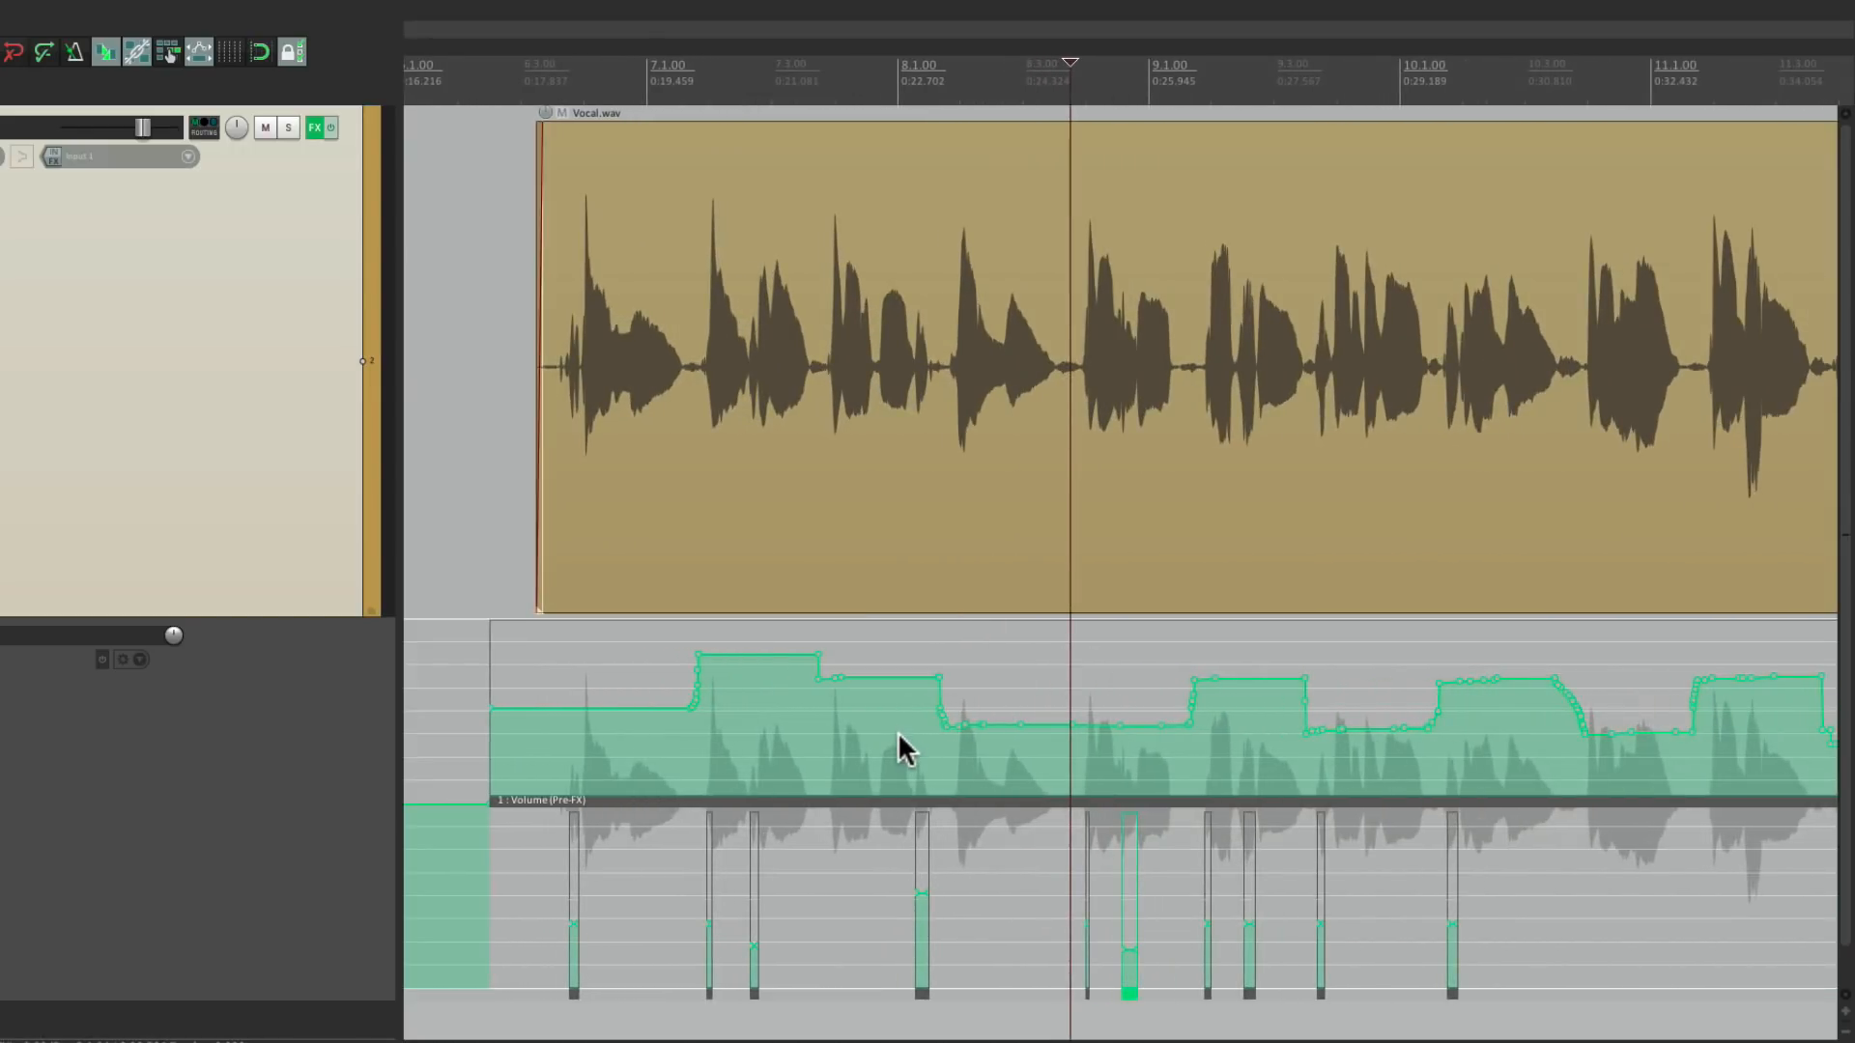
mouse_move(905, 754)
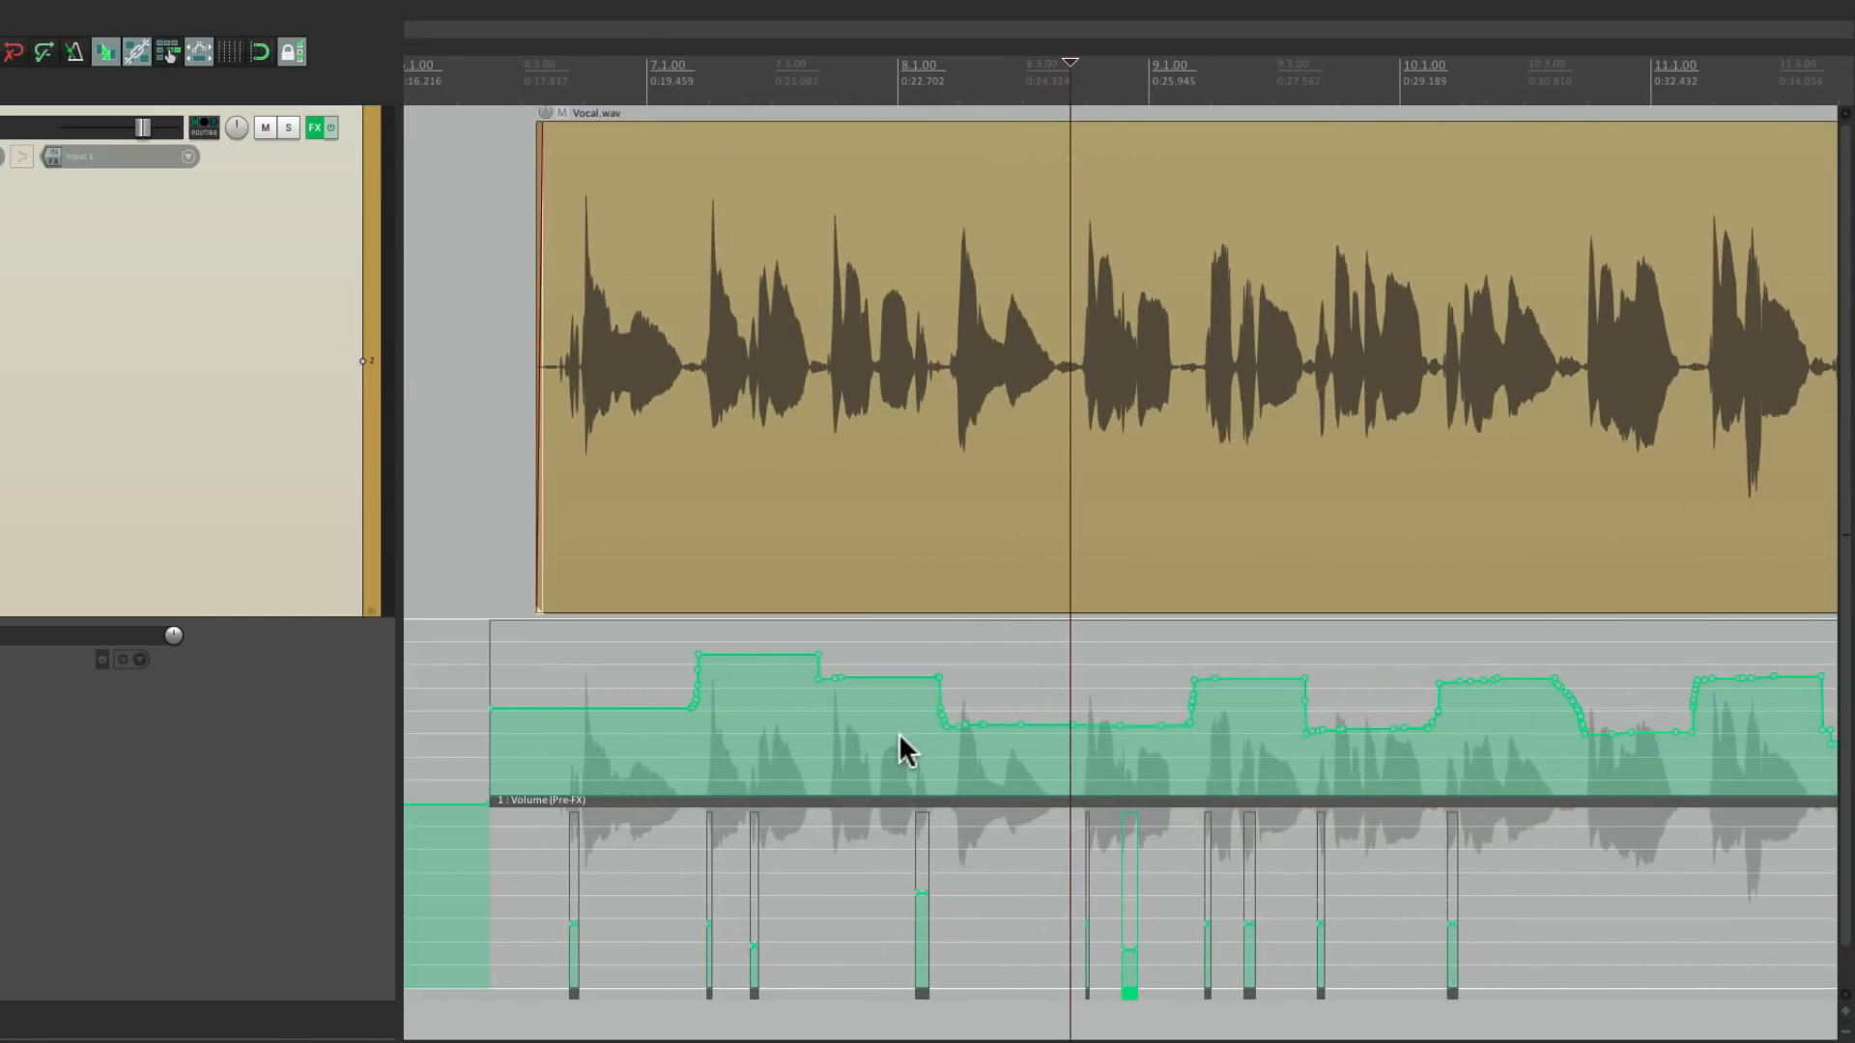
double_click(899, 745)
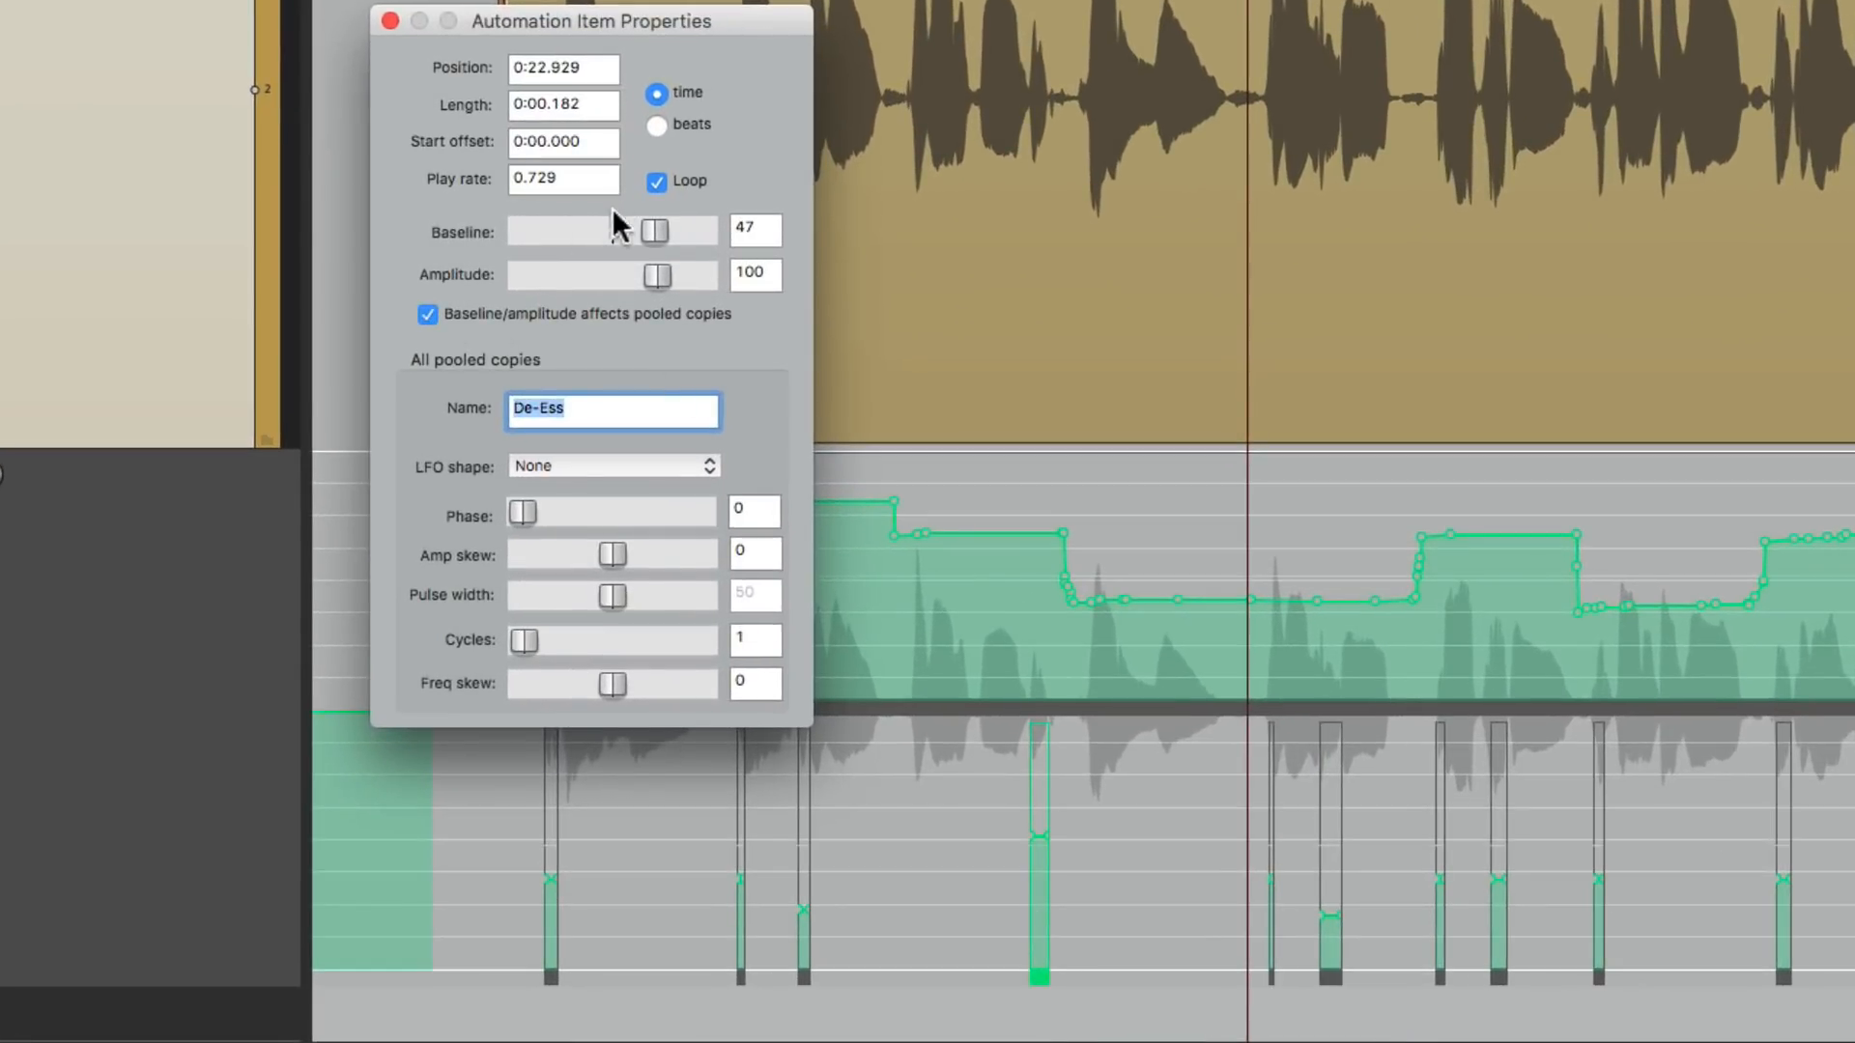
drag(566, 230, 623, 423)
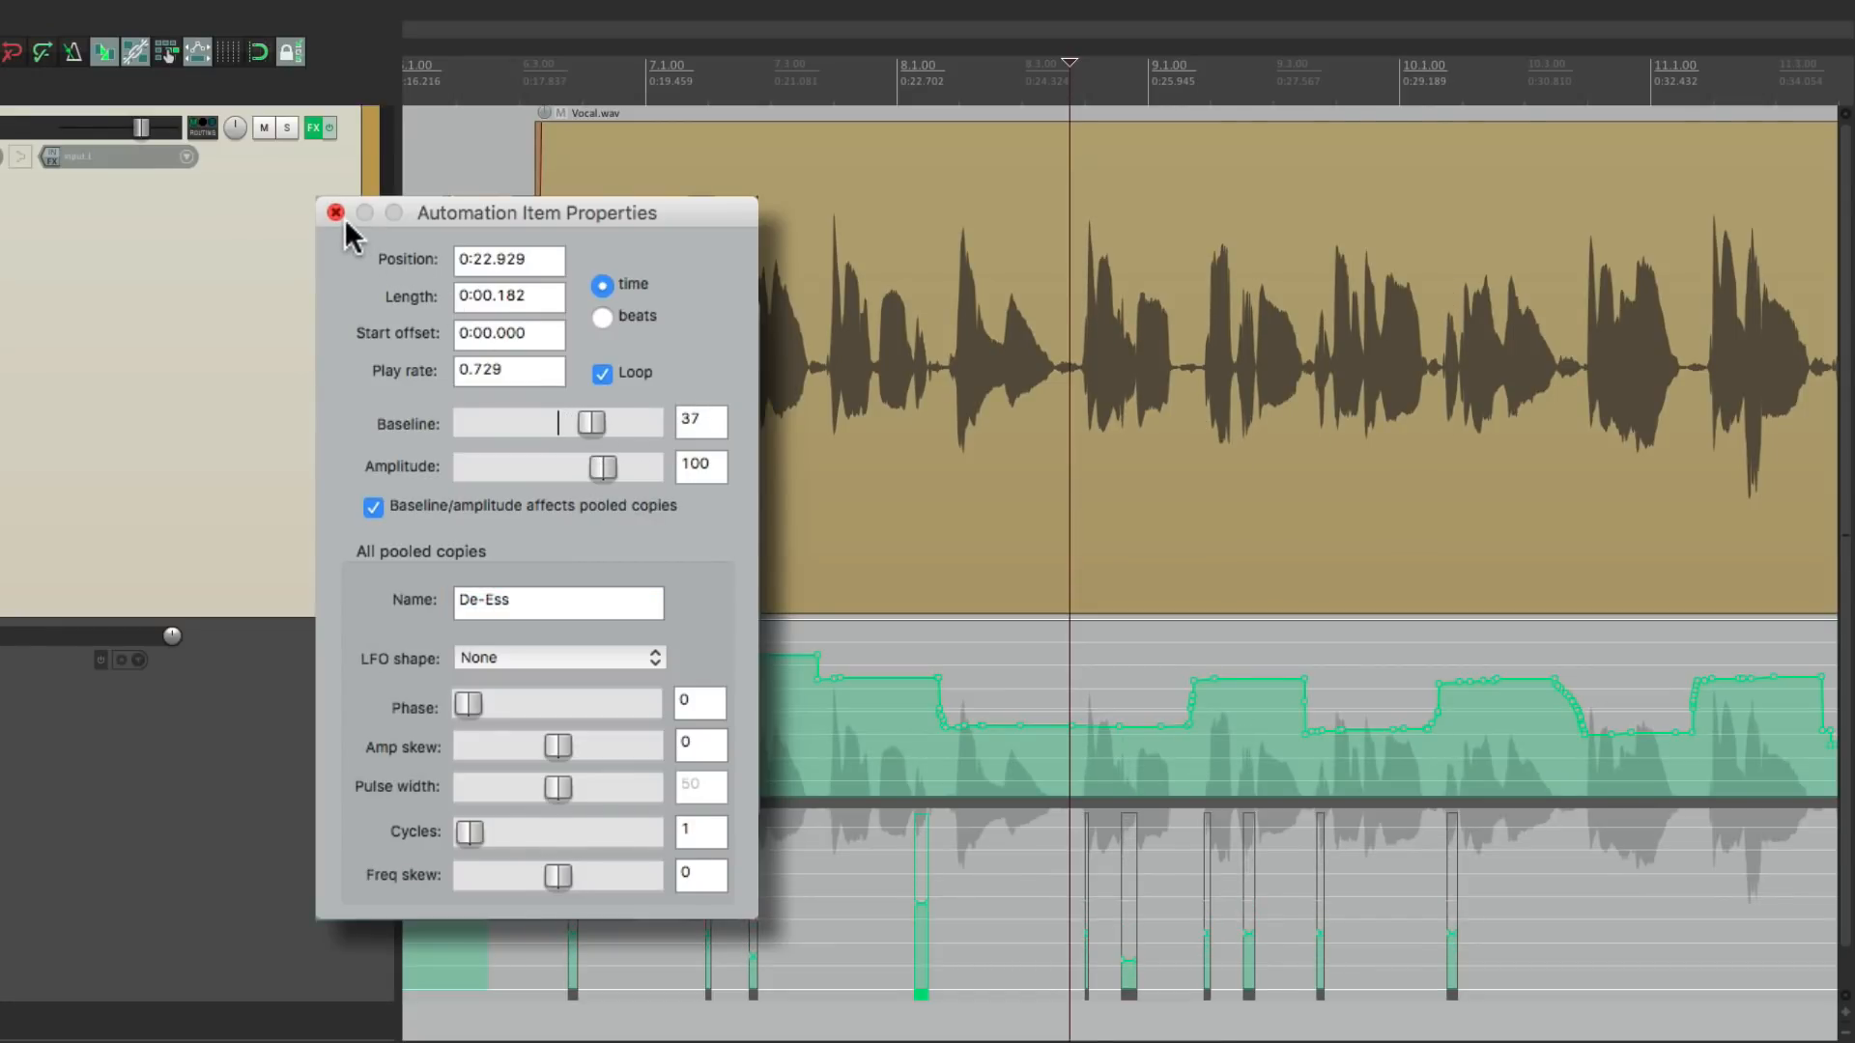
click(335, 214)
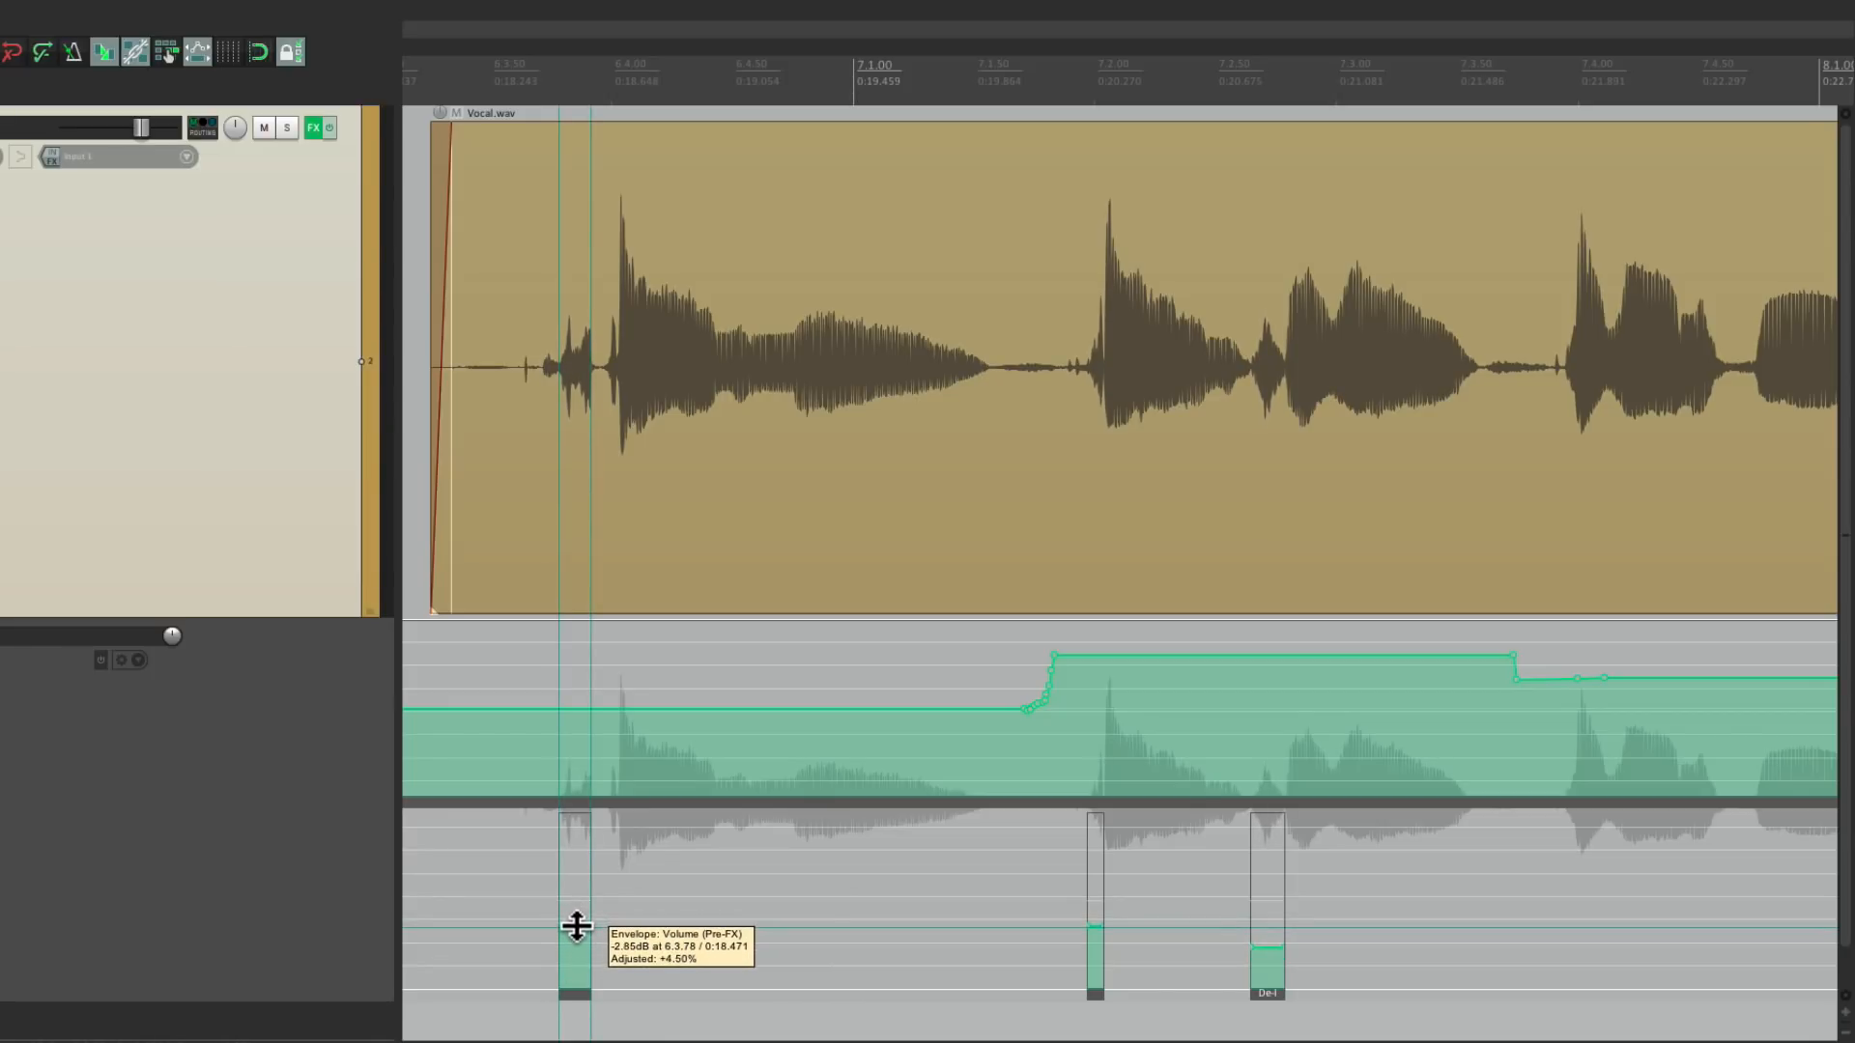
mouse_move(705, 923)
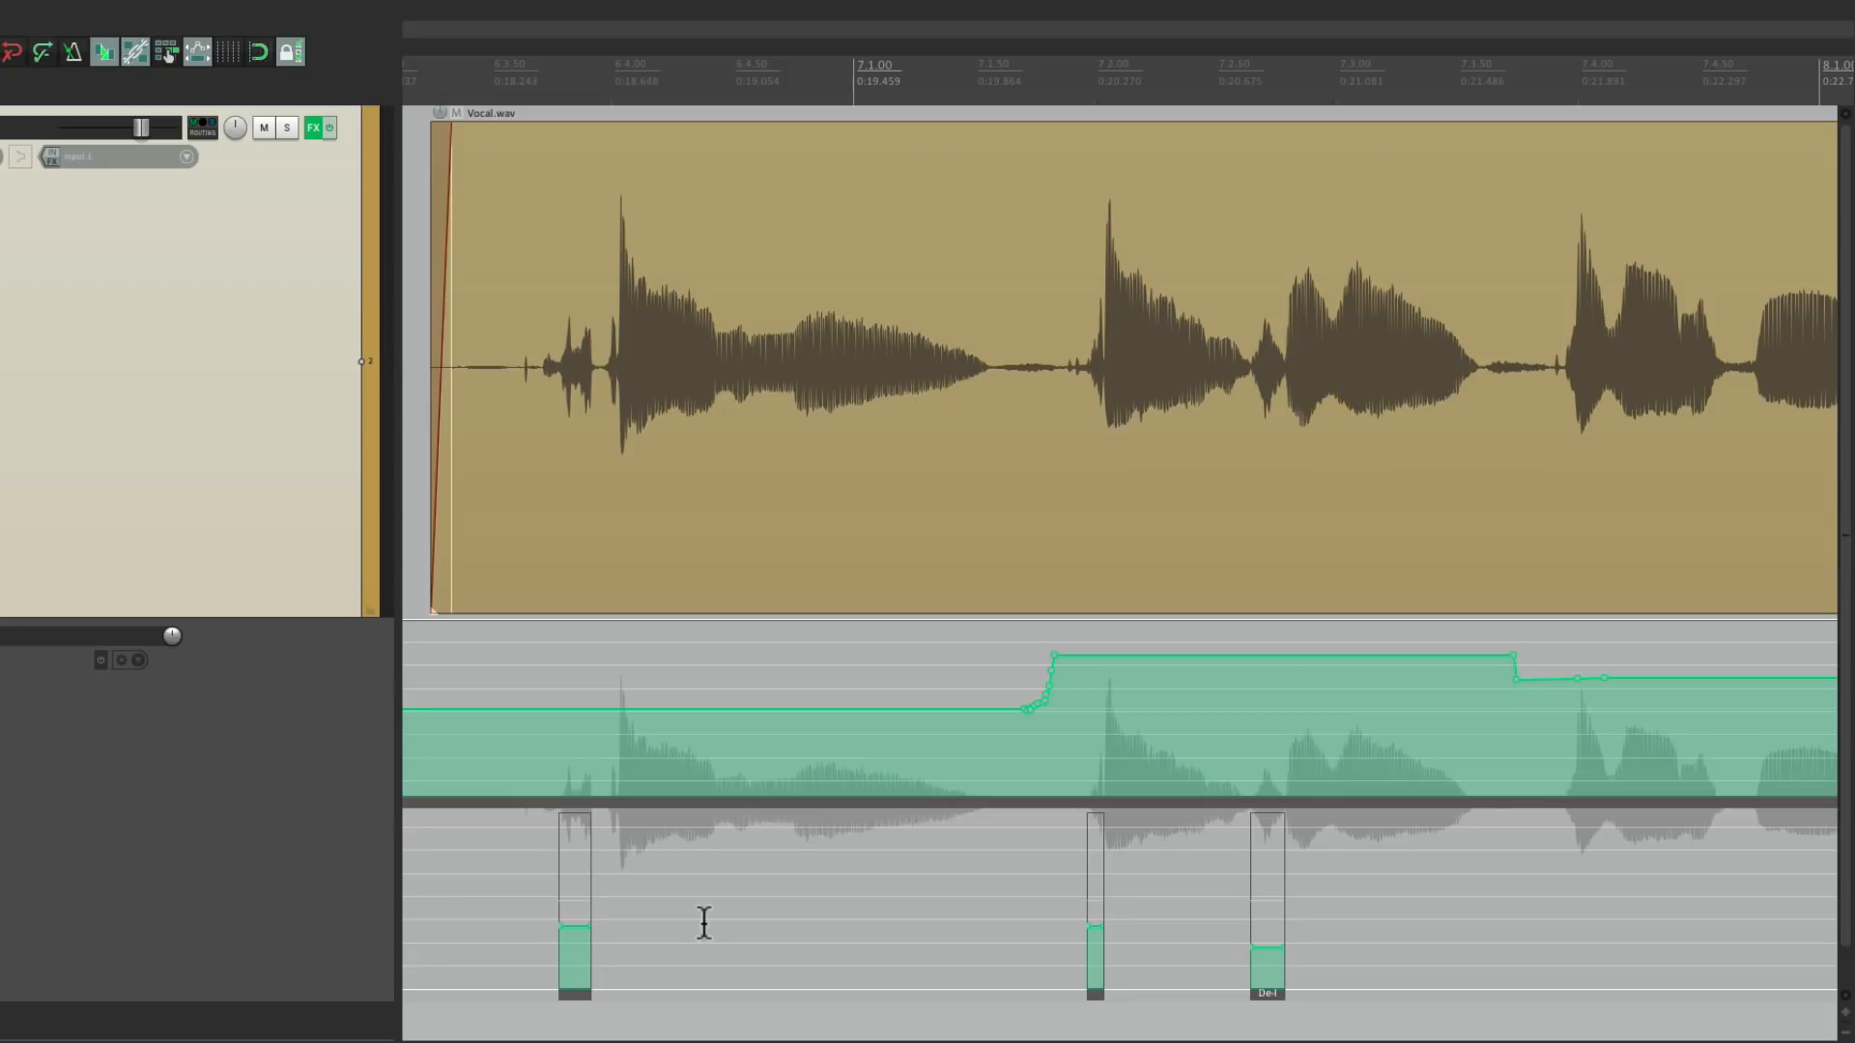